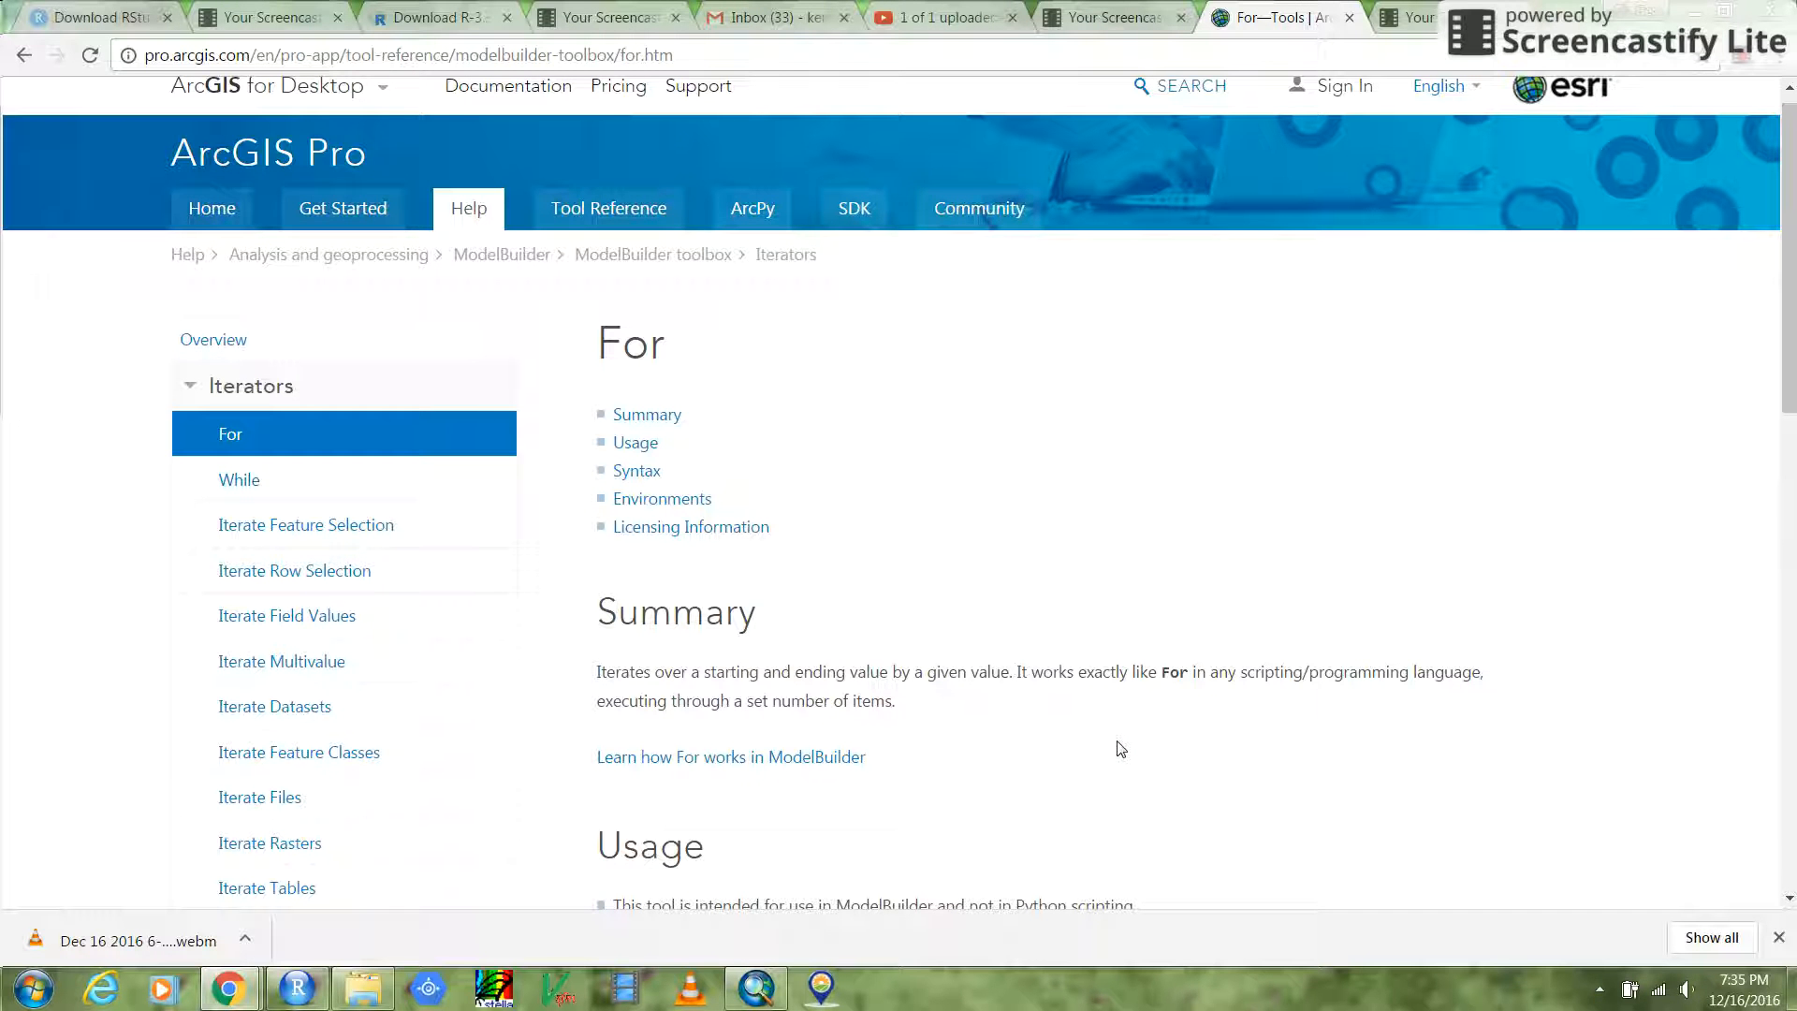
Open las_tiles in Windows Explorer, select all five LAZ tiles, then clear the selection.
{"action": "left_click", "coordinate": [363, 986]}
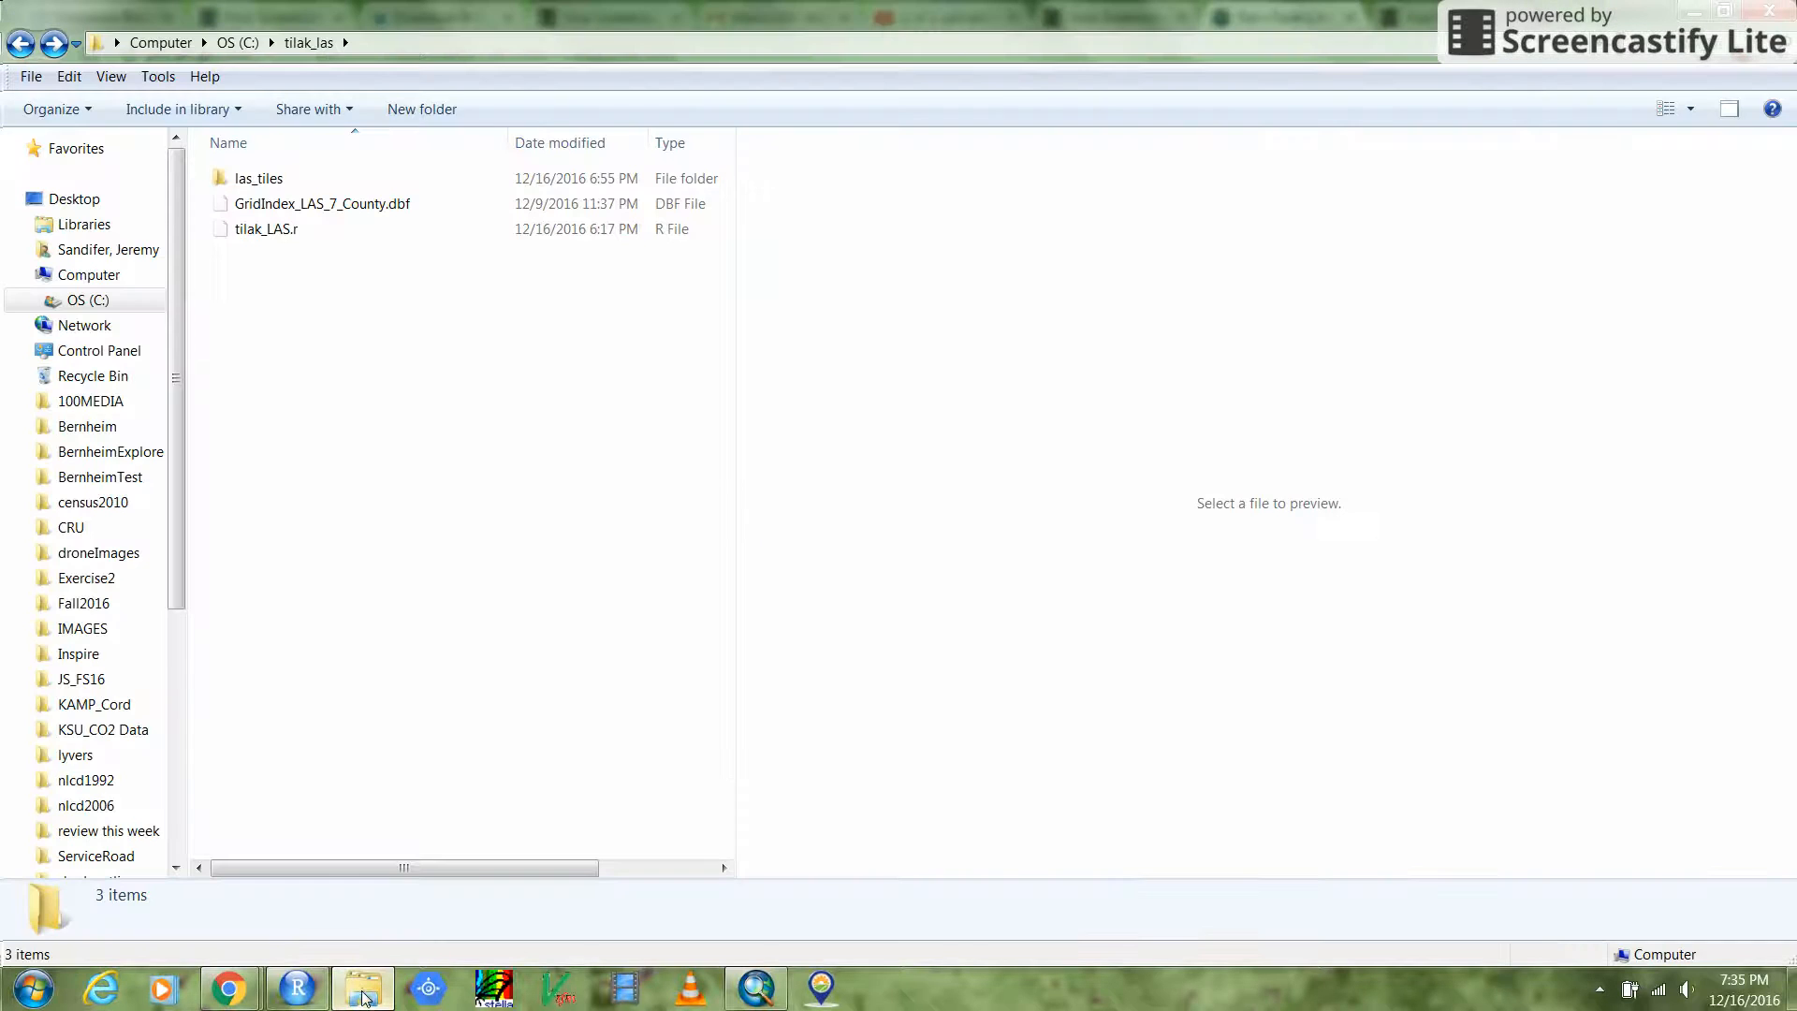
{"action": "left_click", "coordinate": [258, 178]}
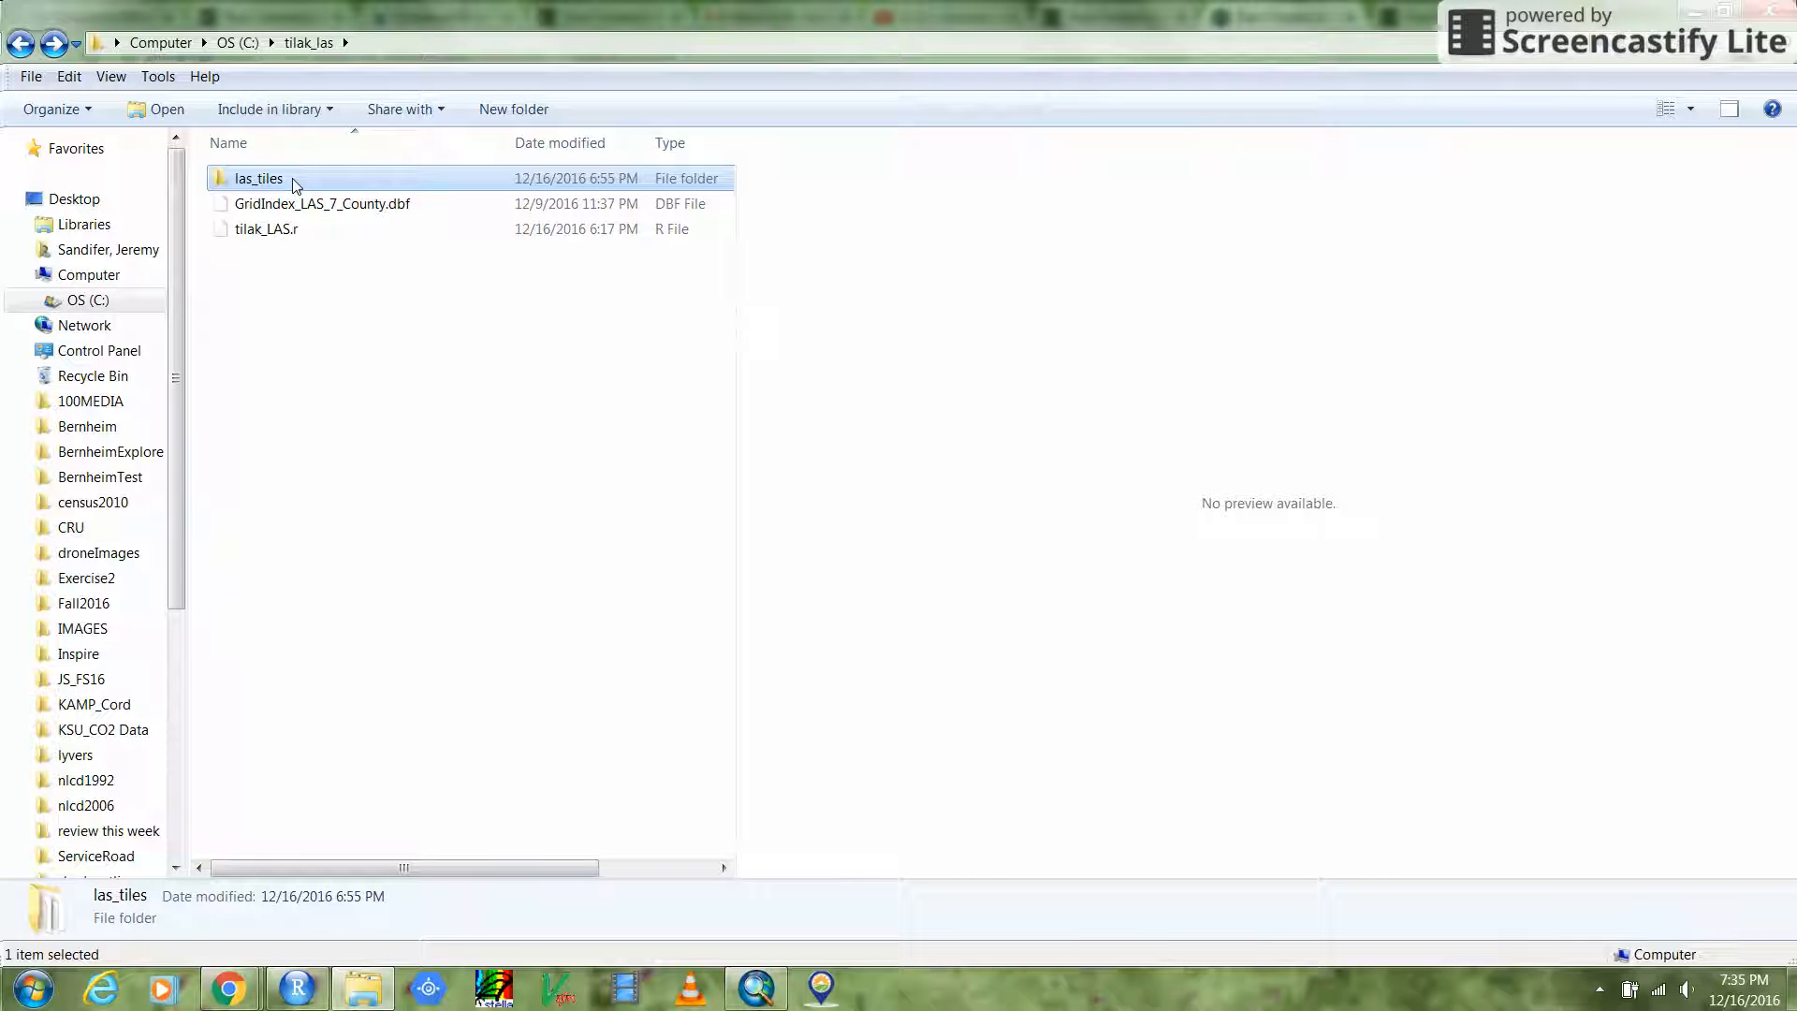
{"action": "double_click", "coordinate": [258, 178]}
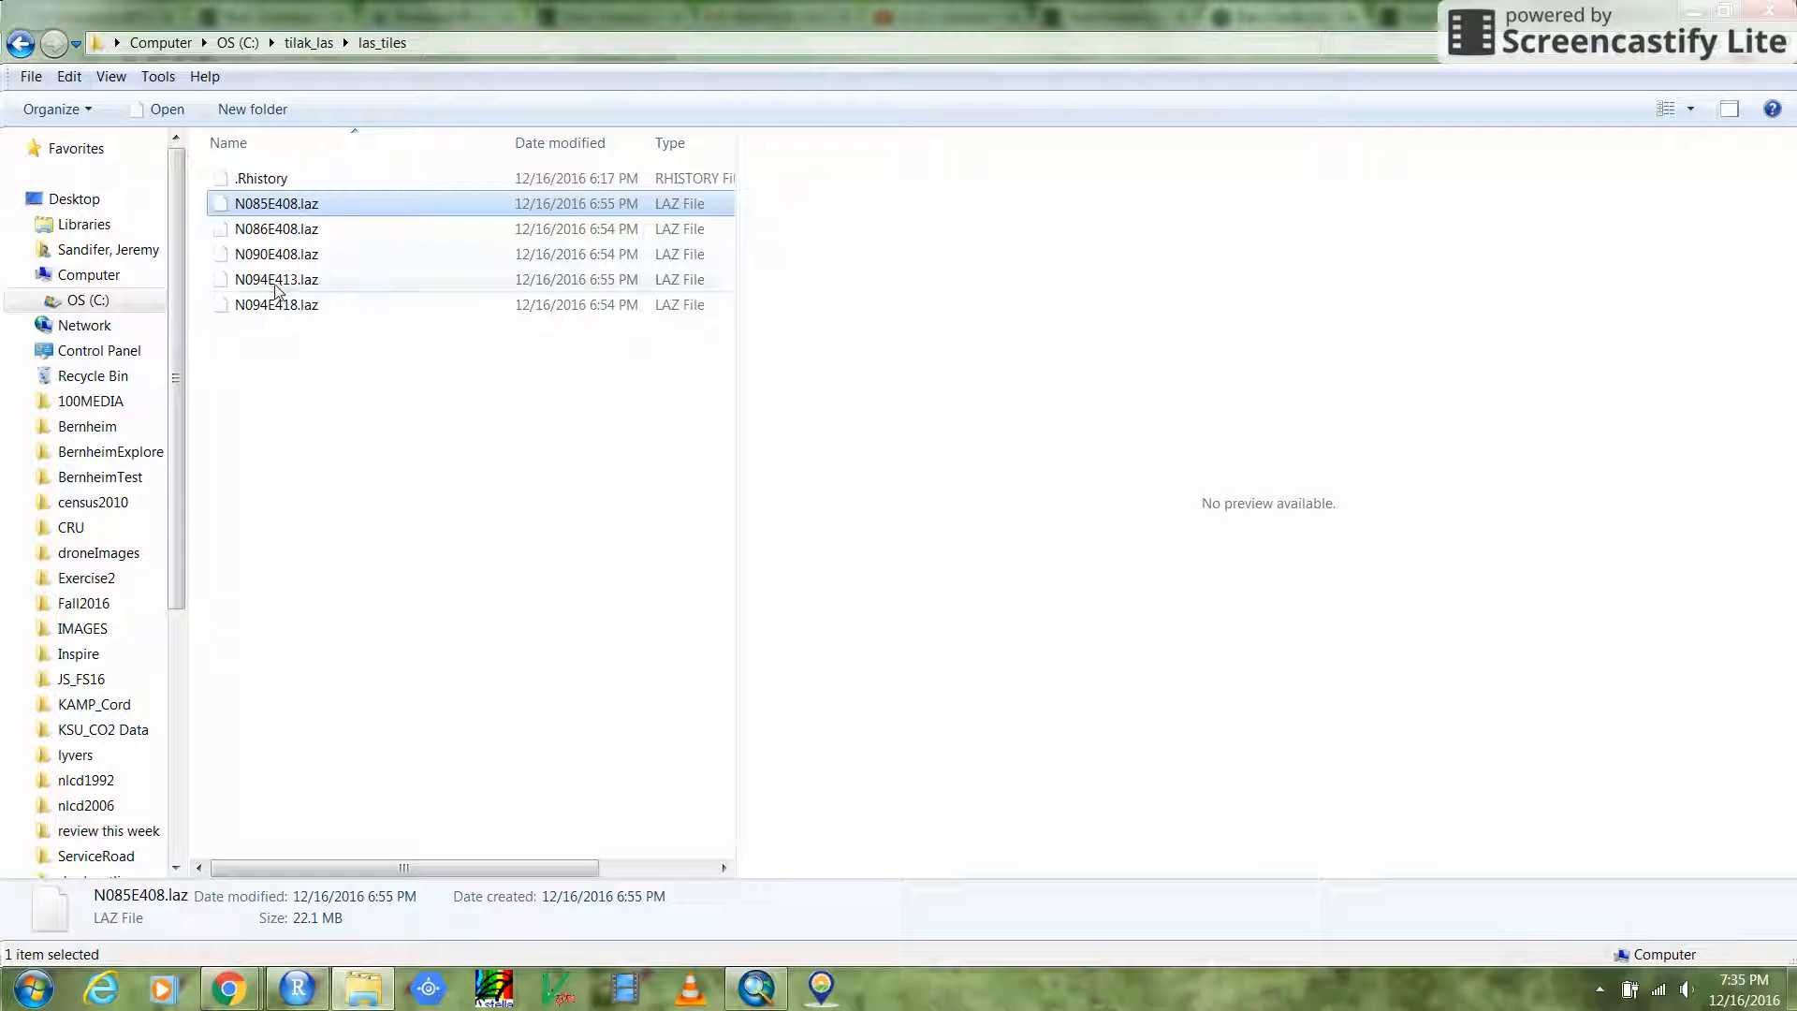
{"action": "left_click", "coordinate": [276, 303]}
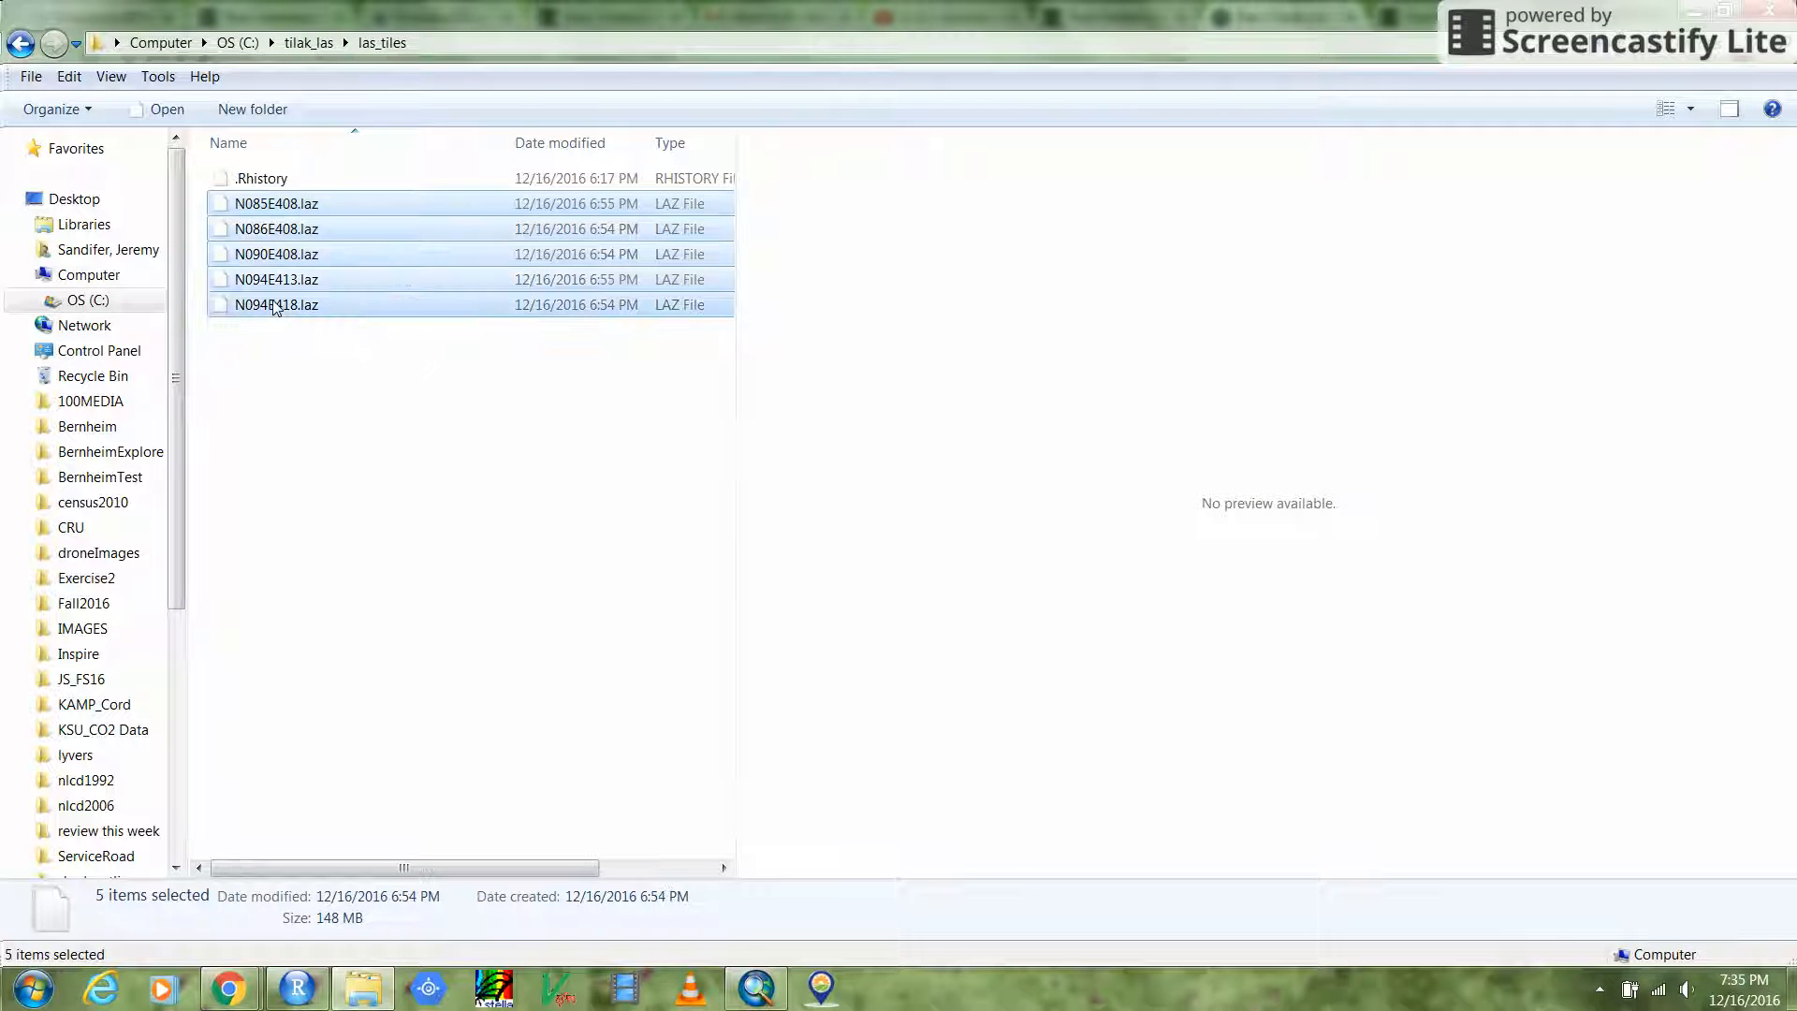
{"action": "left_click", "coordinate": [458, 459]}
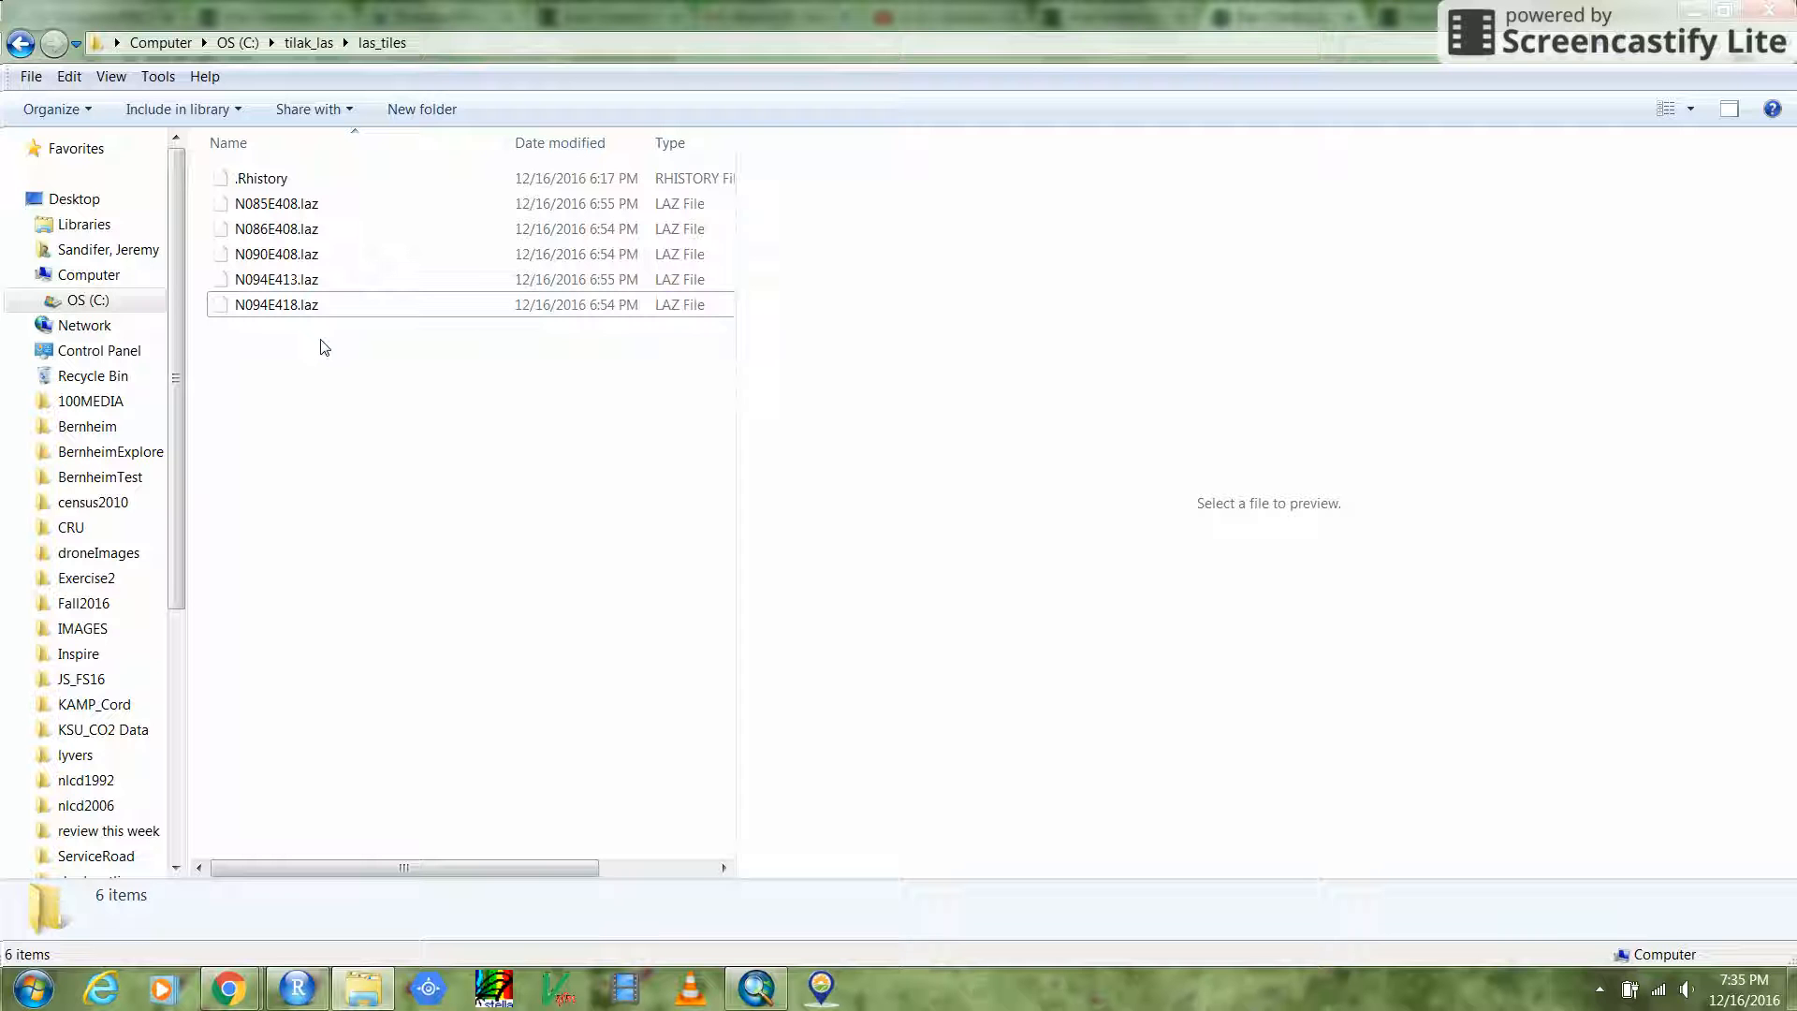
{"action": "left_click", "coordinate": [20, 42]}
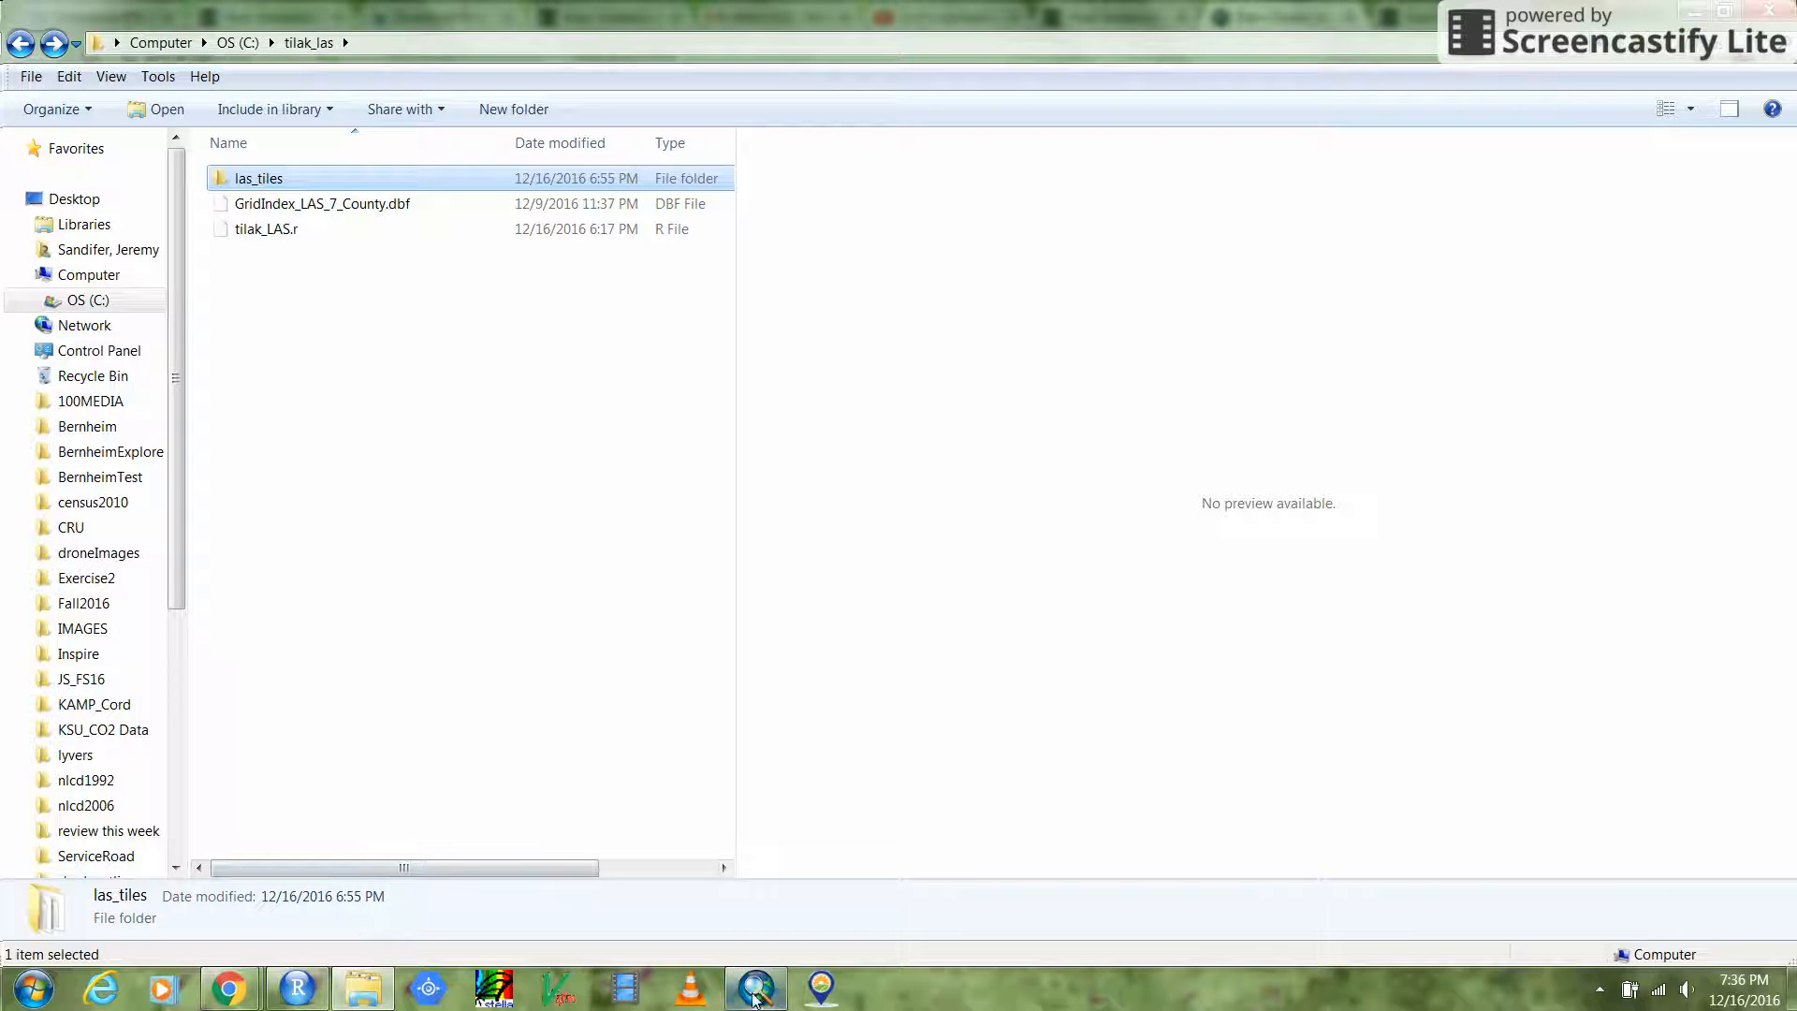
Switch to the LAZModel diagram and inspect the laszip tool.
{"action": "left_click", "coordinate": [754, 987]}
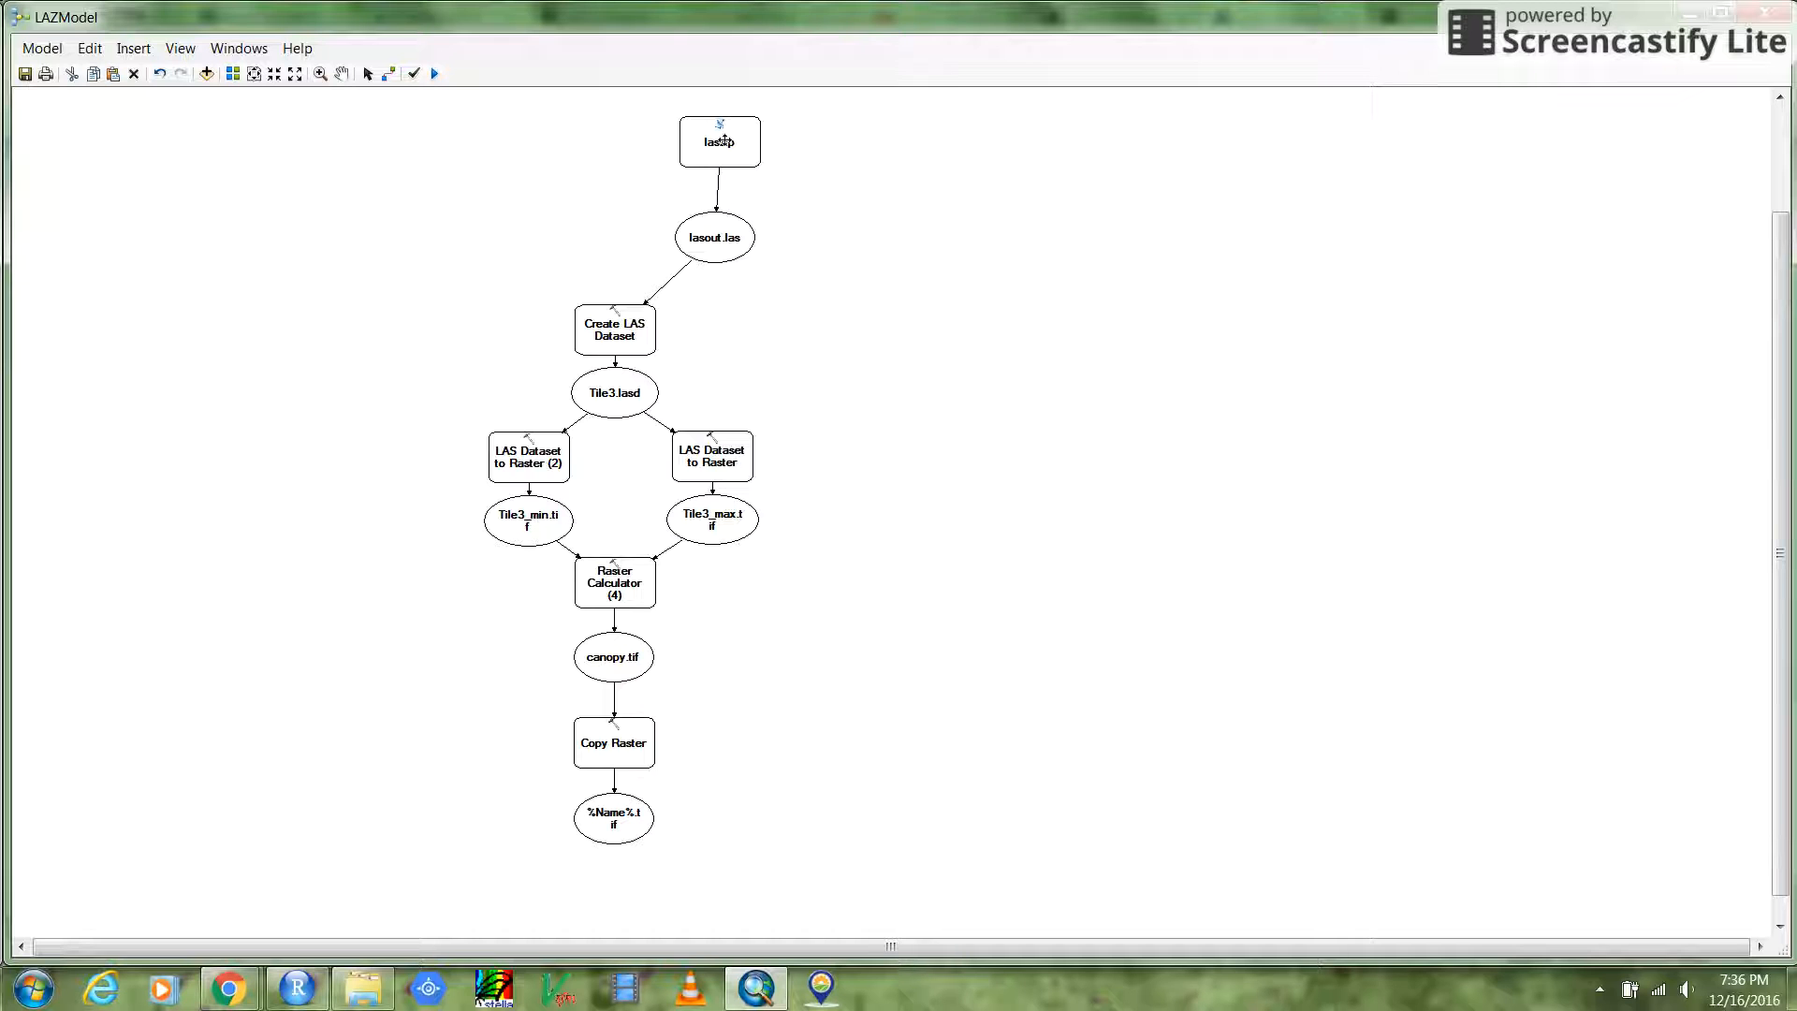
{"action": "left_click", "coordinate": [719, 142]}
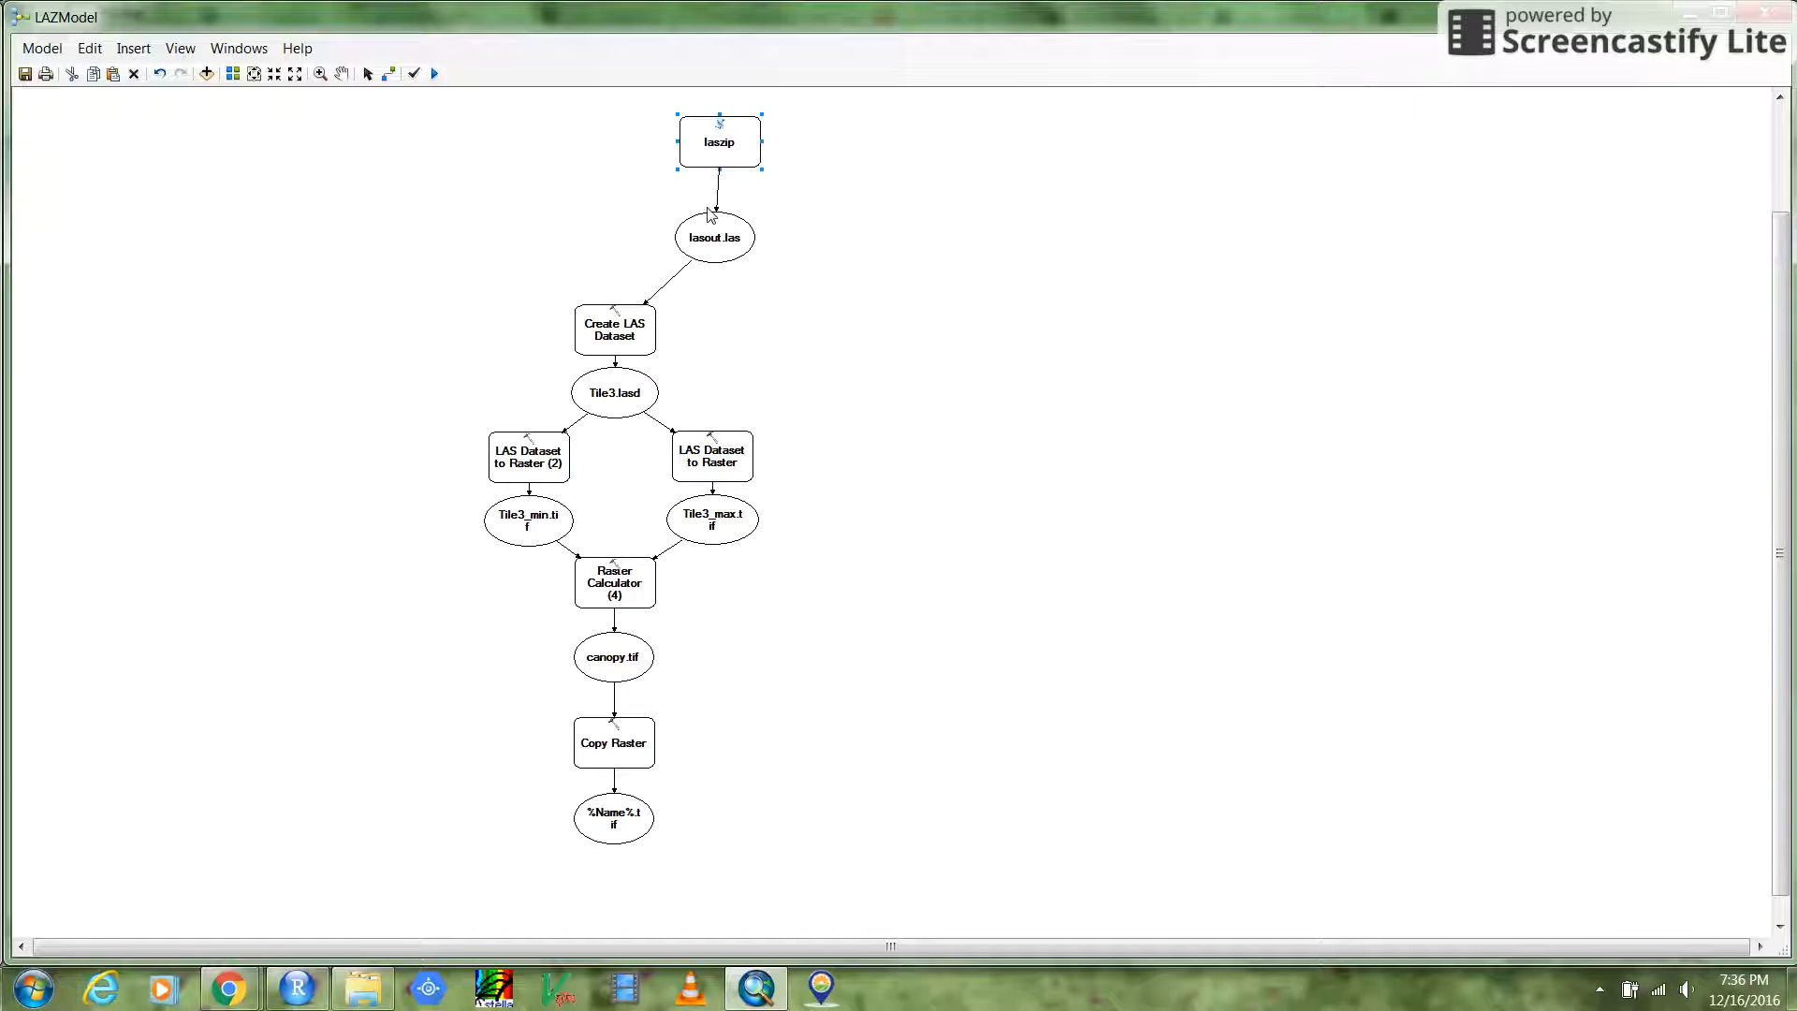
{"action": "mouse_move", "coordinate": [419, 546]}
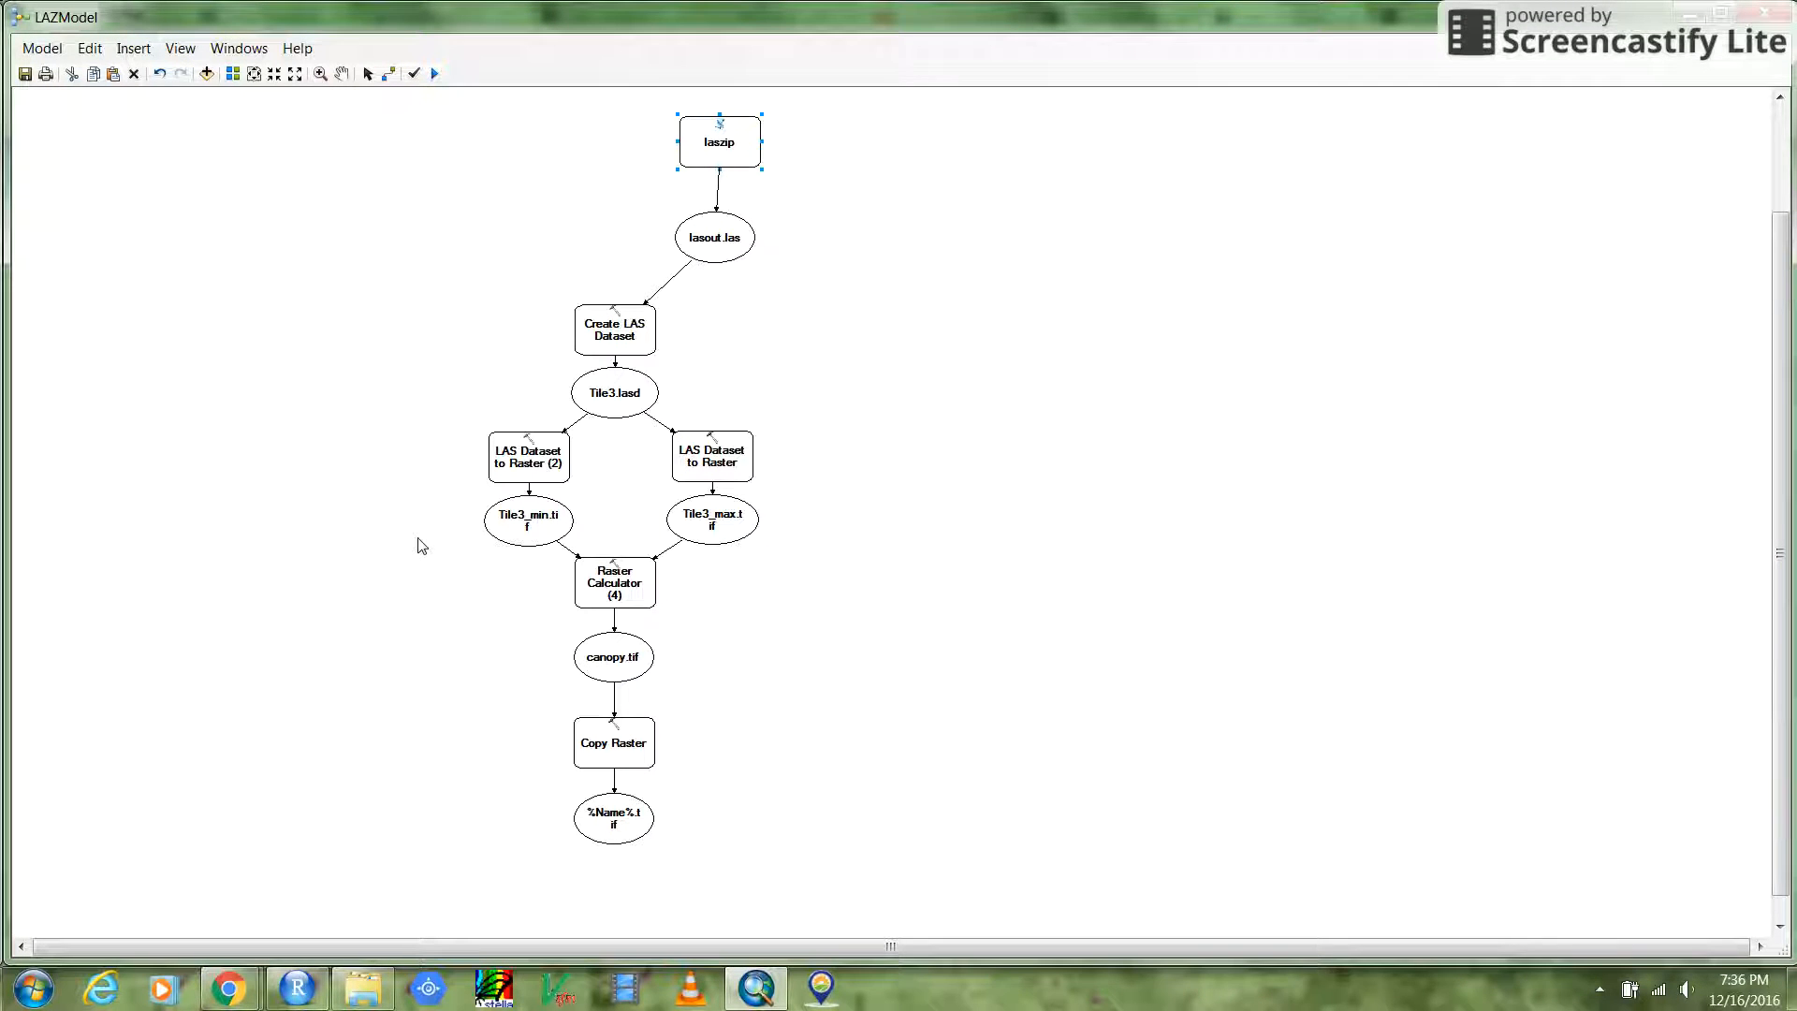
{"action": "left_click", "coordinate": [613, 815]}
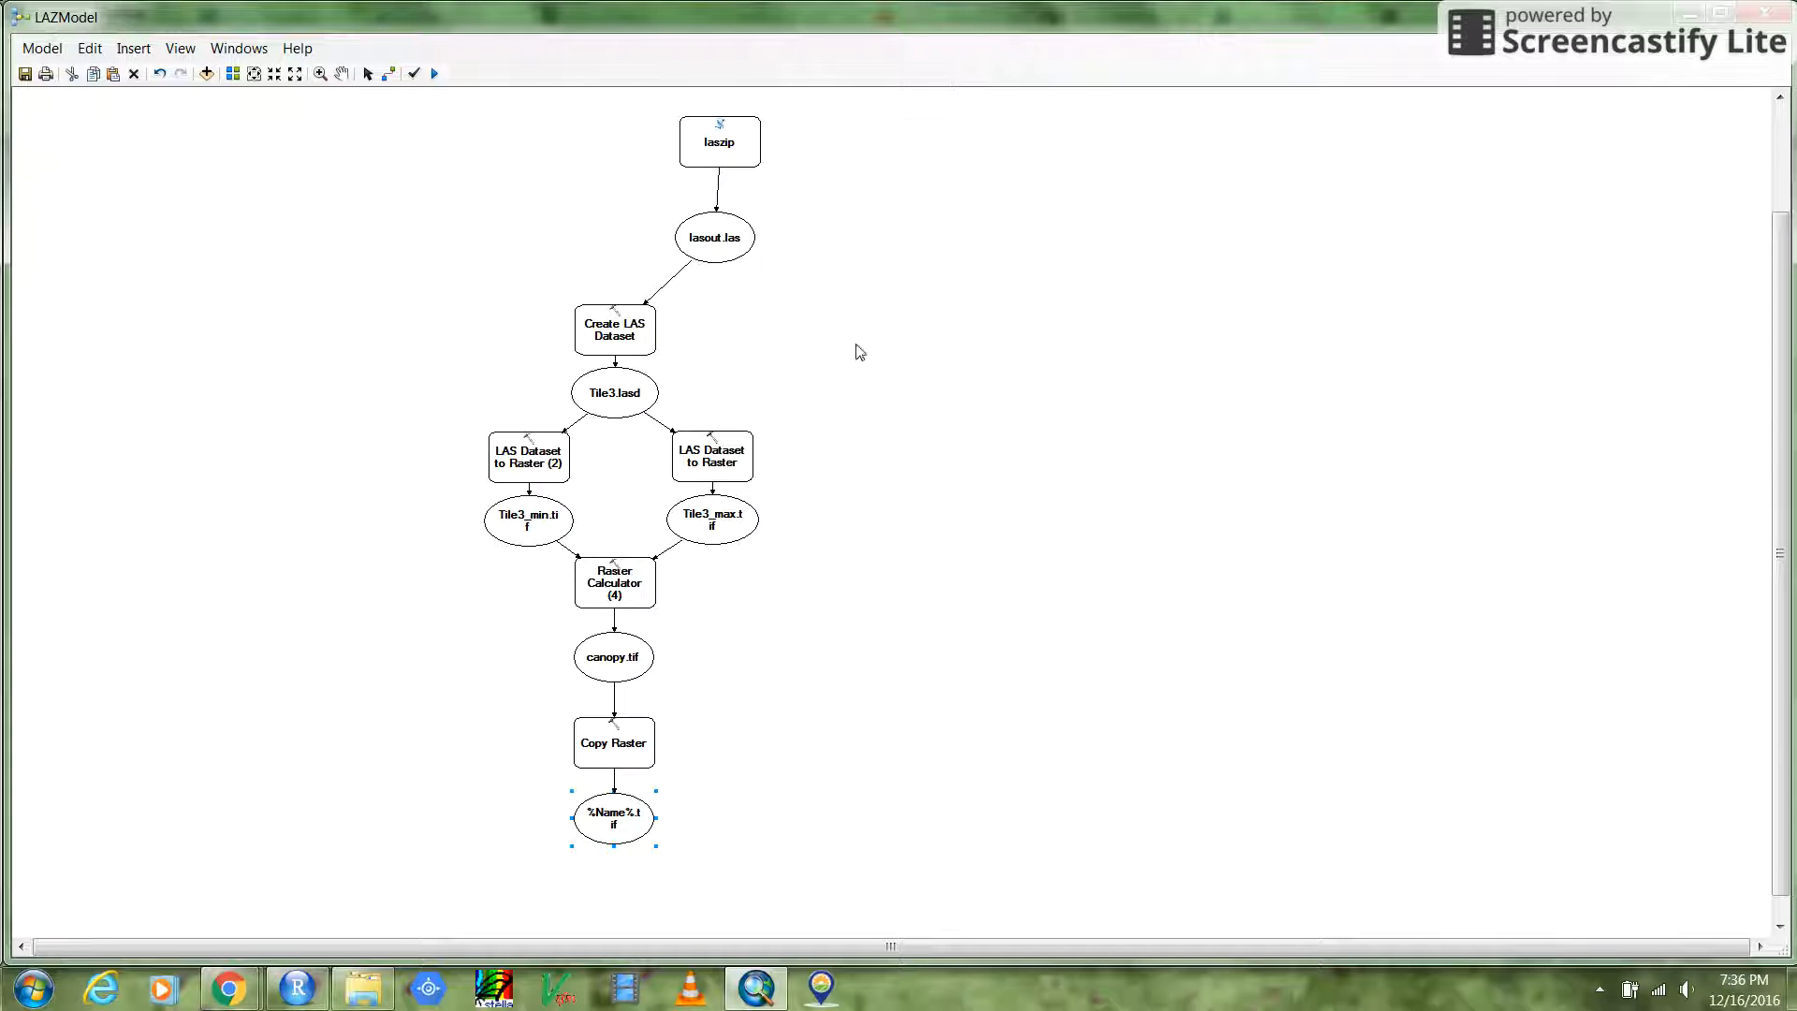
{"action": "mouse_move", "coordinate": [478, 286]}
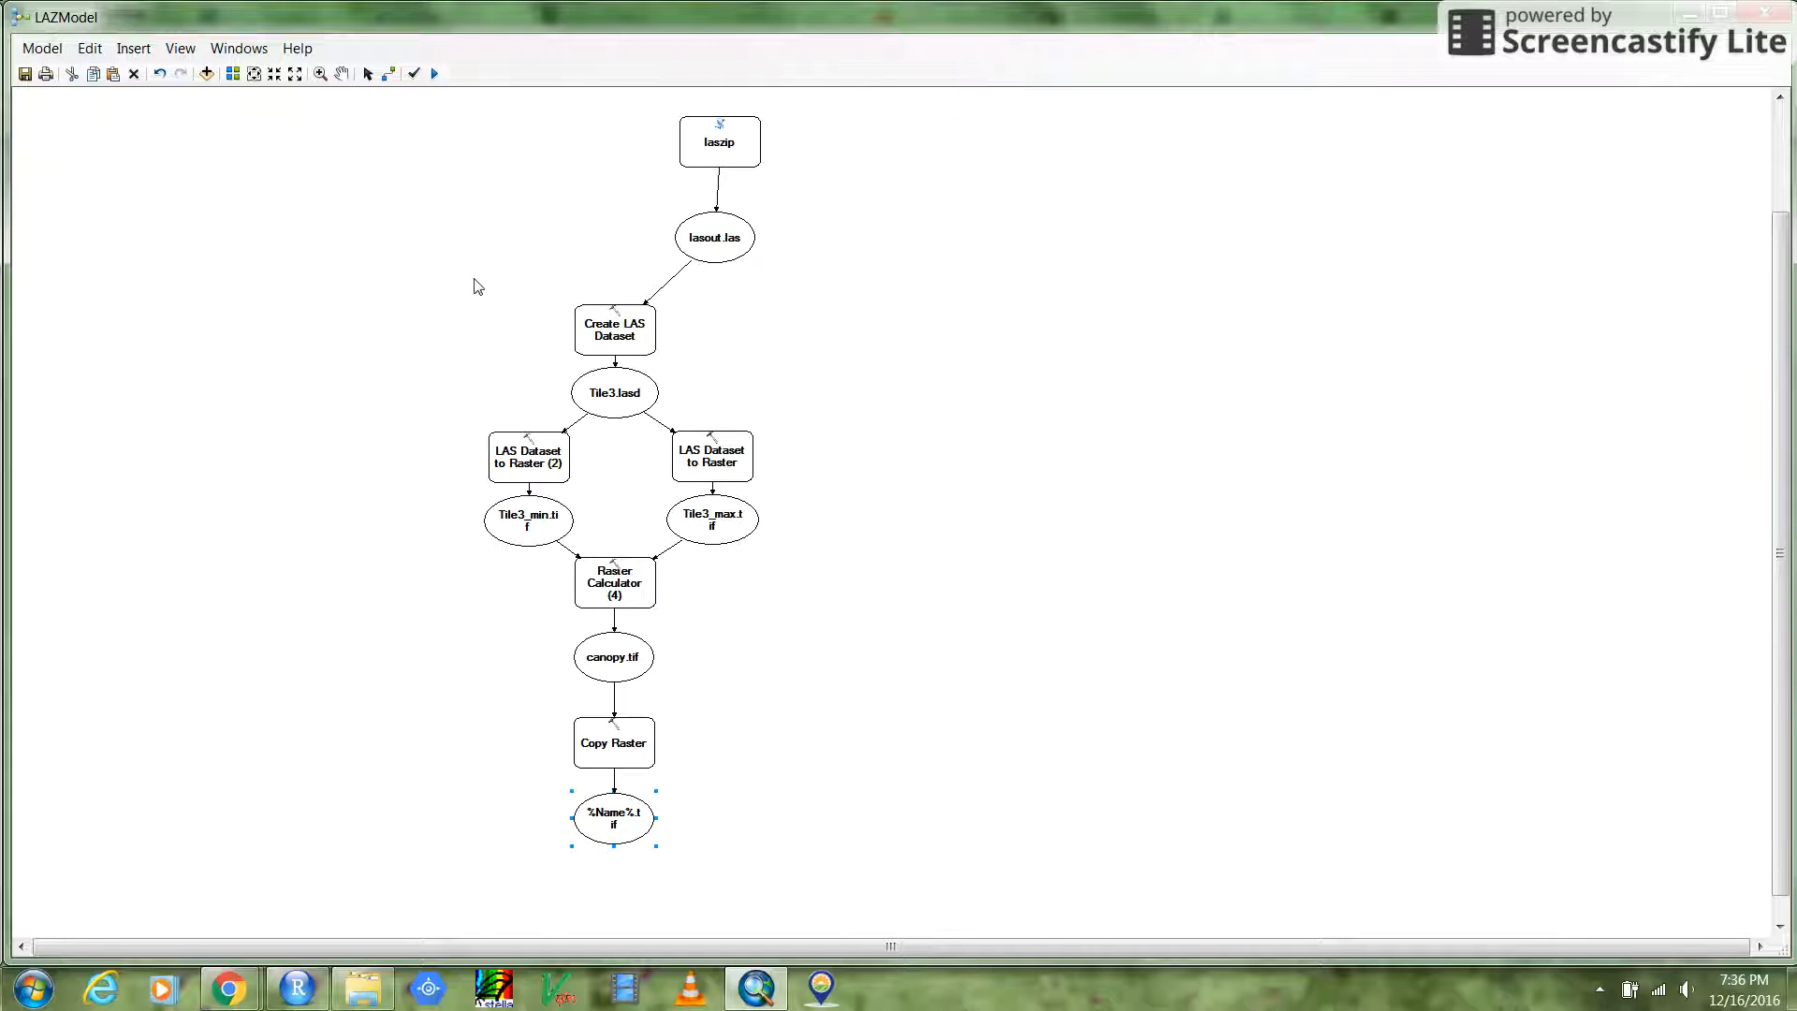
Insert an Iterate Files iterator, move its File output toward laszip, and open its settings.
{"action": "left_click", "coordinate": [133, 48]}
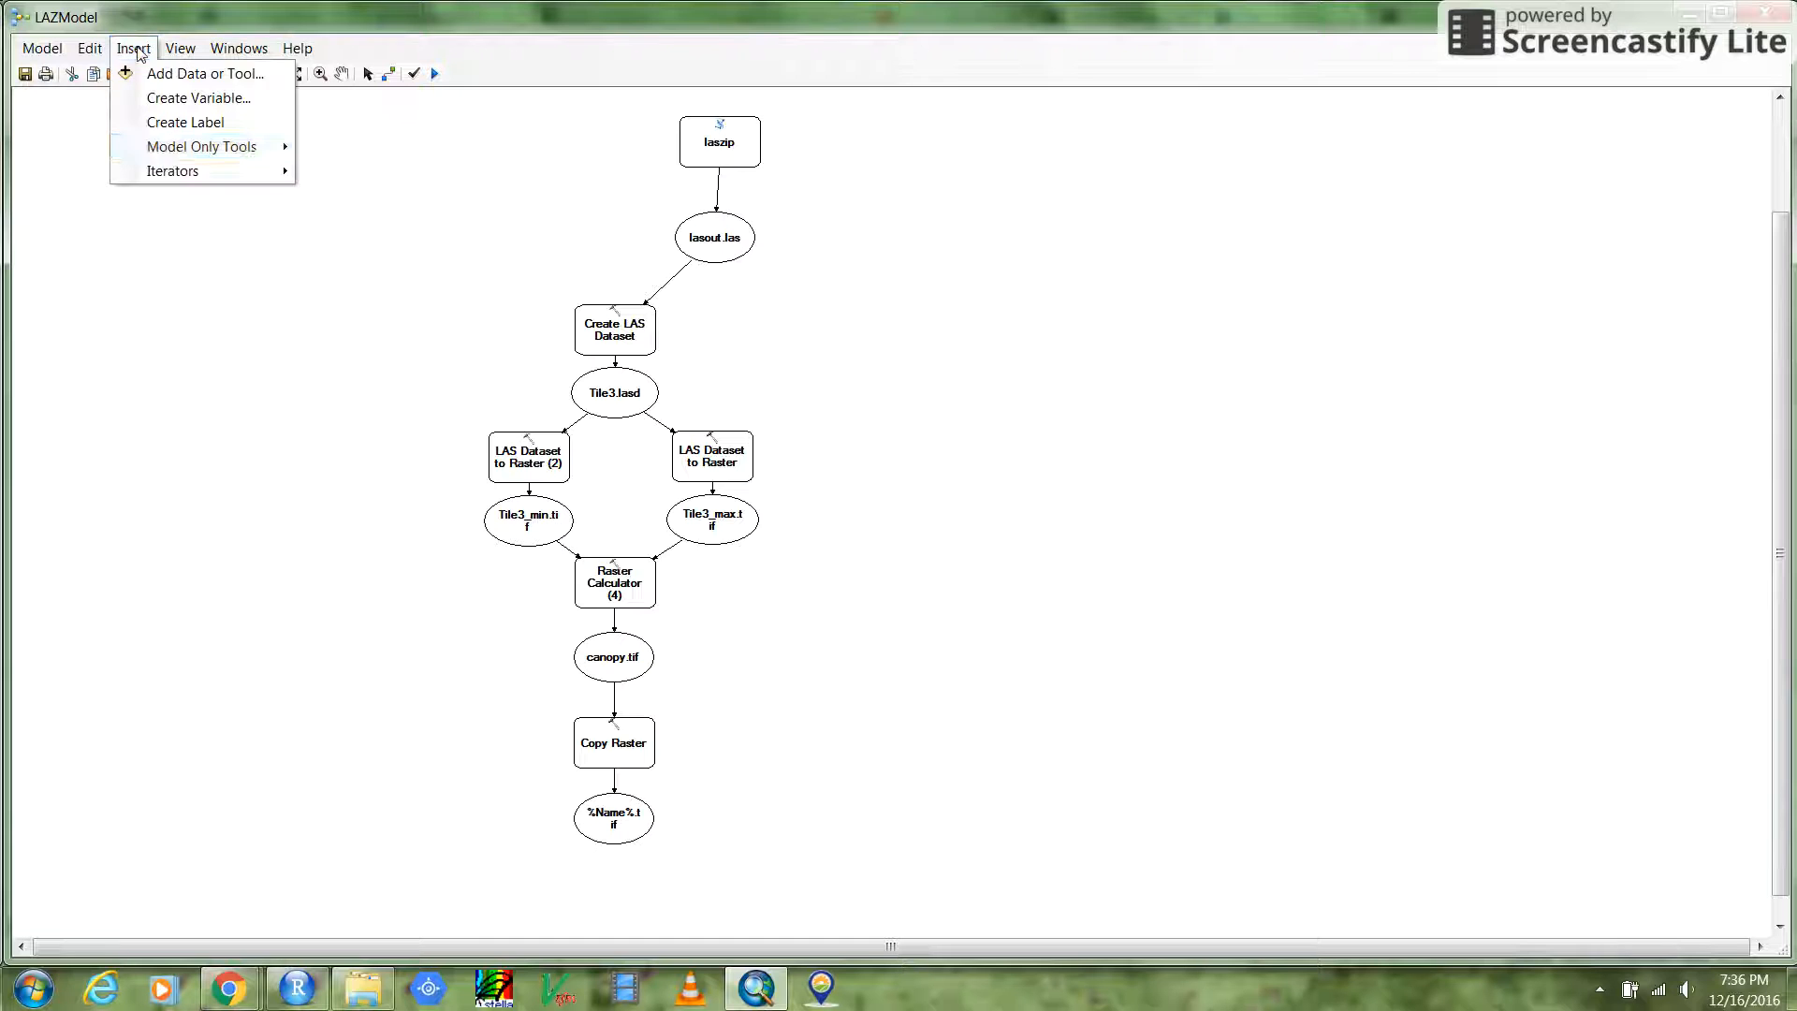
{"action": "mouse_move", "coordinate": [172, 170]}
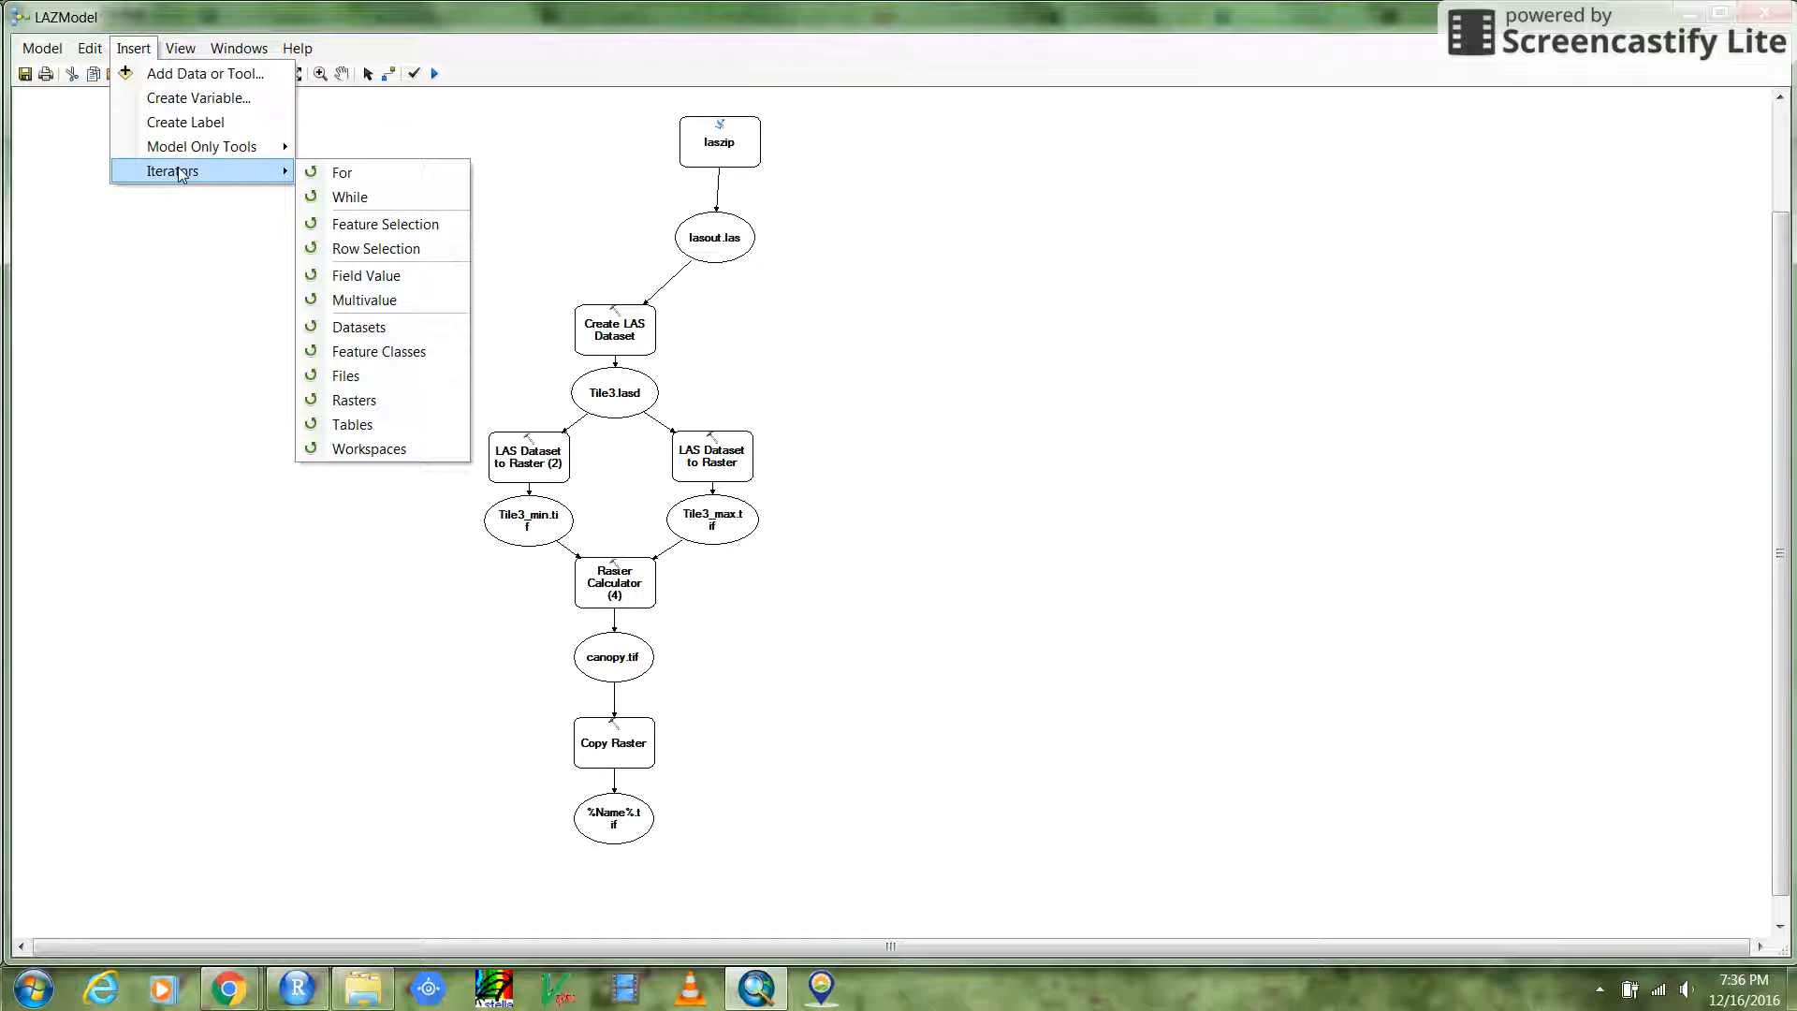
{"action": "mouse_move", "coordinate": [287, 187]}
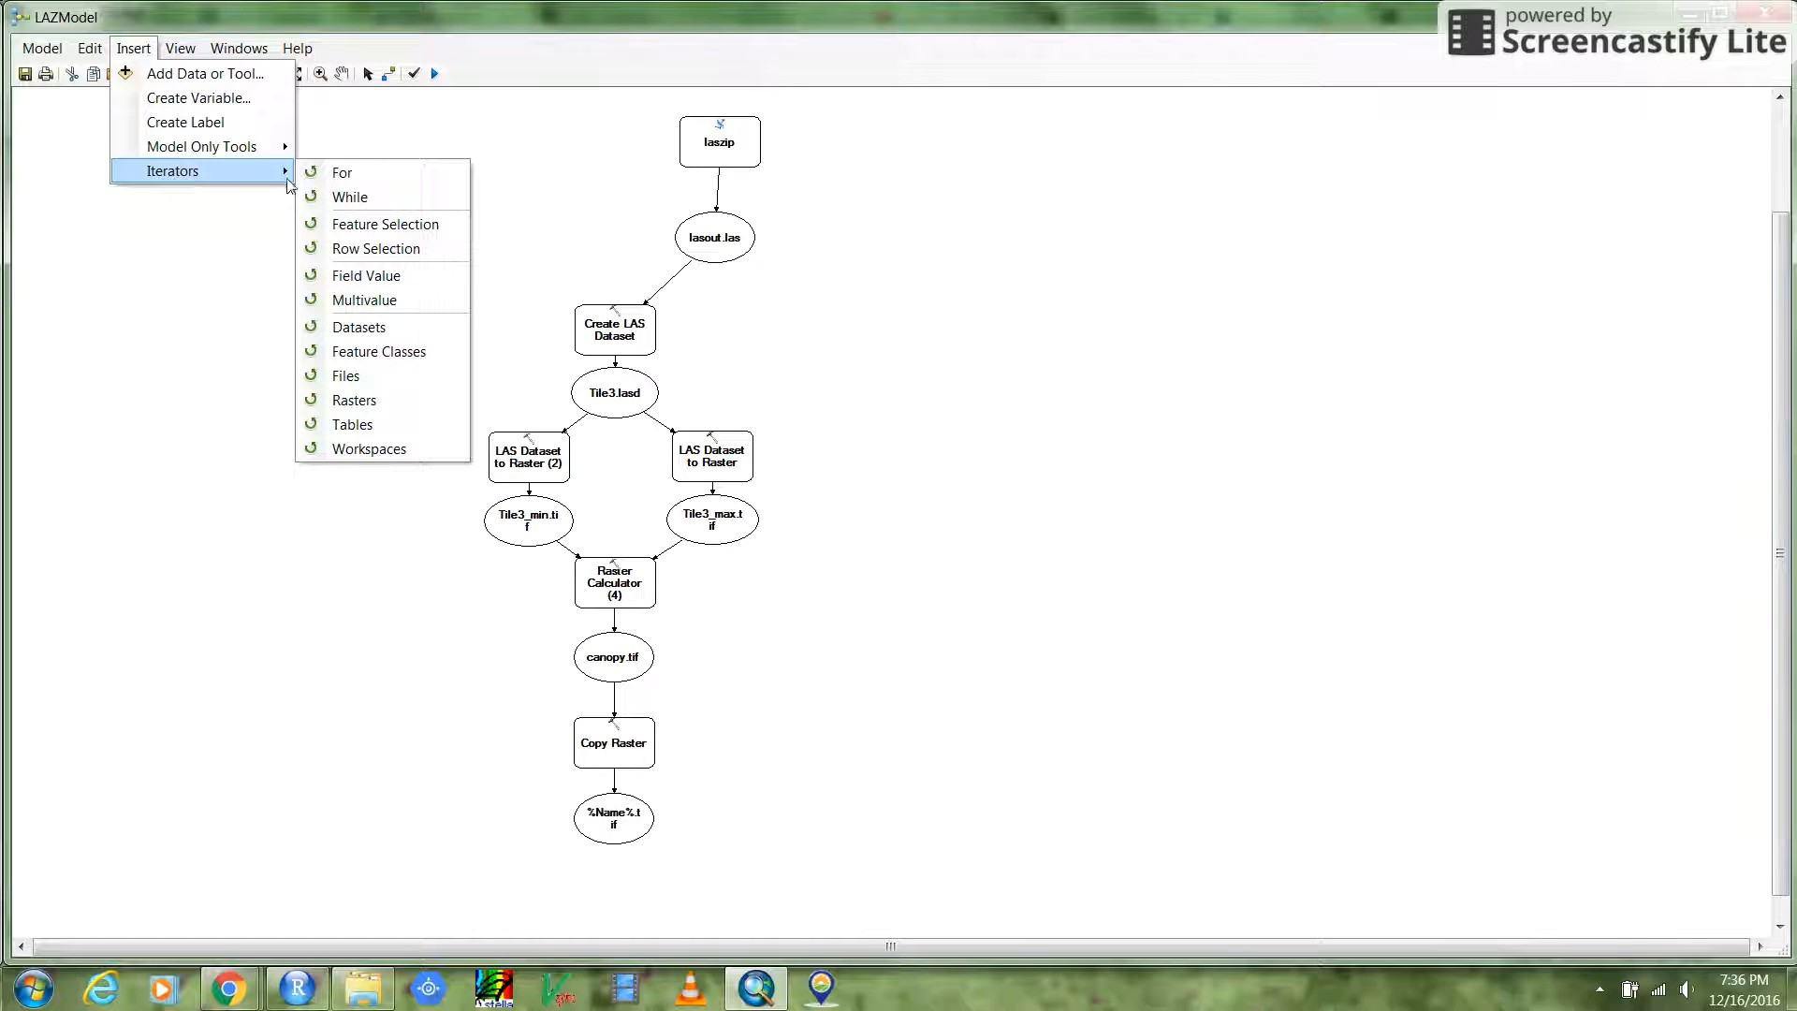
{"action": "mouse_move", "coordinate": [349, 218]}
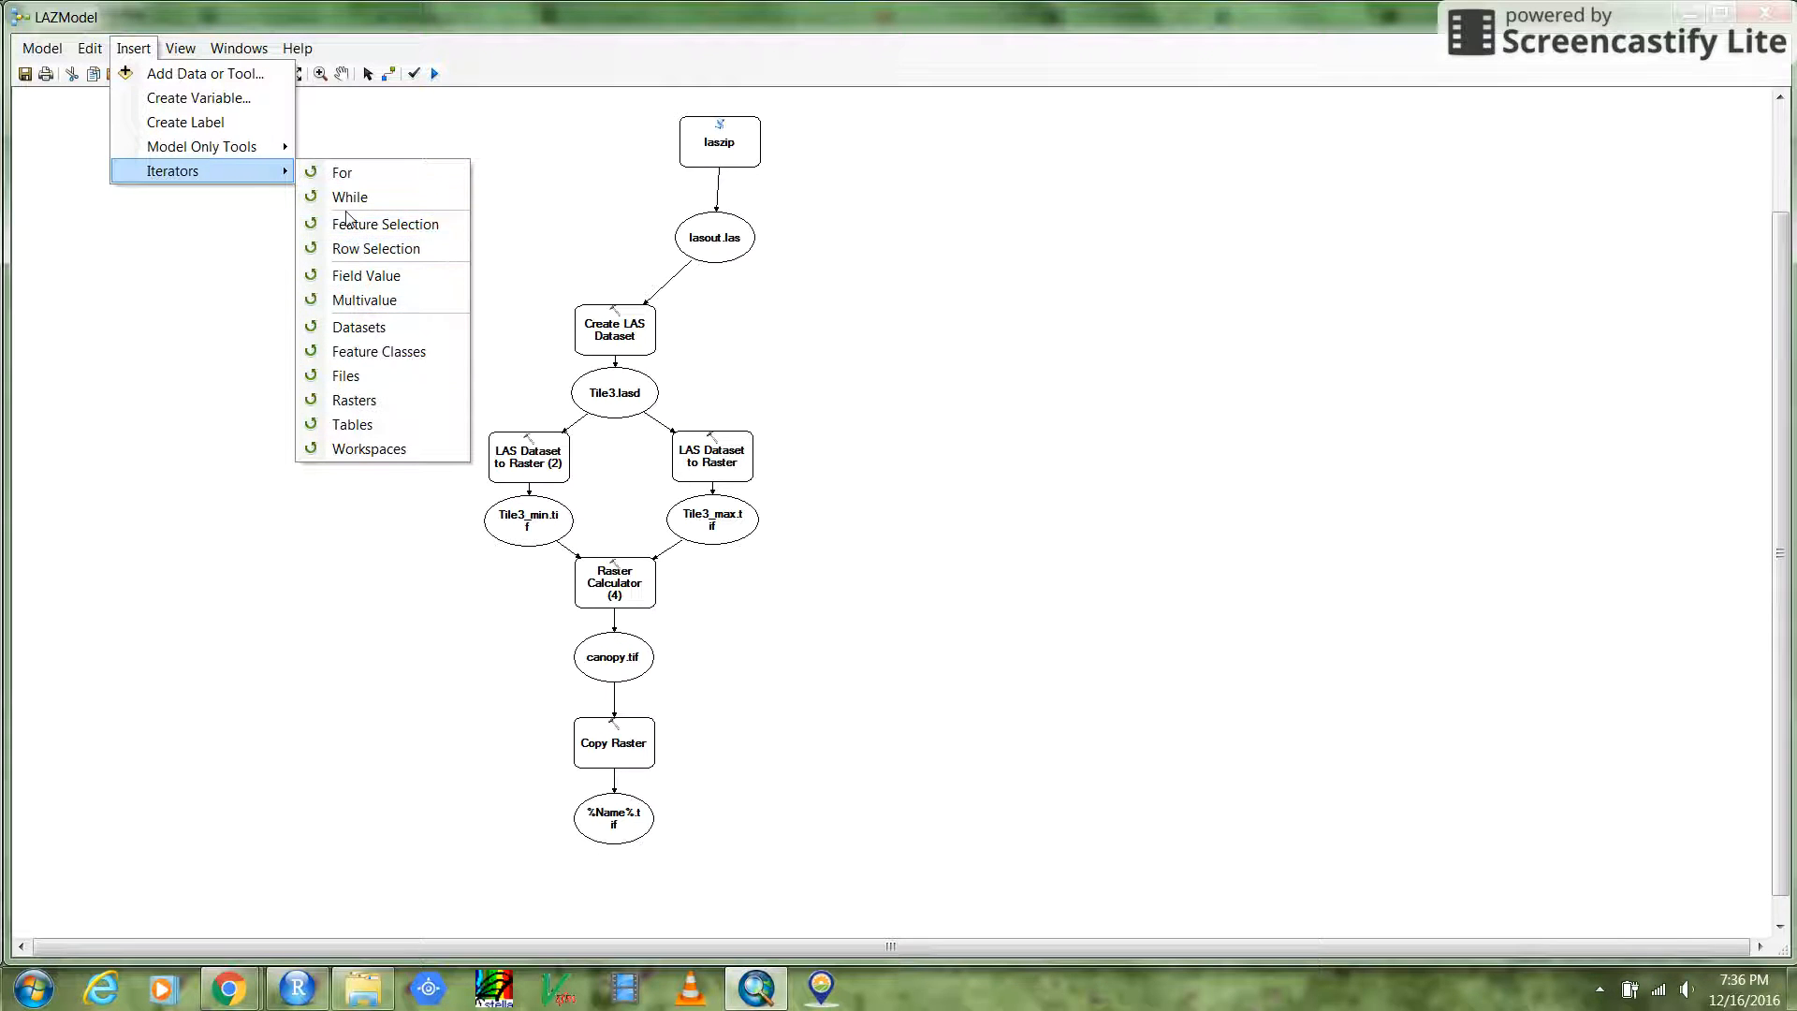
{"action": "mouse_move", "coordinate": [378, 351]}
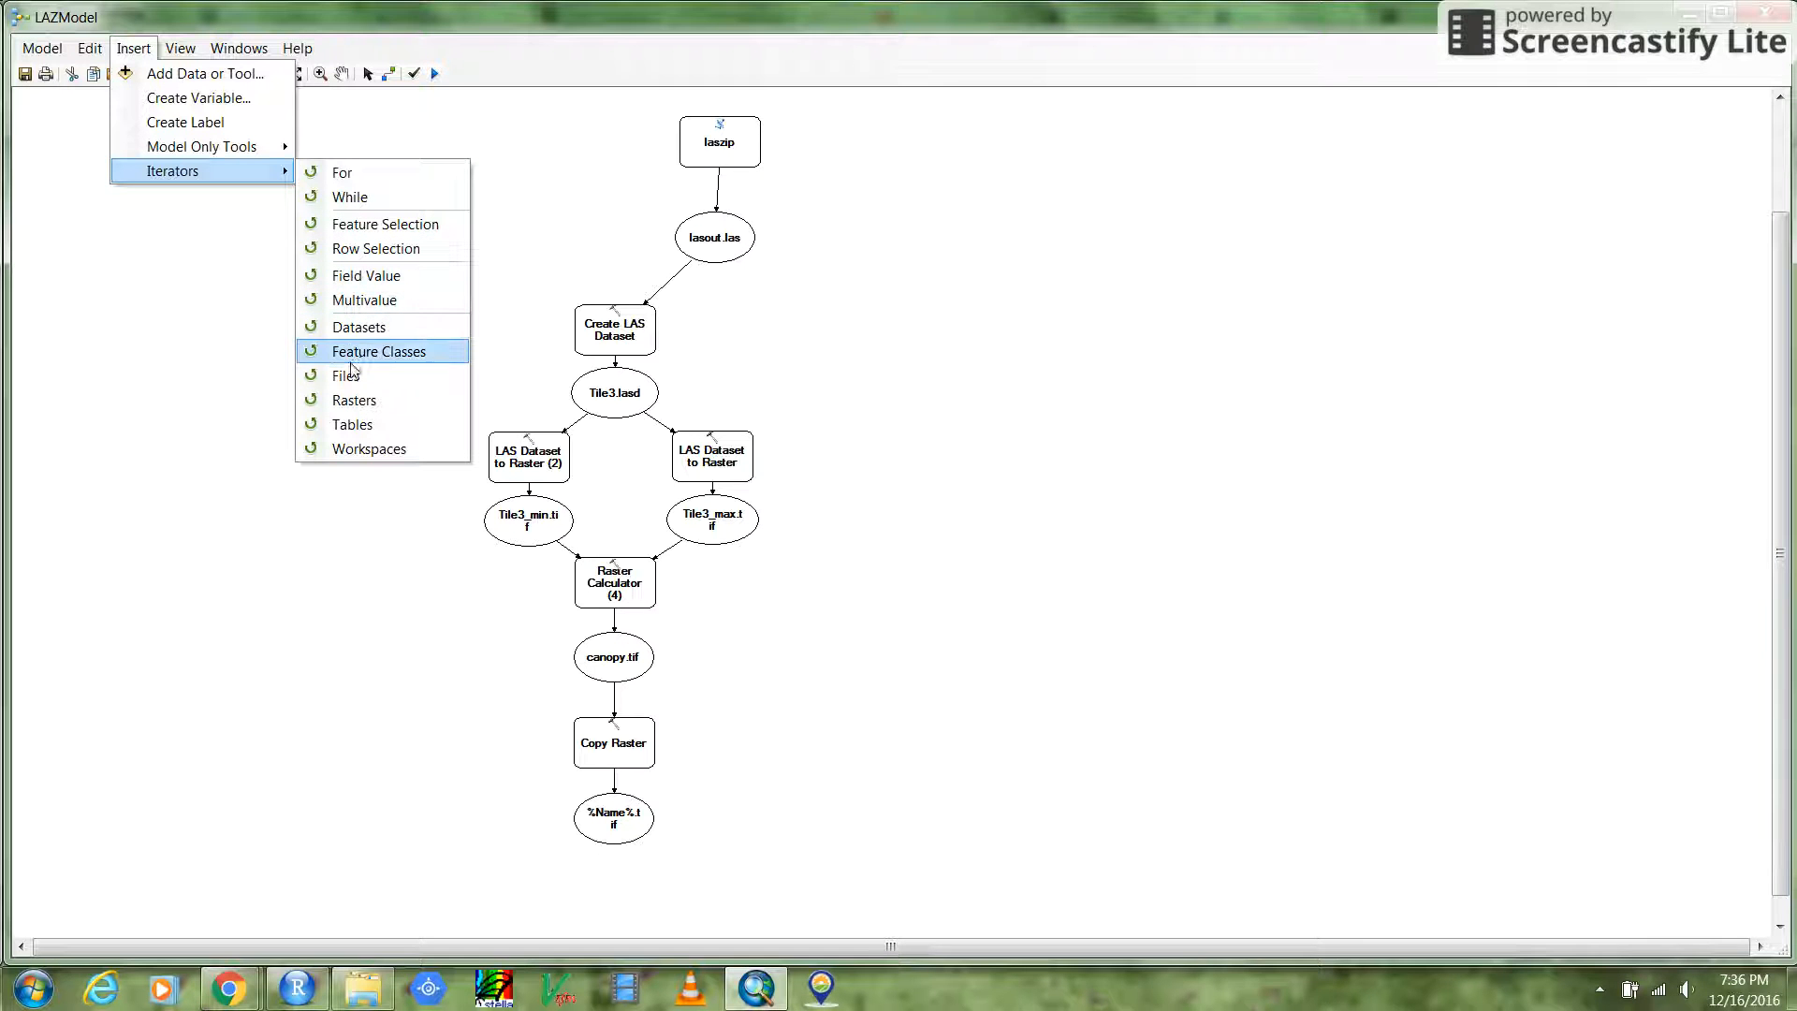
{"action": "mouse_move", "coordinate": [346, 376]}
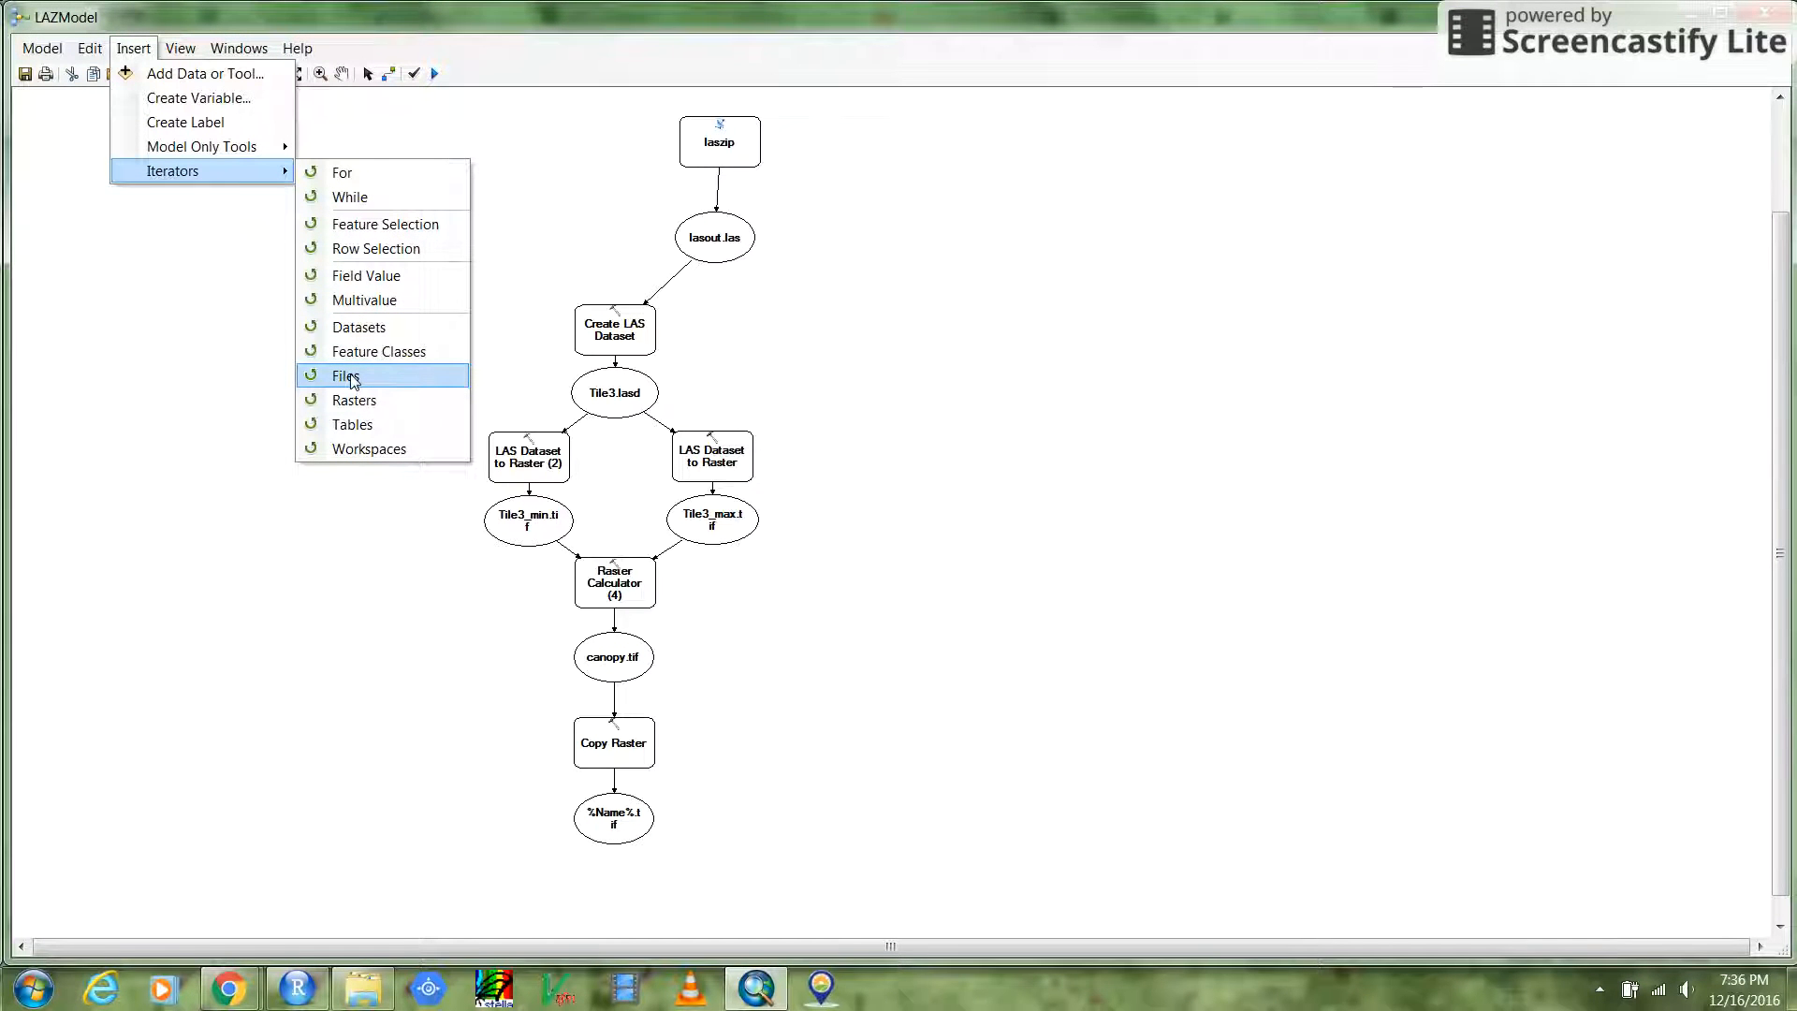
{"action": "left_click", "coordinate": [347, 376]}
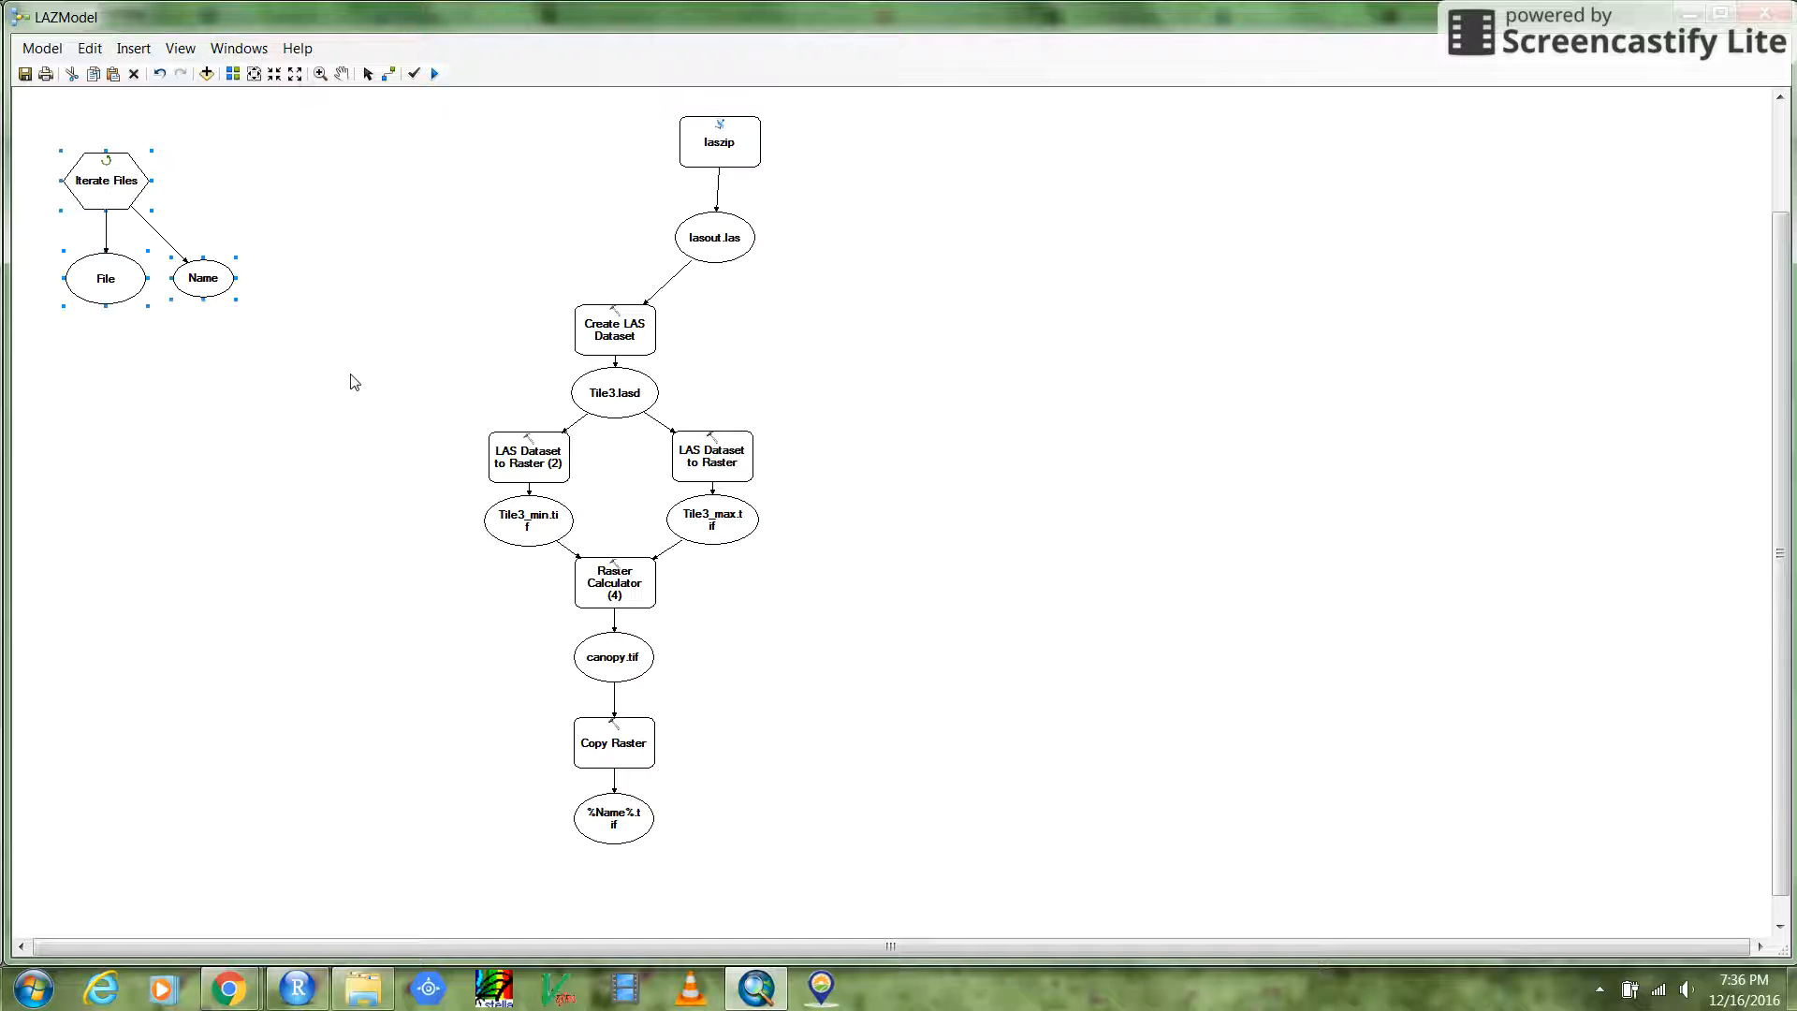
{"action": "mouse_move", "coordinate": [142, 220]}
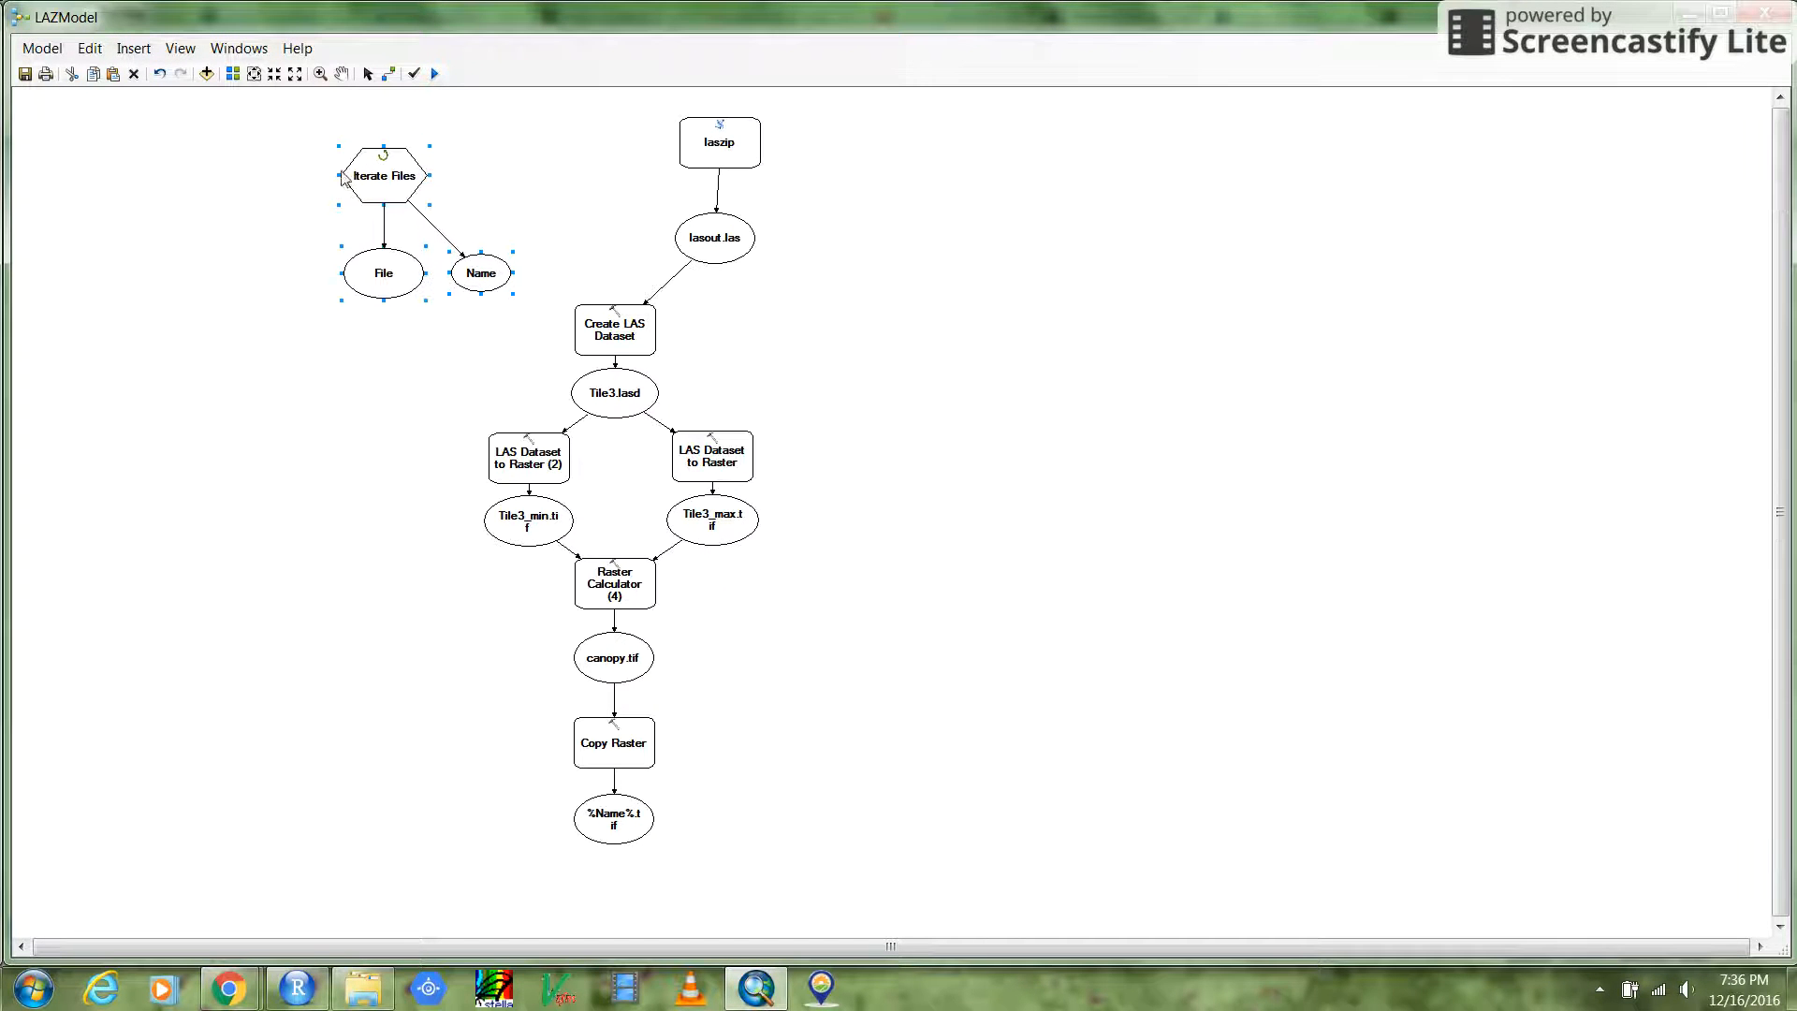
{"action": "left_click_drag", "start_coordinate": [382, 272], "coordinate": [516, 199]}
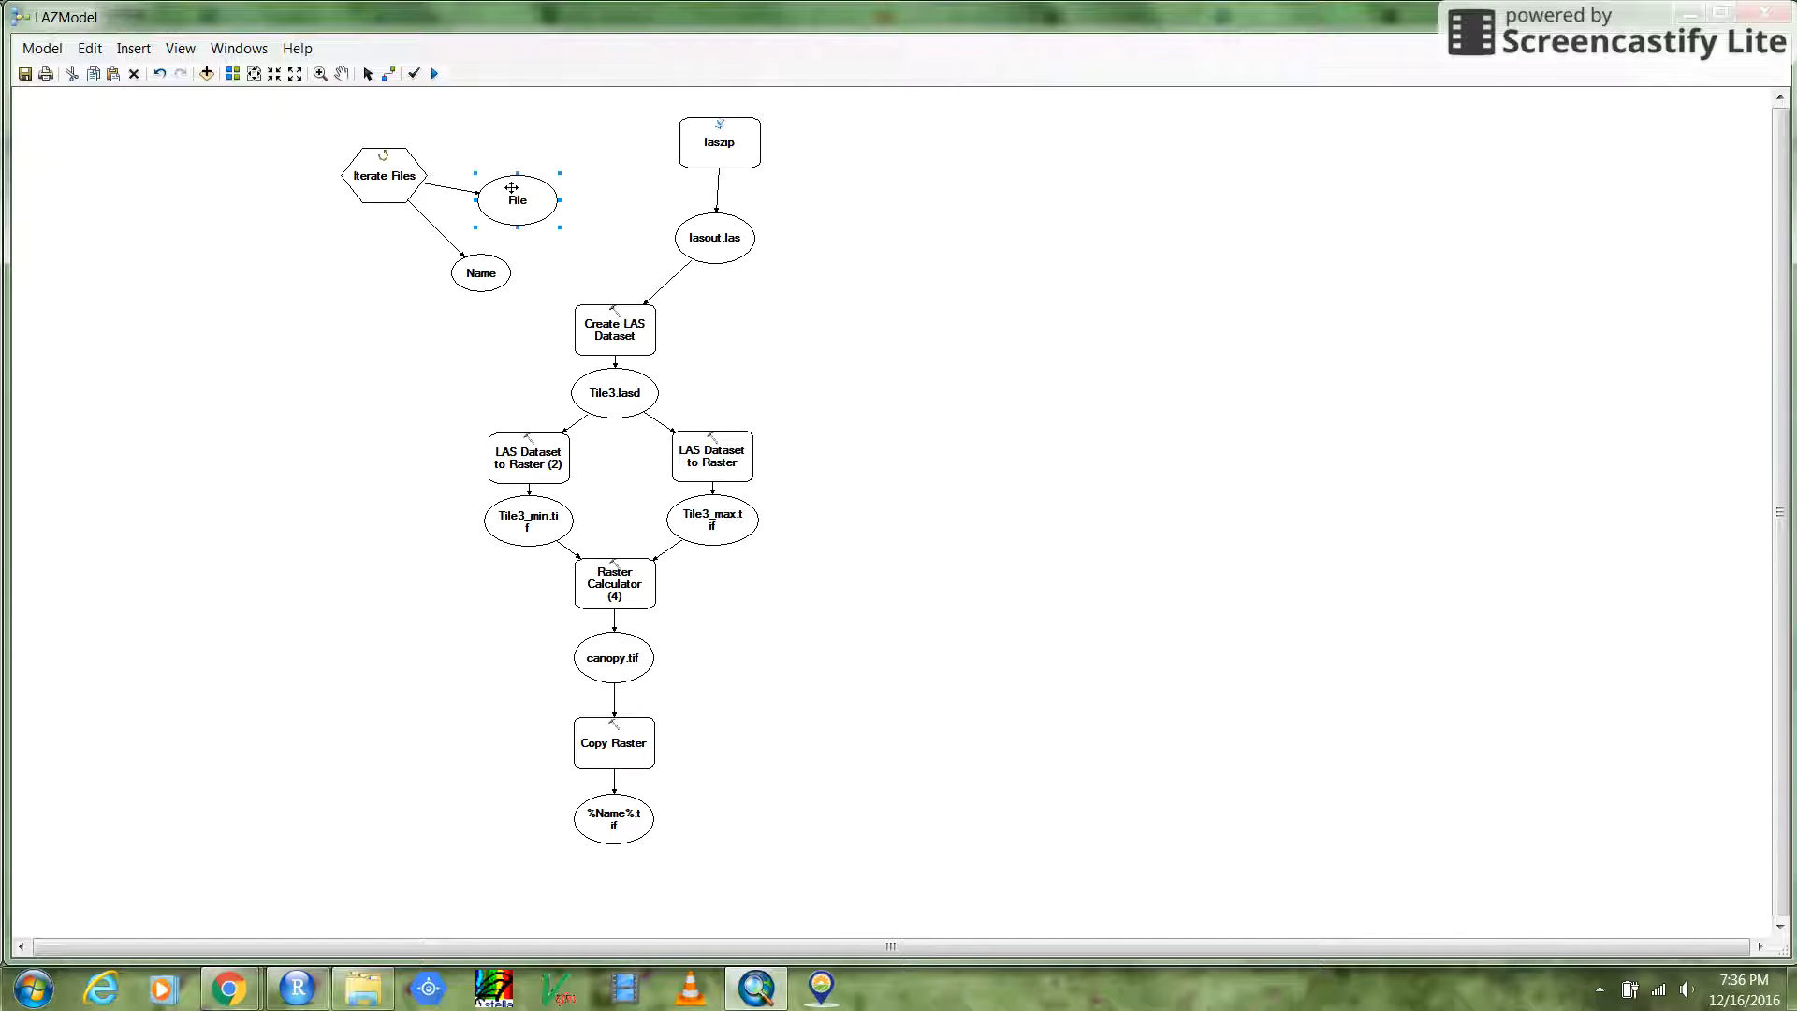
{"action": "left_click_drag", "start_coordinate": [516, 198], "coordinate": [558, 173]}
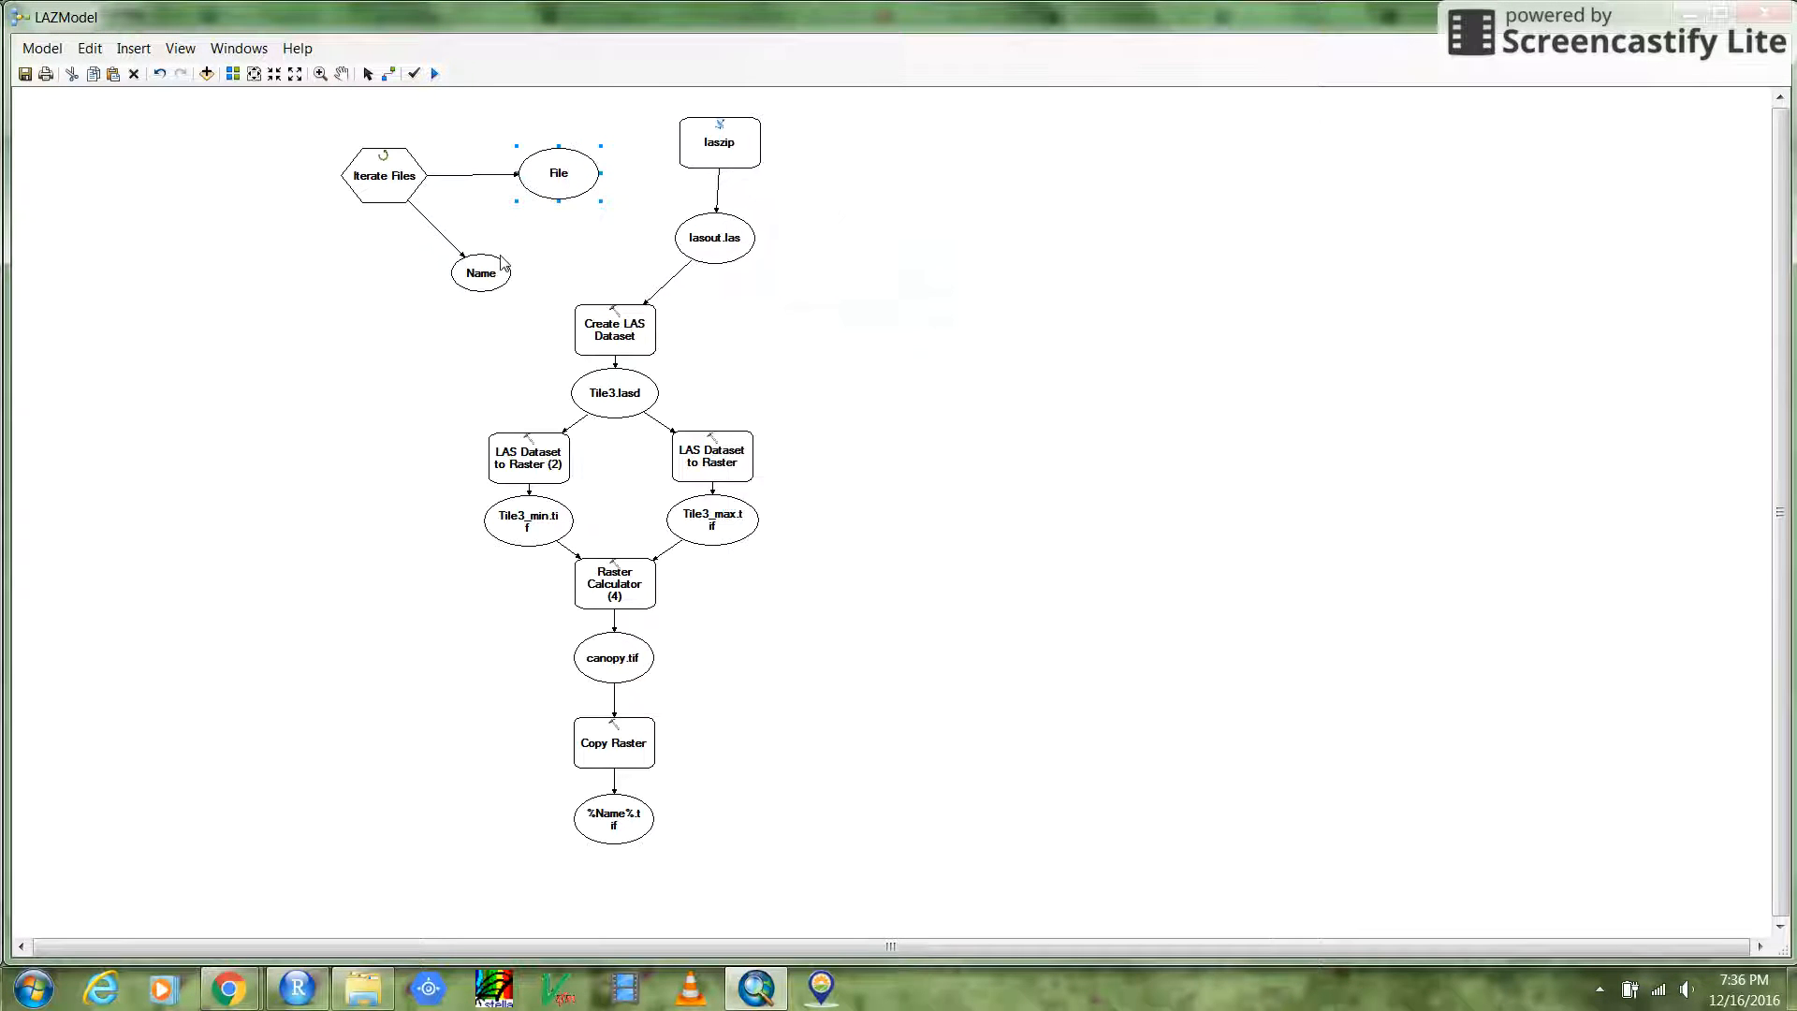
{"action": "double_click", "coordinate": [383, 175]}
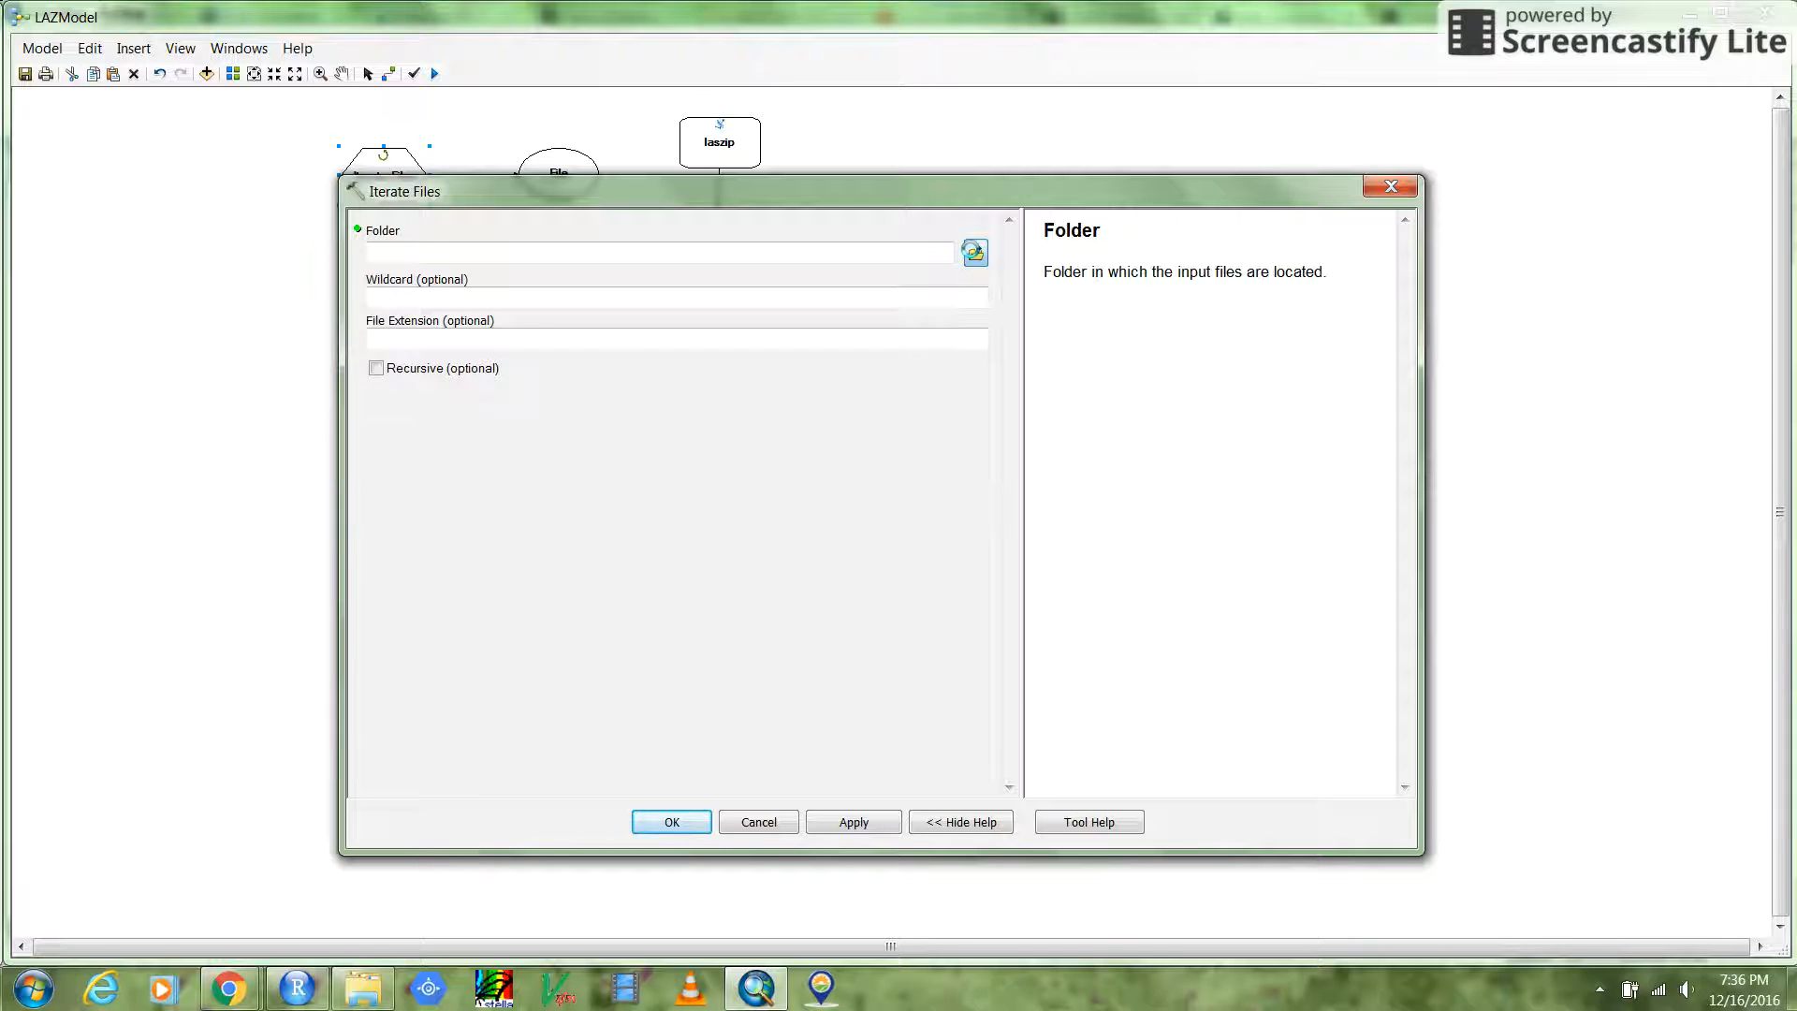
Set the Iterate Files input folder to las_tiles.
{"action": "left_click", "coordinate": [974, 252]}
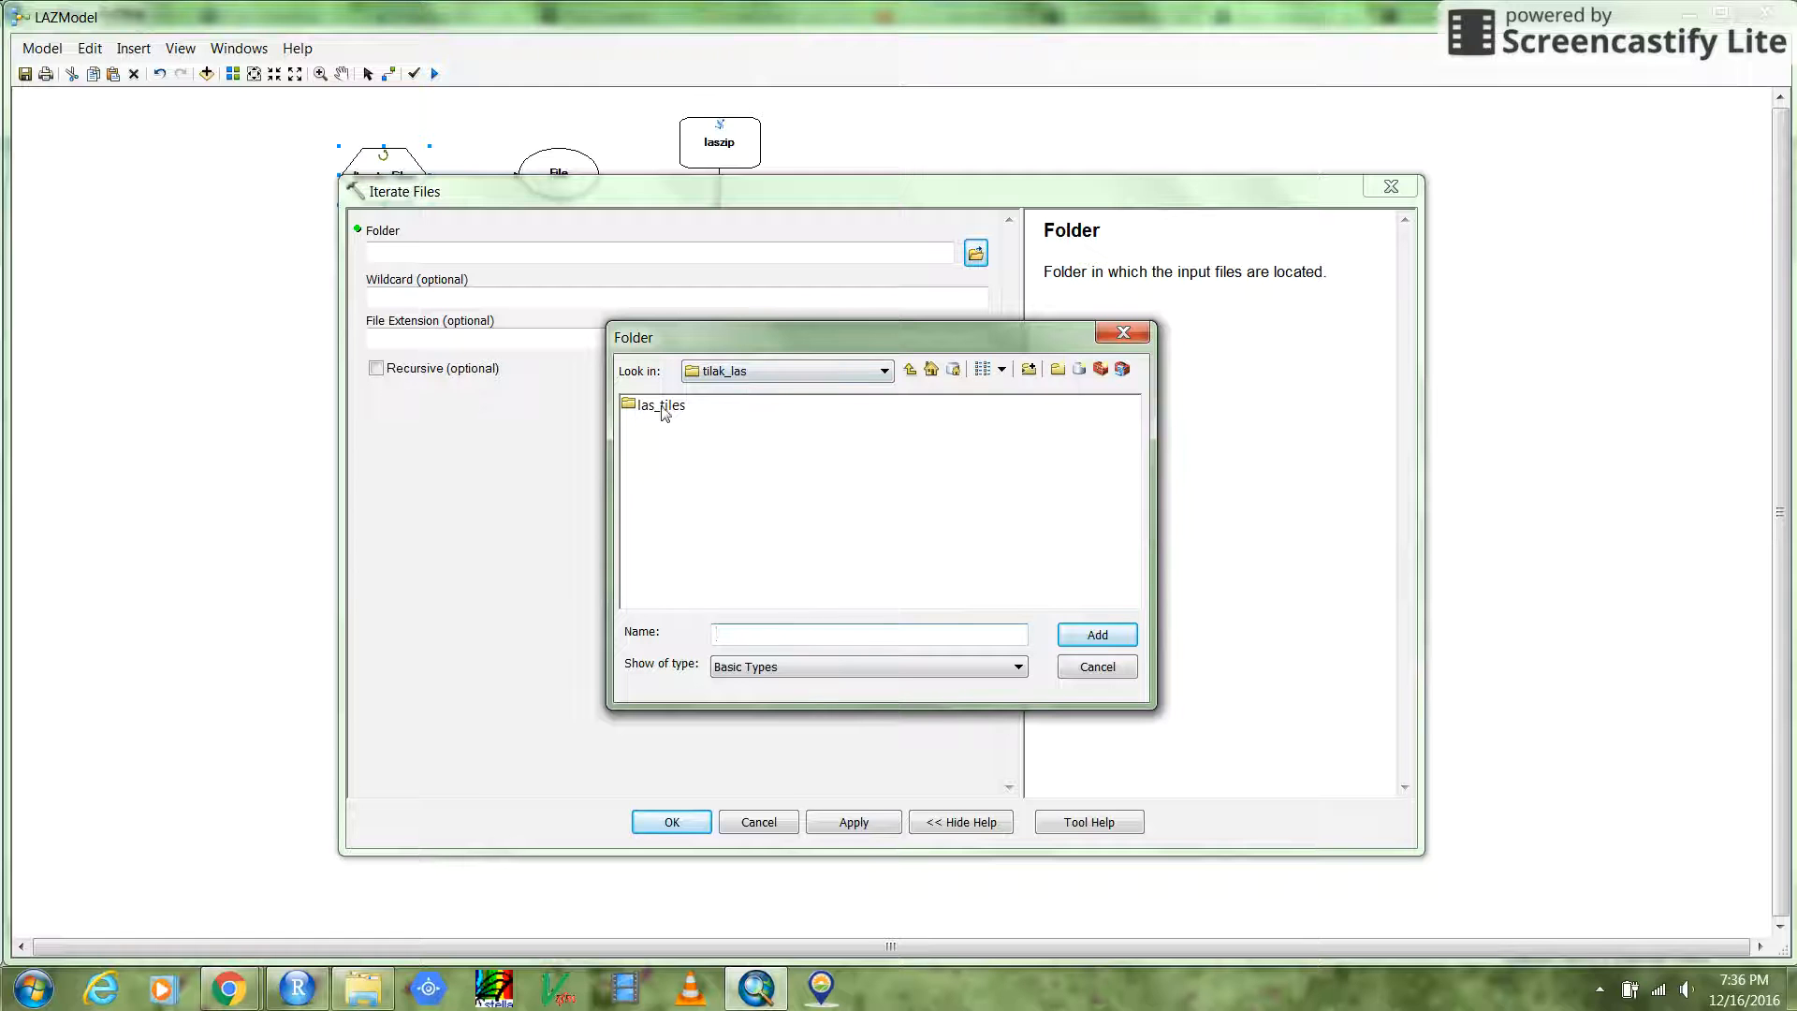
{"action": "left_click", "coordinate": [662, 405]}
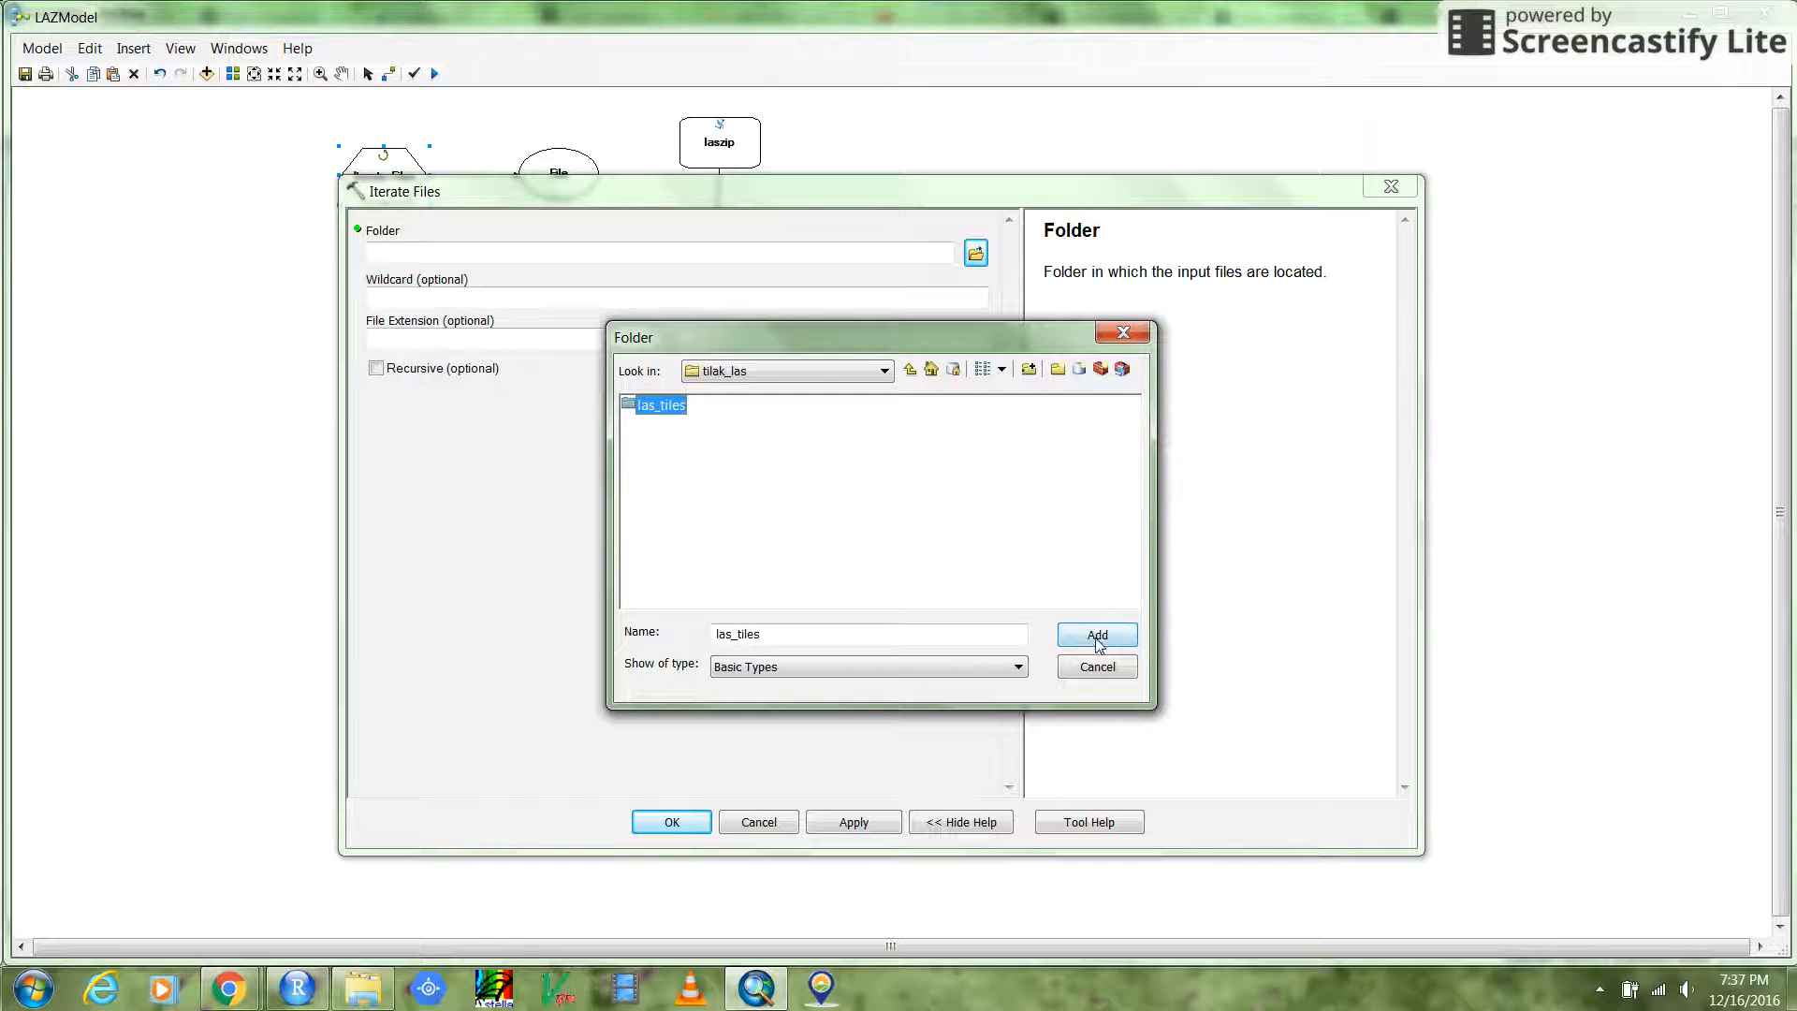
{"action": "left_click", "coordinate": [1097, 635]}
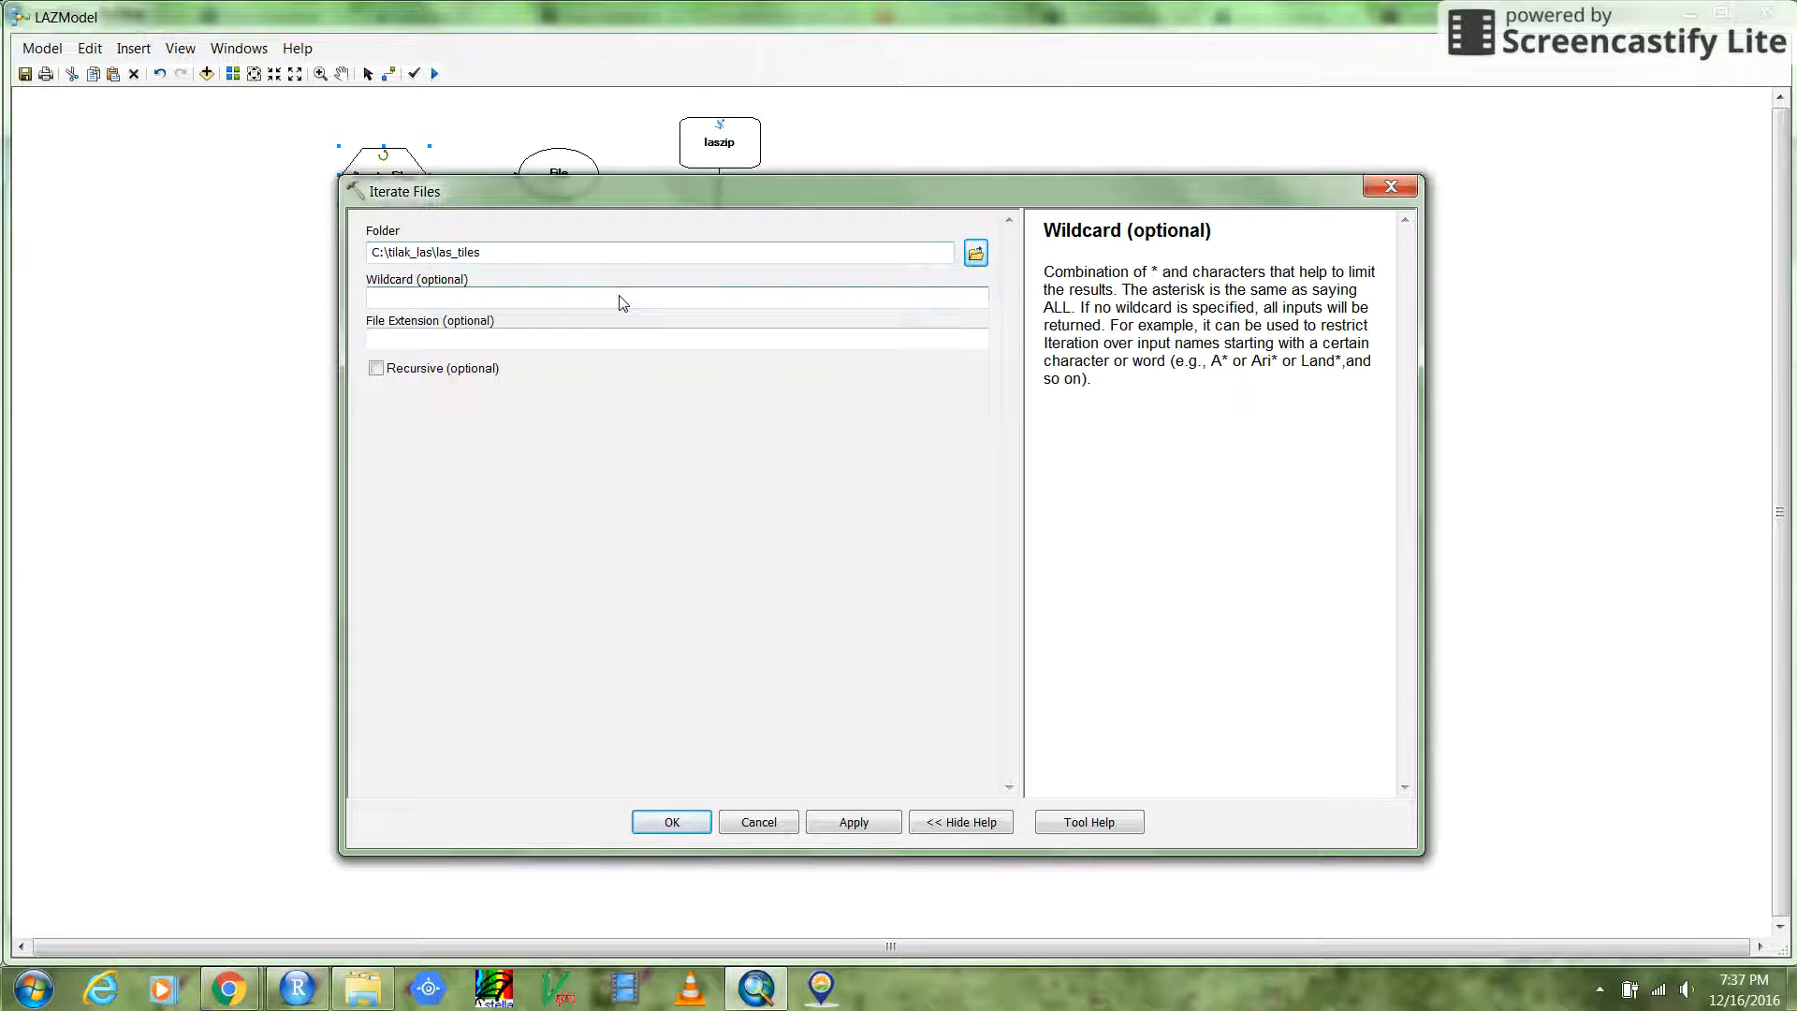
Enter laz as the file extension and leave Recursive unchecked.
{"action": "left_click", "coordinate": [619, 297]}
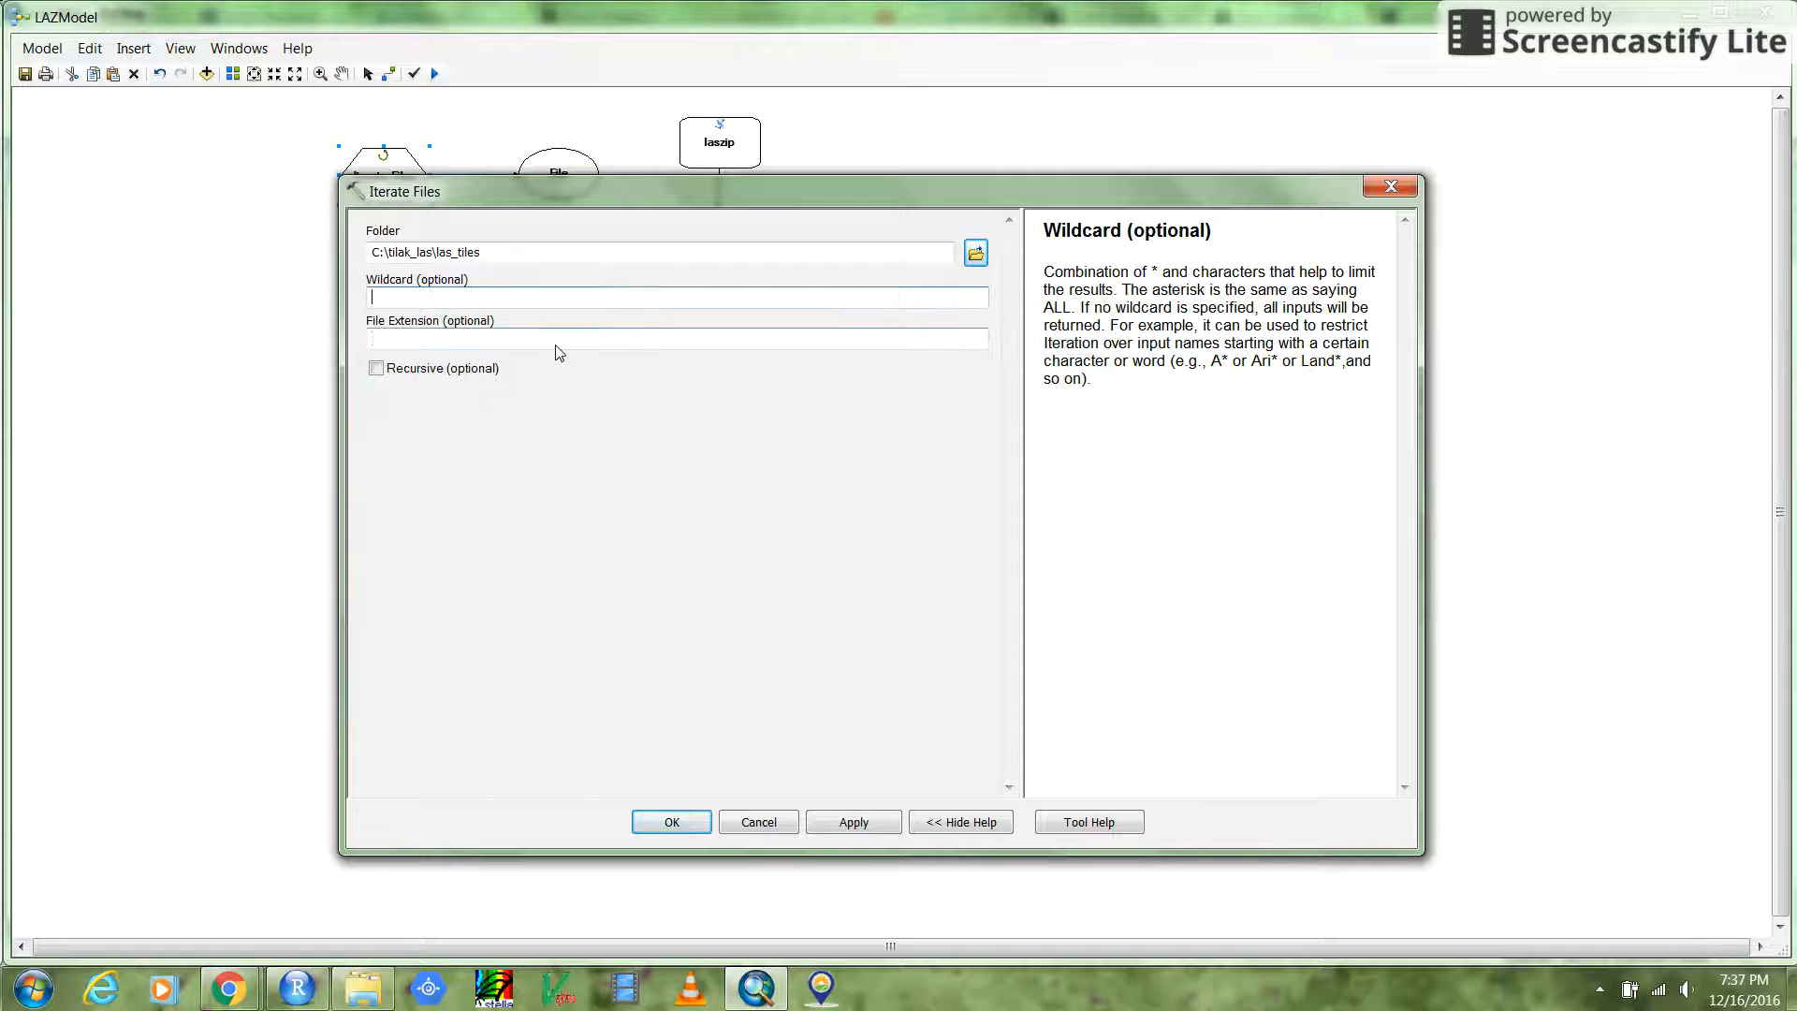
{"action": "left_click", "coordinate": [676, 339]}
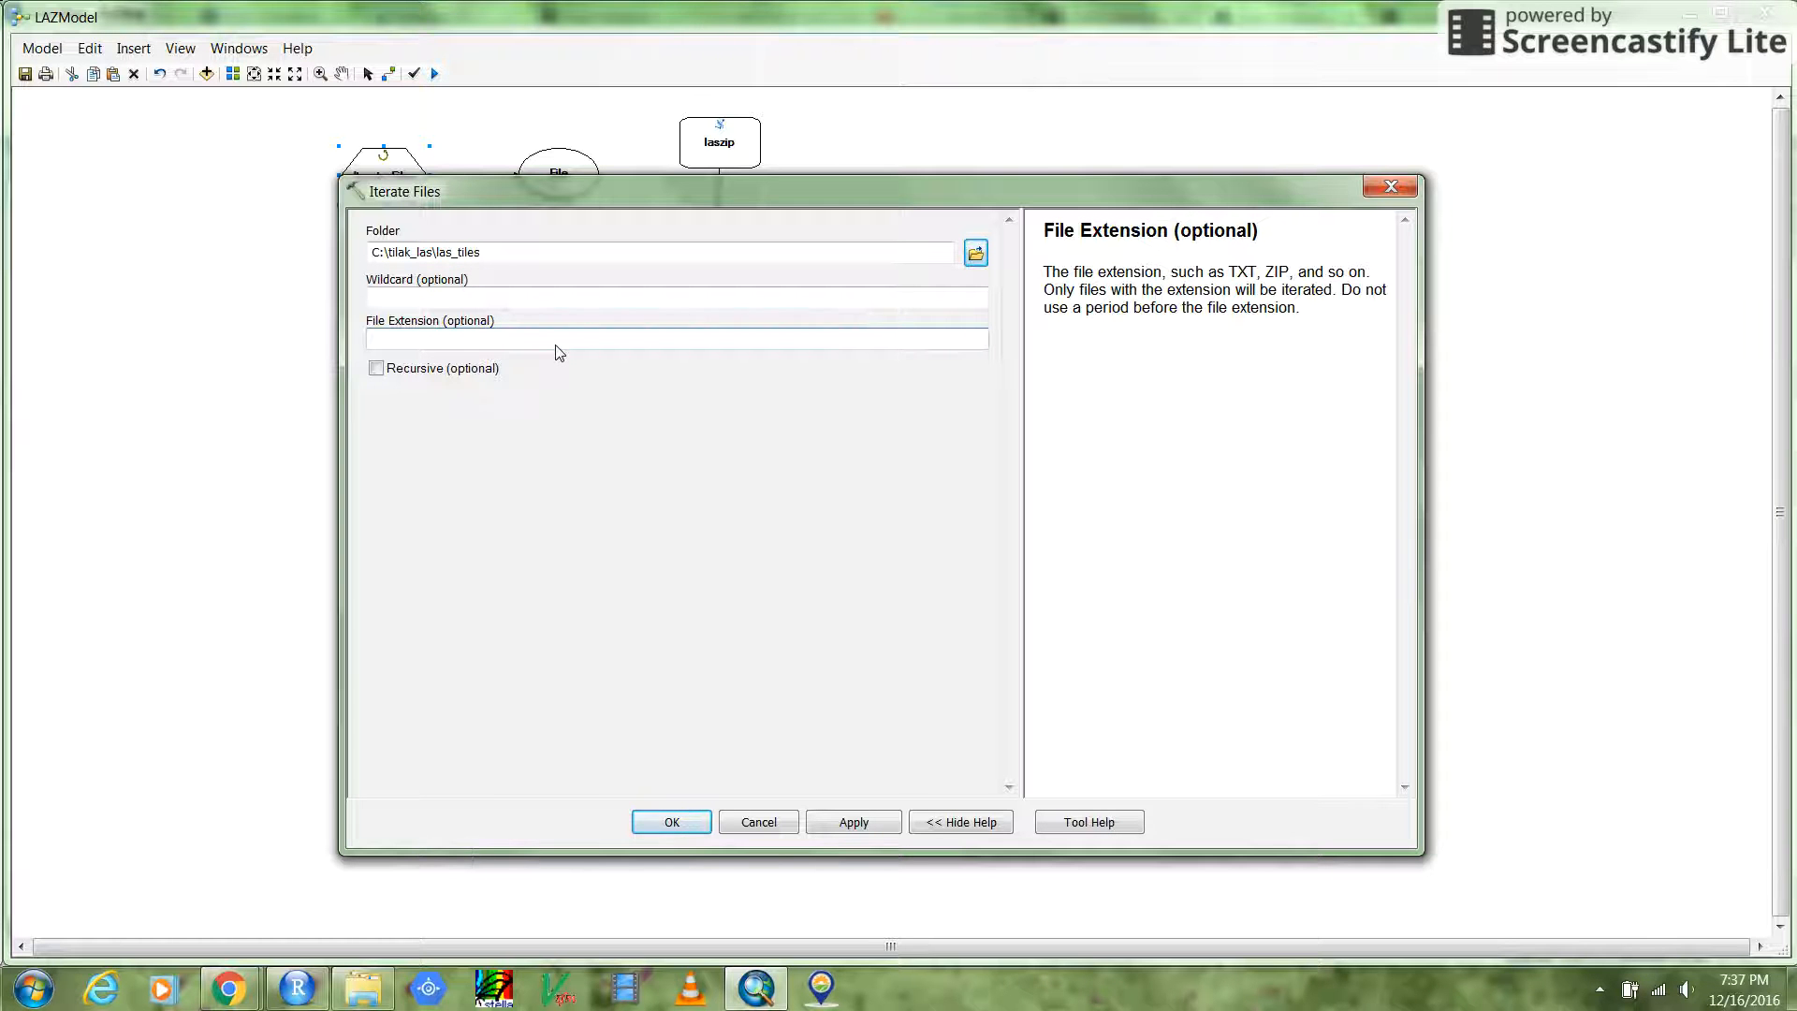
{"action": "type", "text": "laz"}
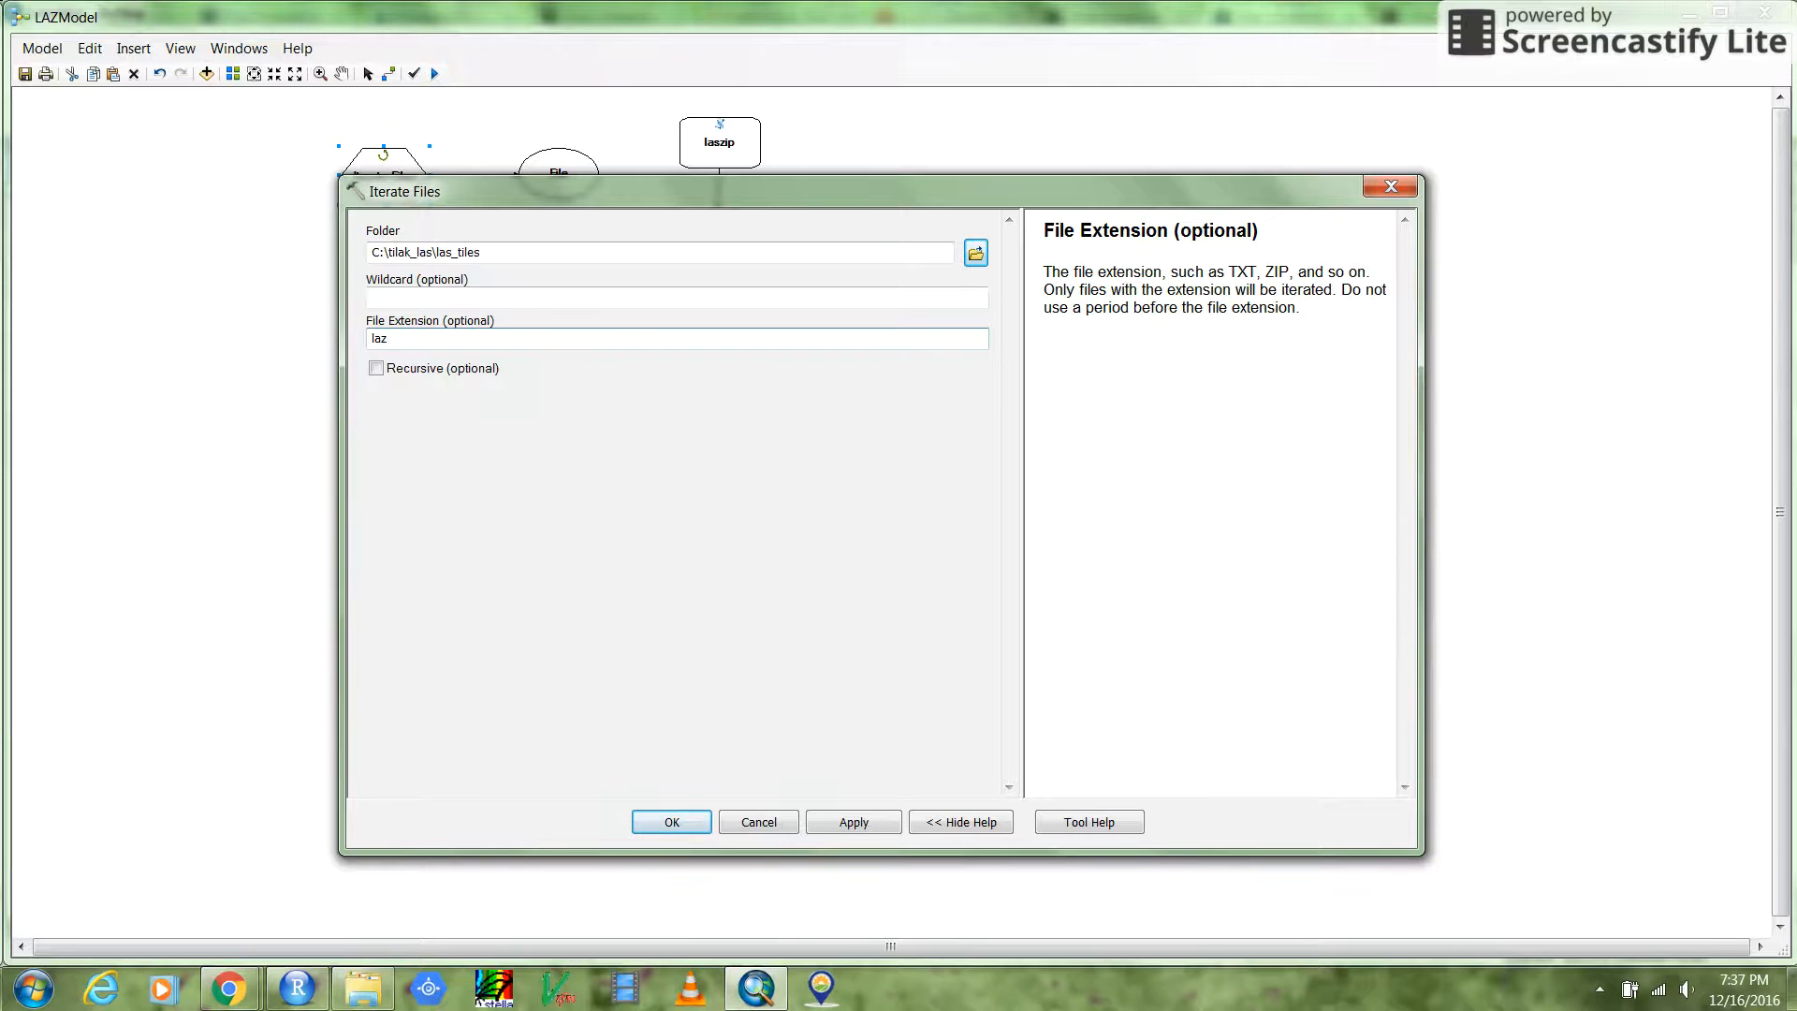
{"action": "mouse_move", "coordinate": [556, 353]}
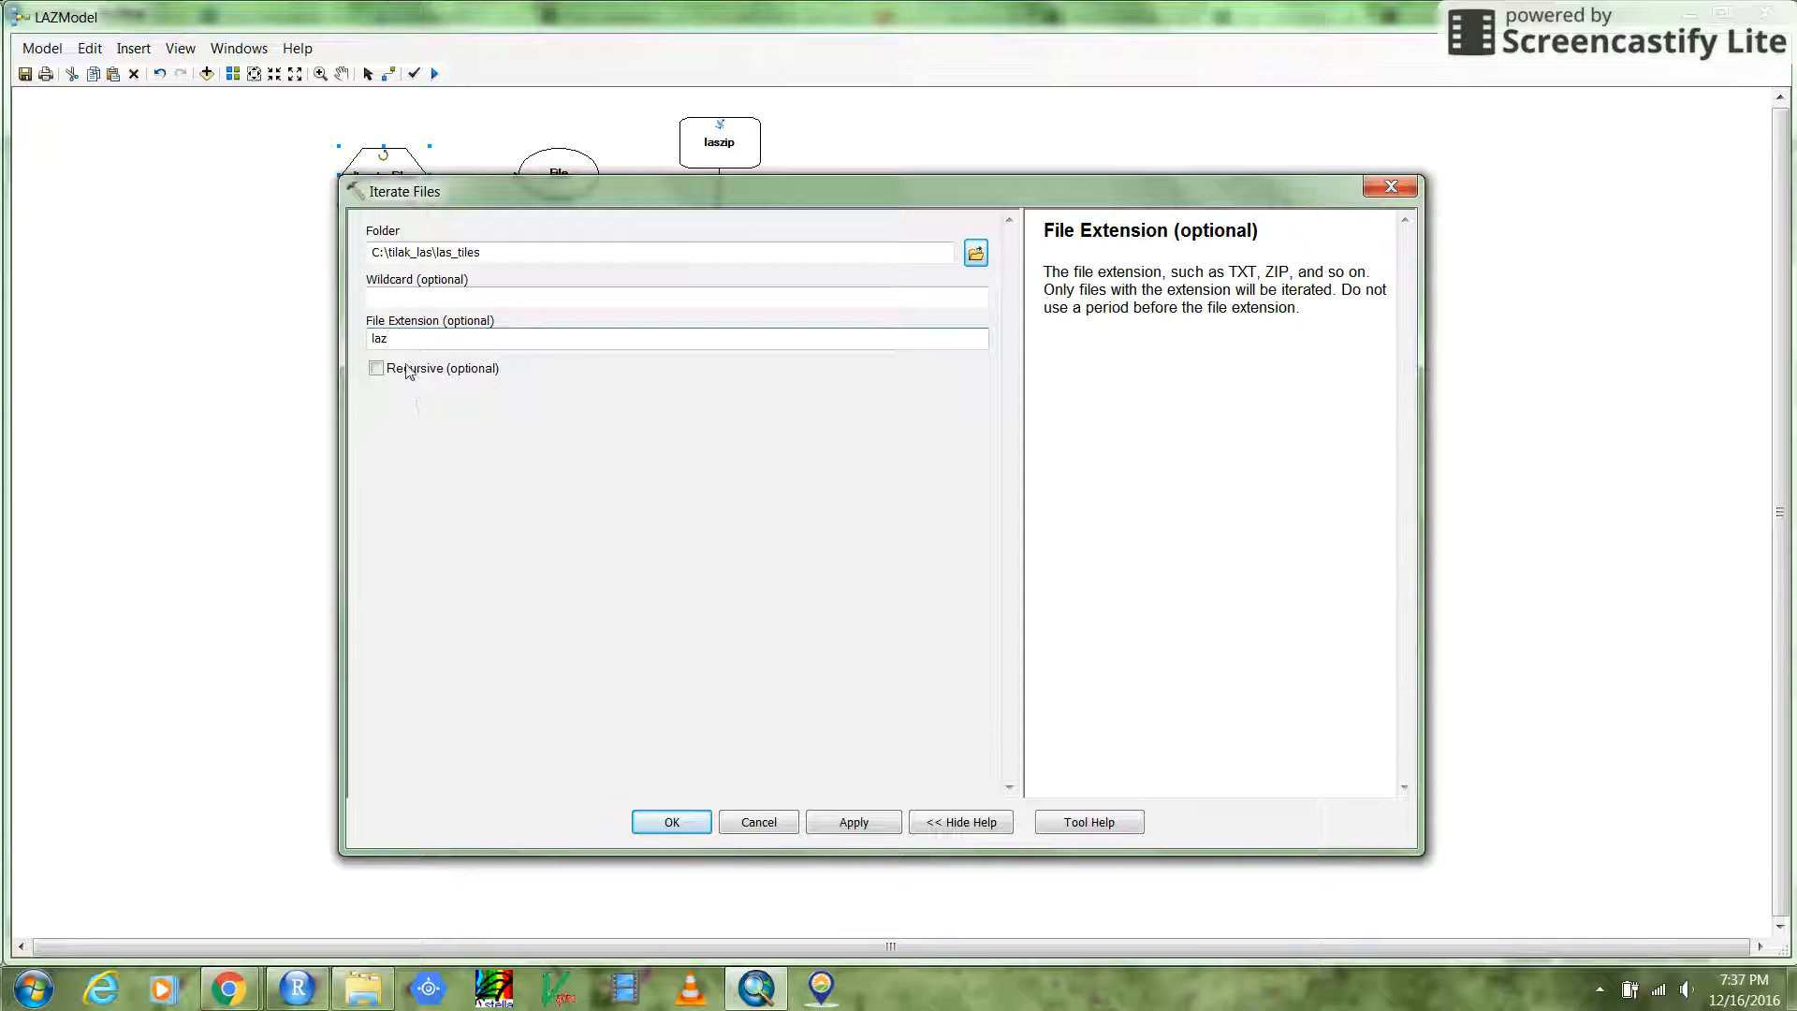
{"action": "left_click", "coordinate": [376, 368]}
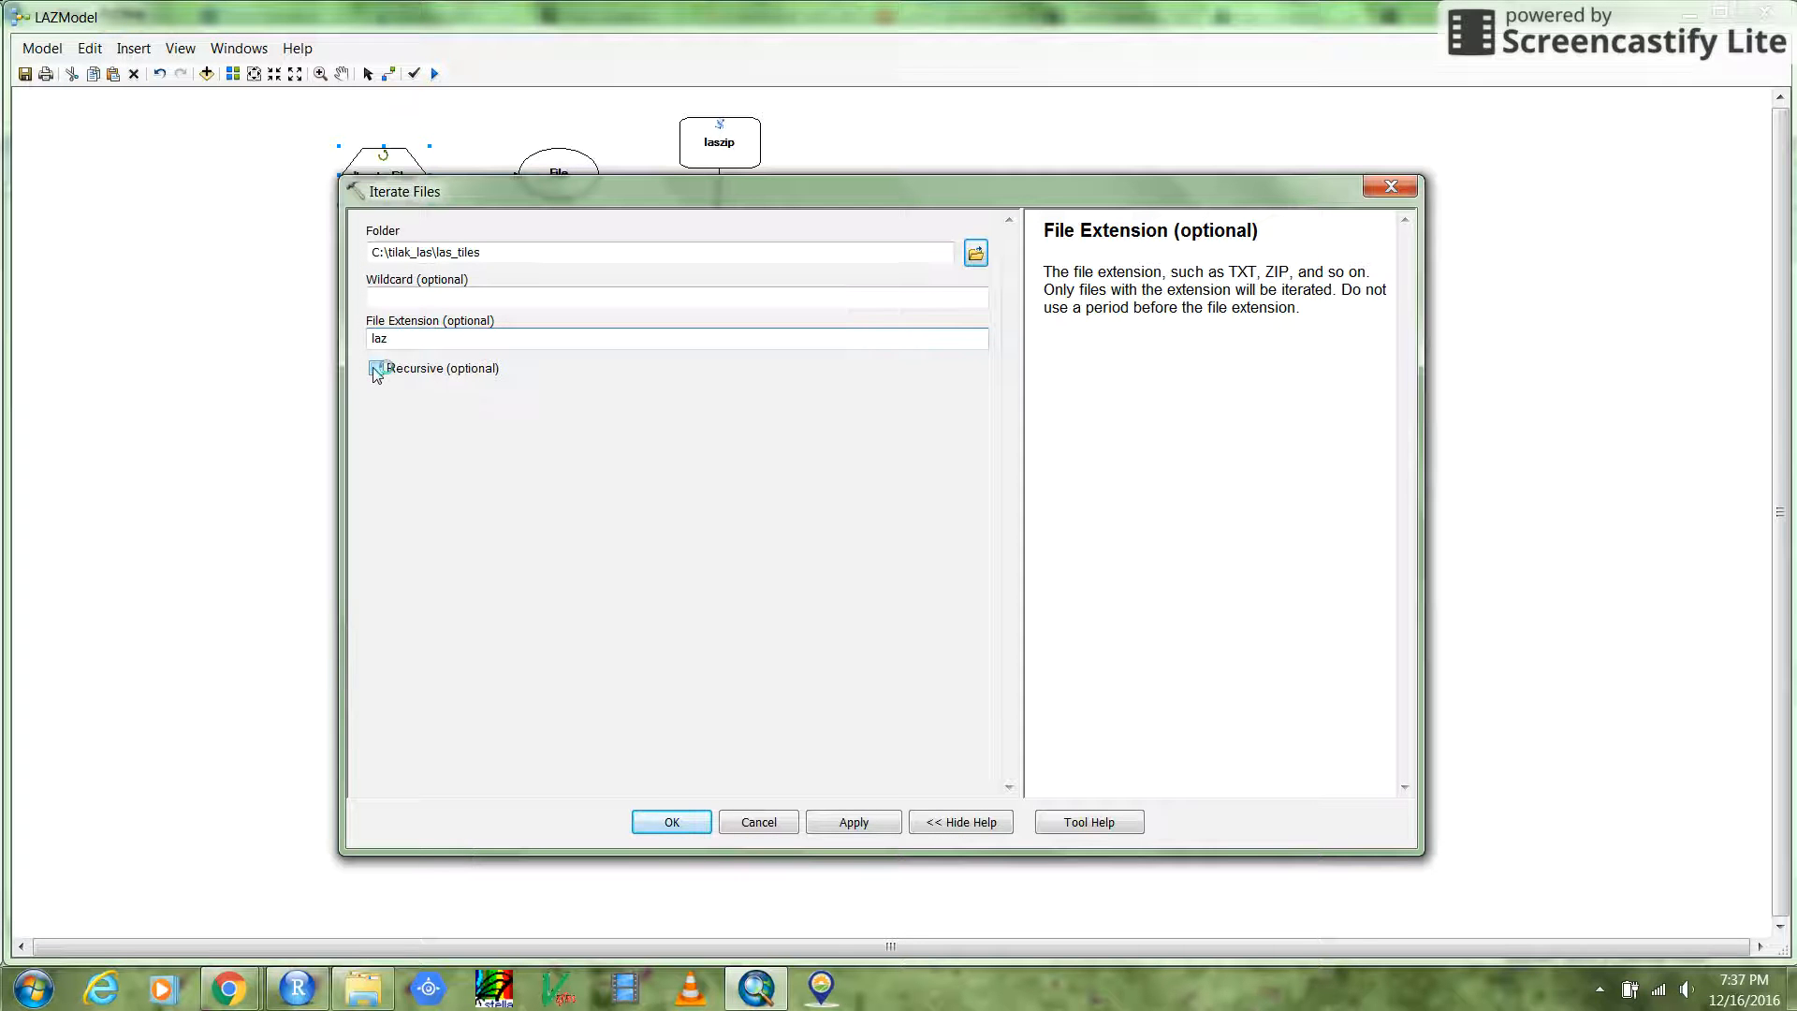
{"action": "left_click", "coordinate": [376, 368]}
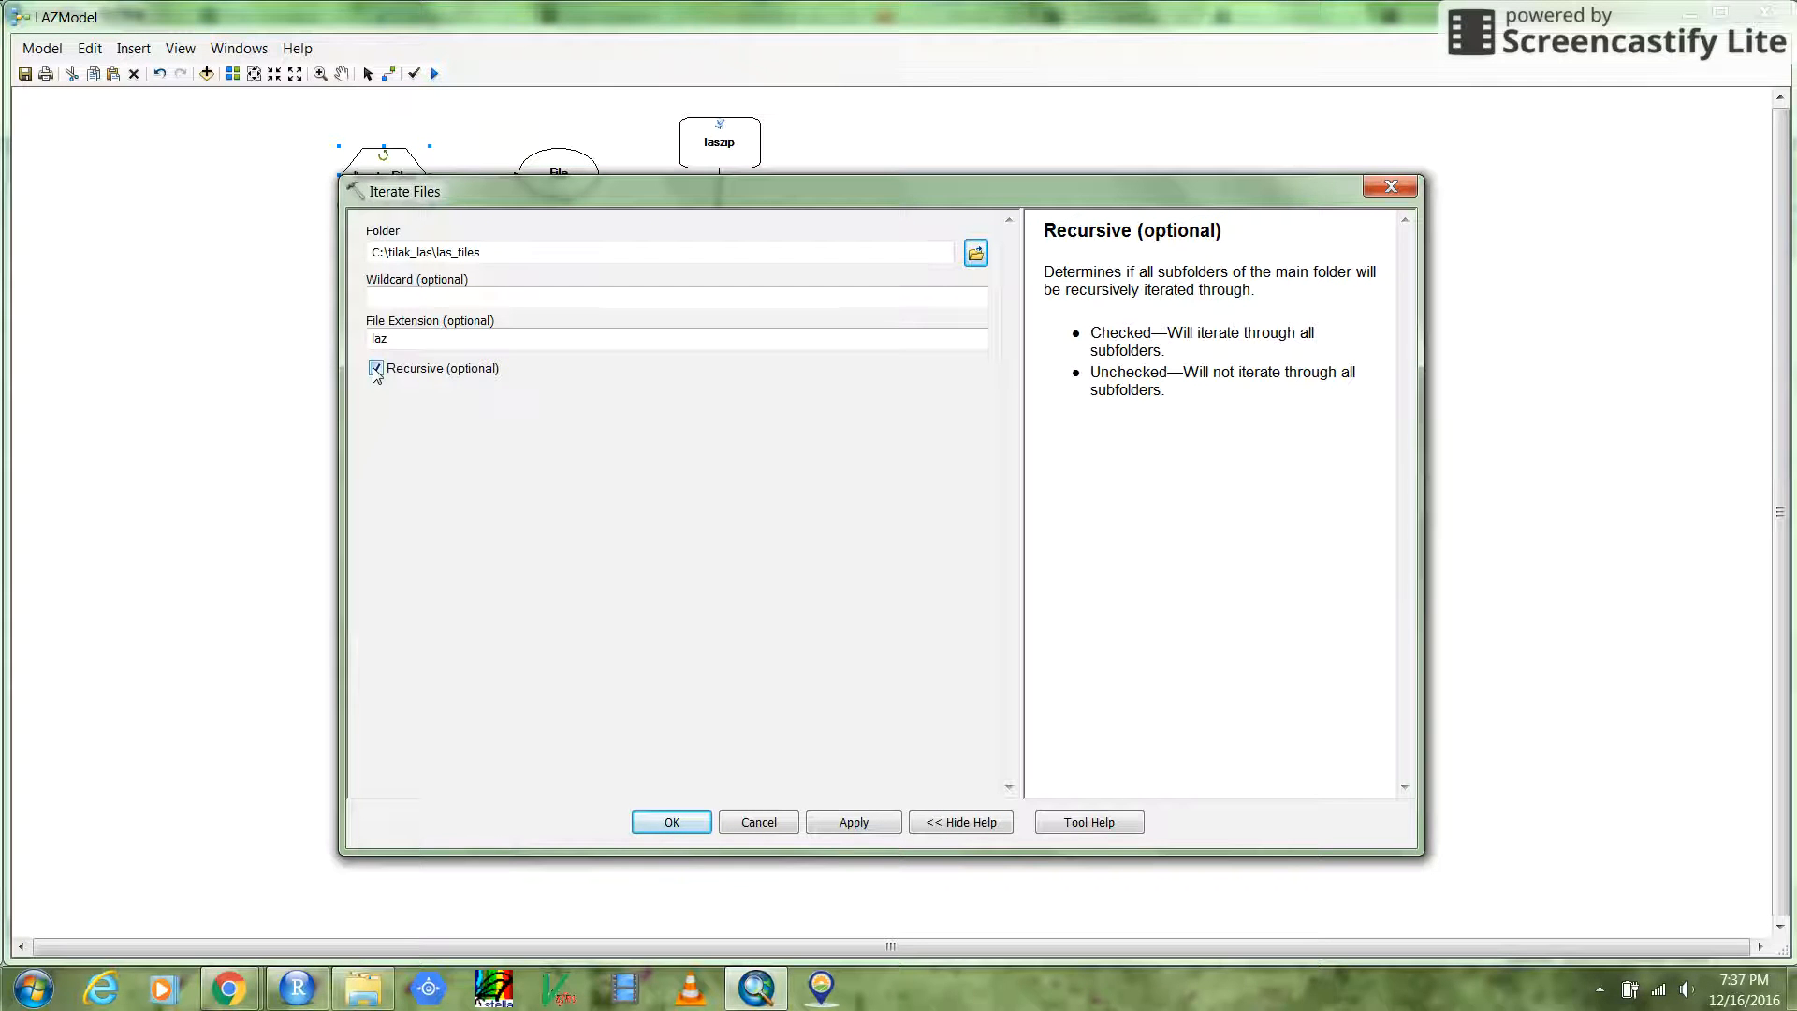
{"action": "left_click", "coordinate": [374, 368]}
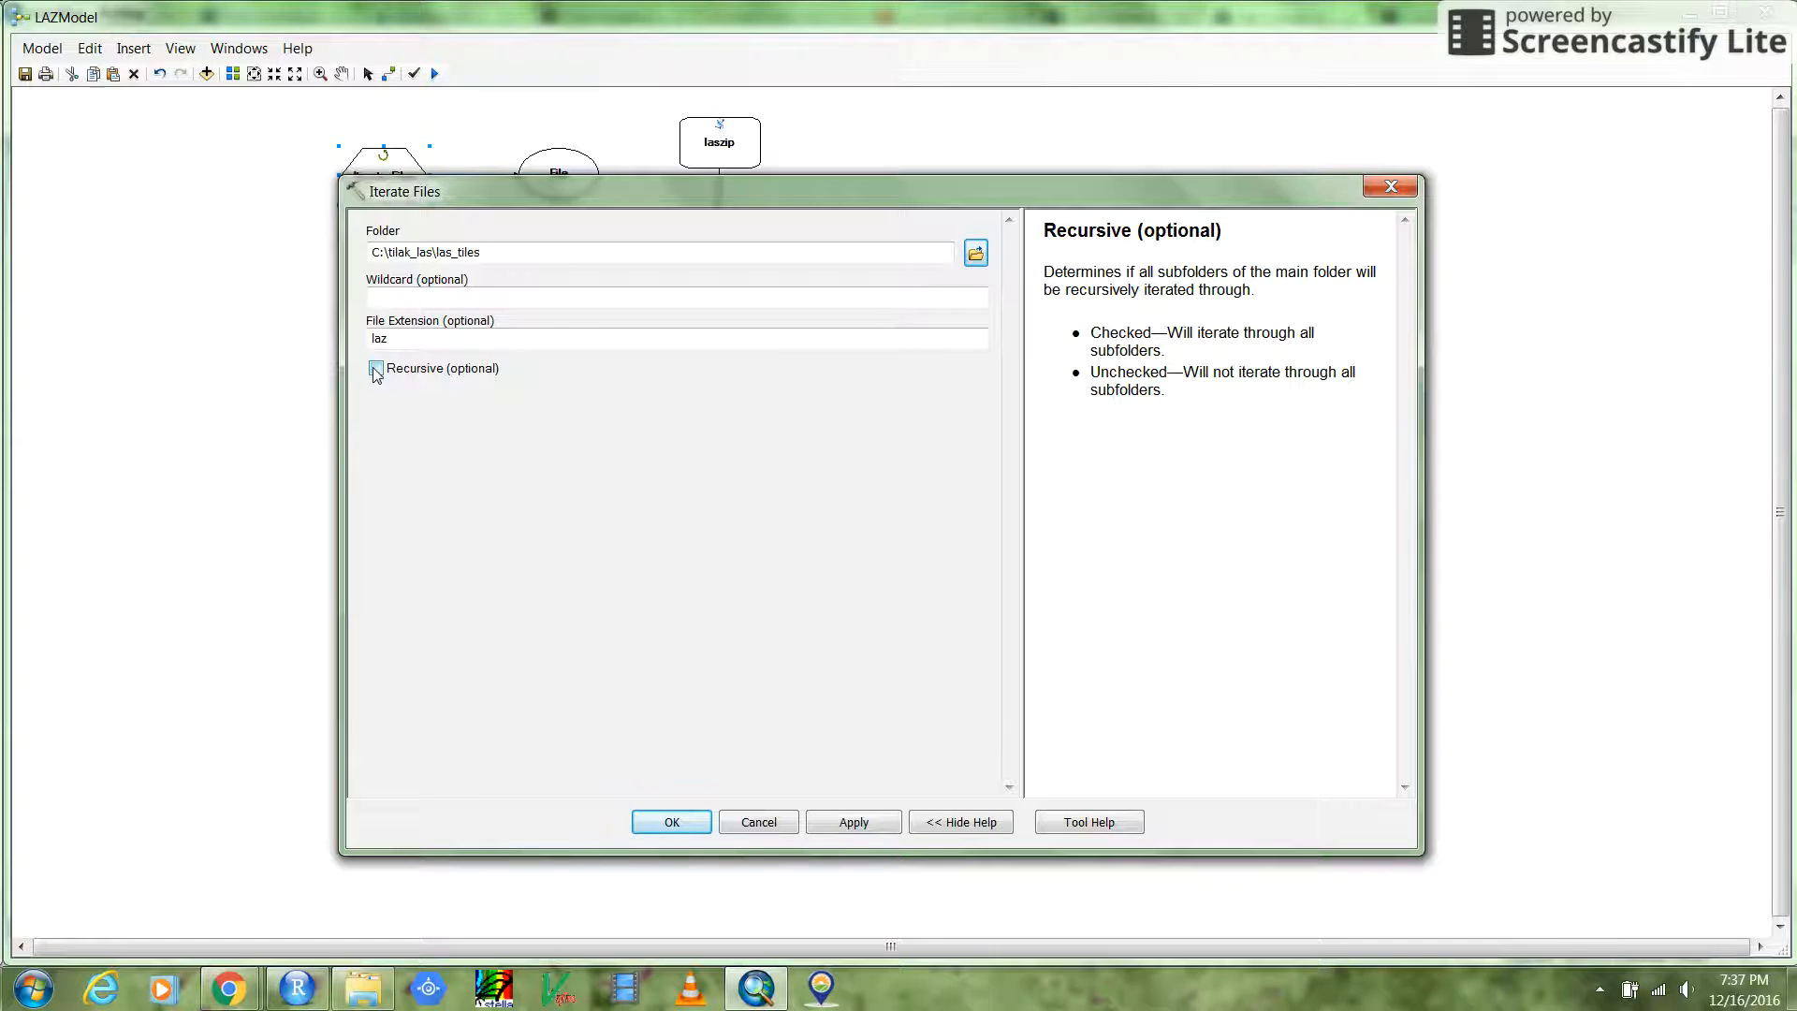
{"action": "mouse_move", "coordinate": [546, 517]}
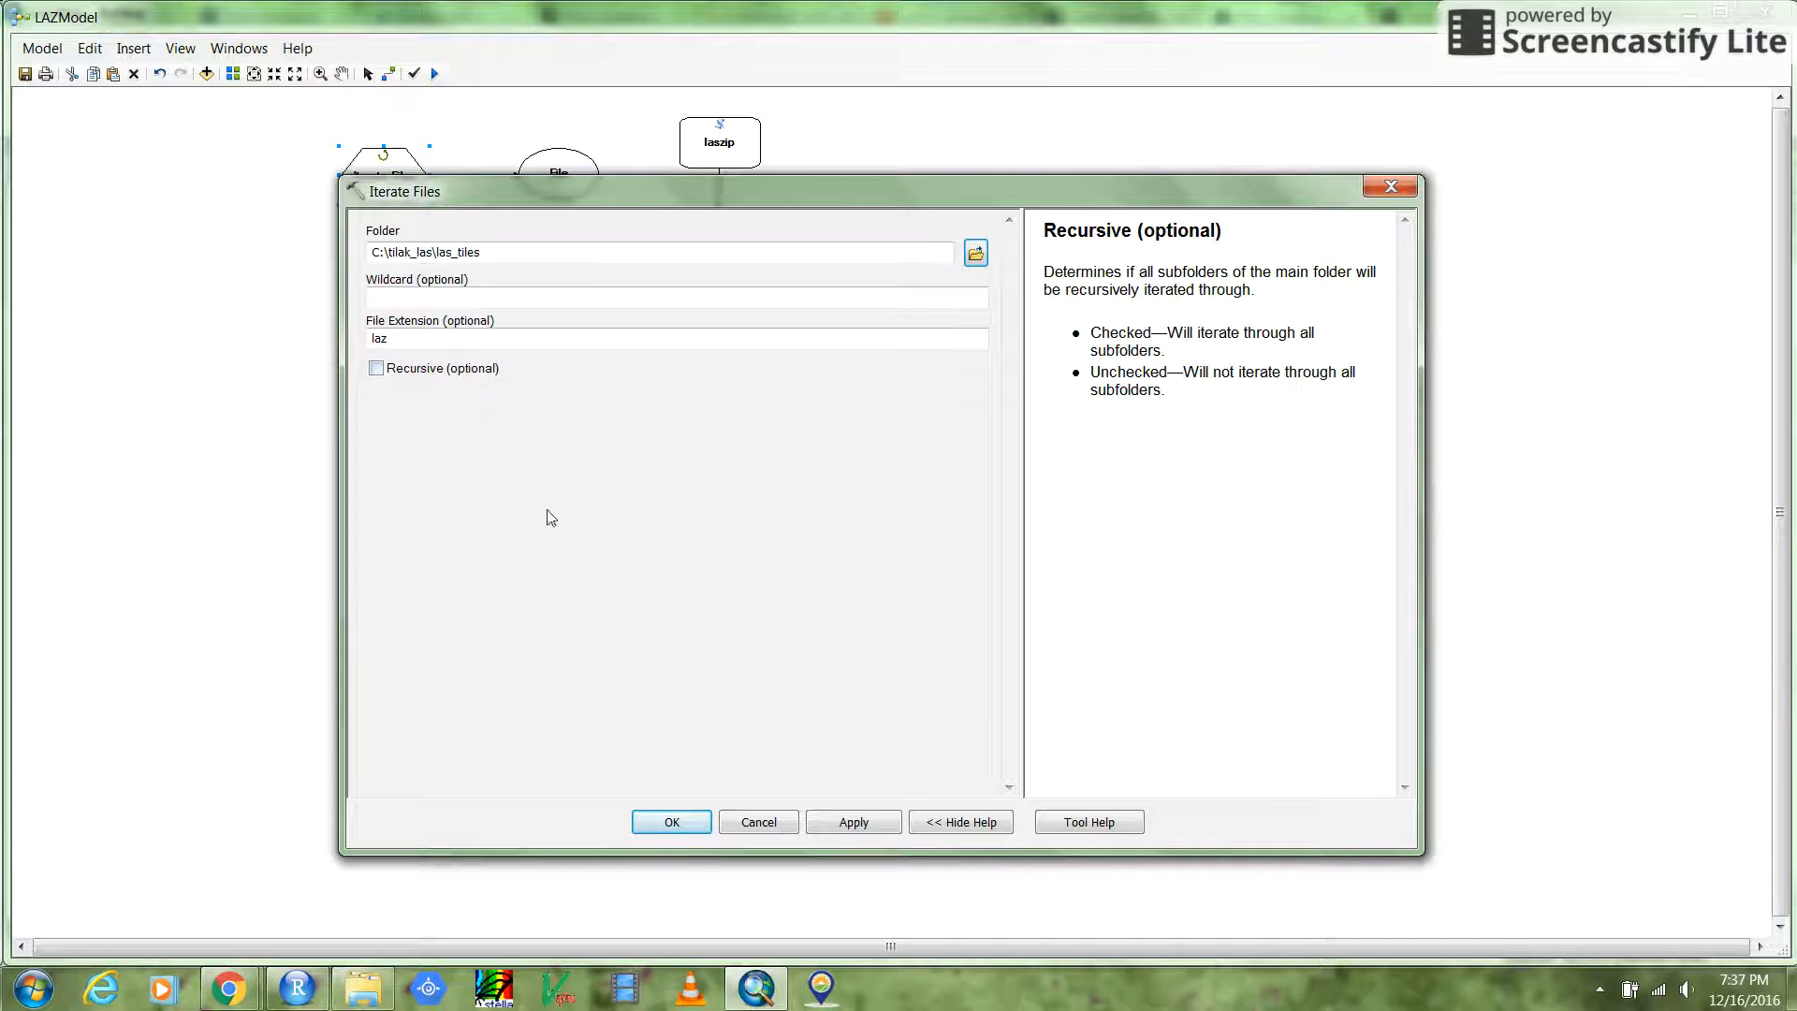
Confirm the Iterate Files settings and select the %Name%.tif and Name elements.
{"action": "left_click", "coordinate": [671, 822]}
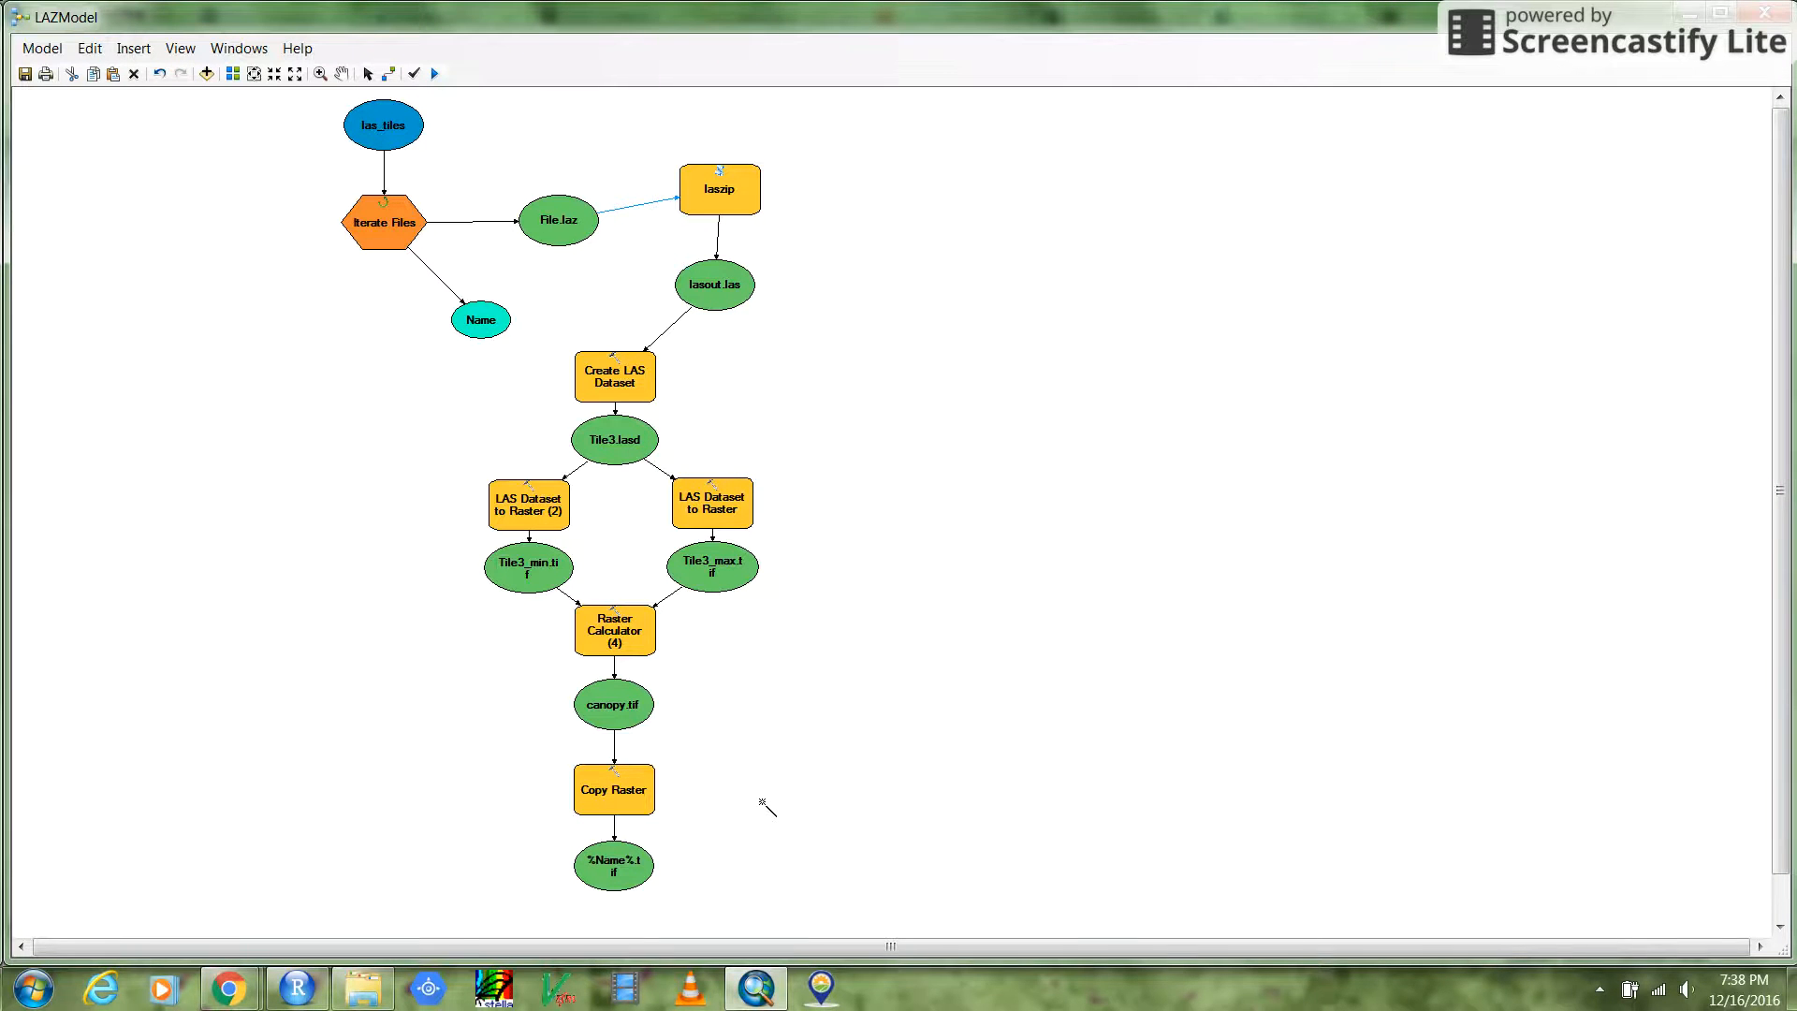
{"action": "mouse_move", "coordinate": [833, 381]}
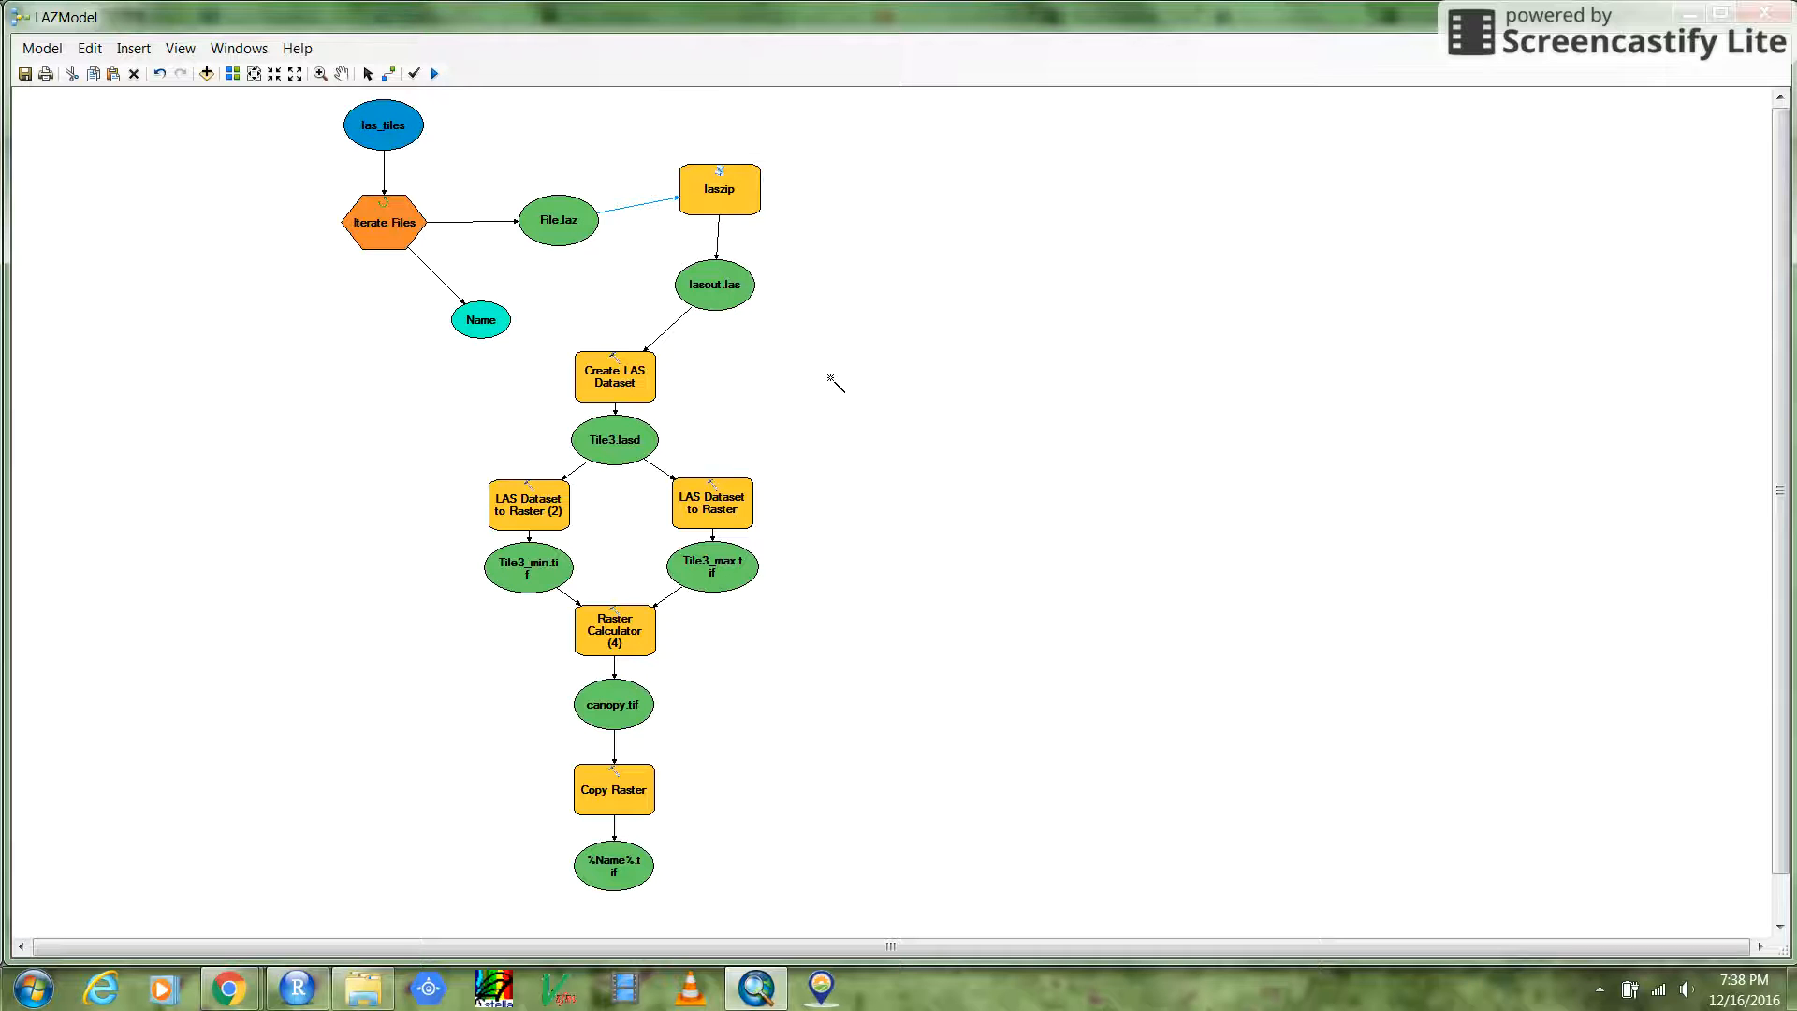
{"action": "mouse_move", "coordinate": [716, 739]}
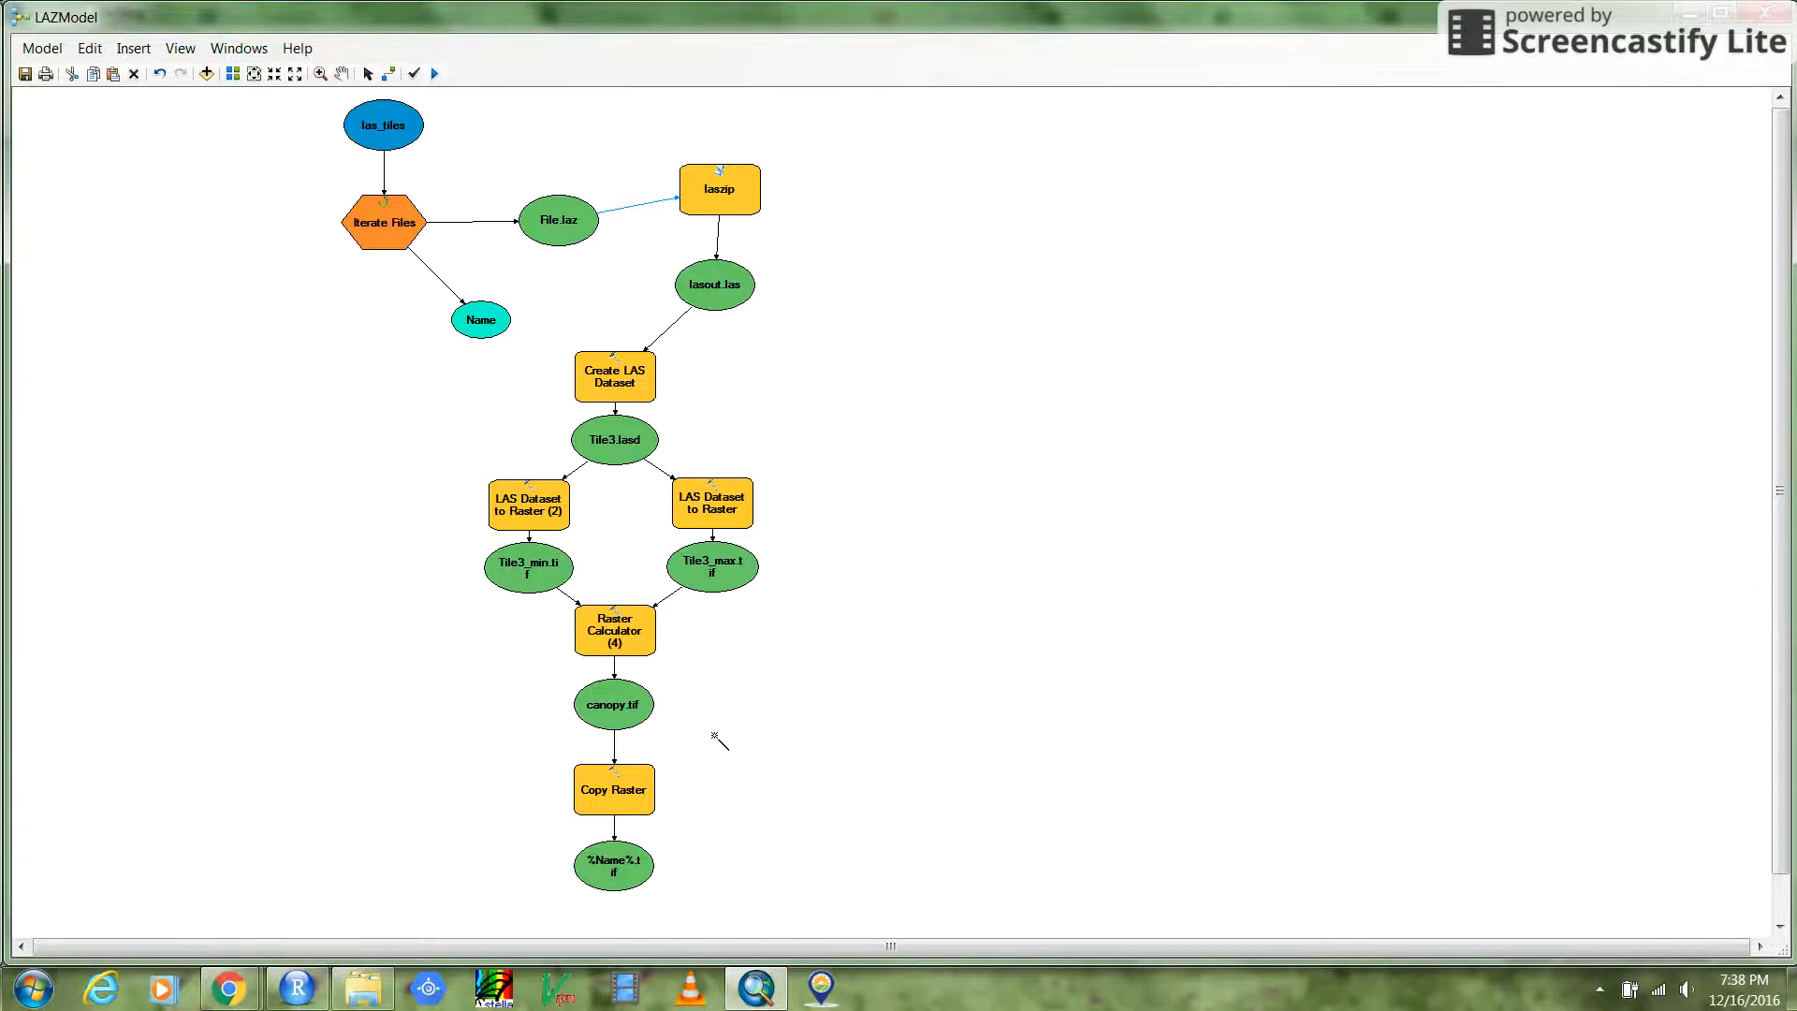
{"action": "mouse_move", "coordinate": [342, 50]}
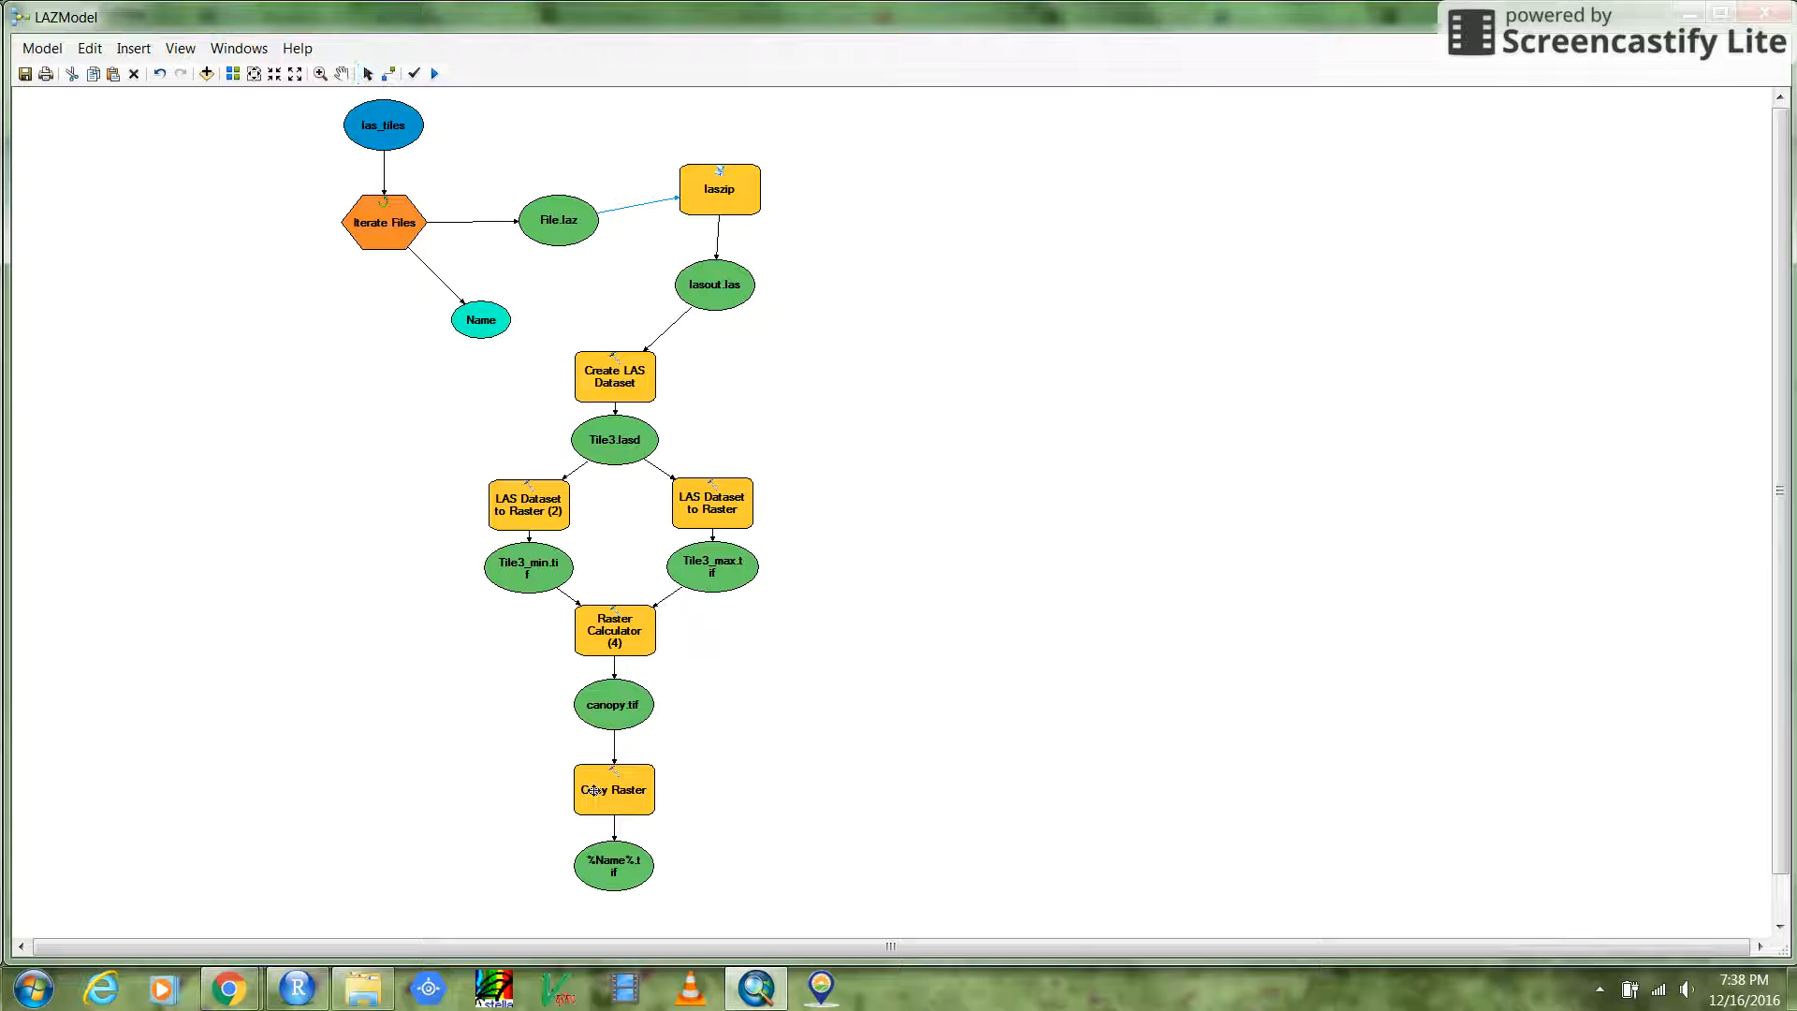
{"action": "left_click", "coordinate": [613, 865]}
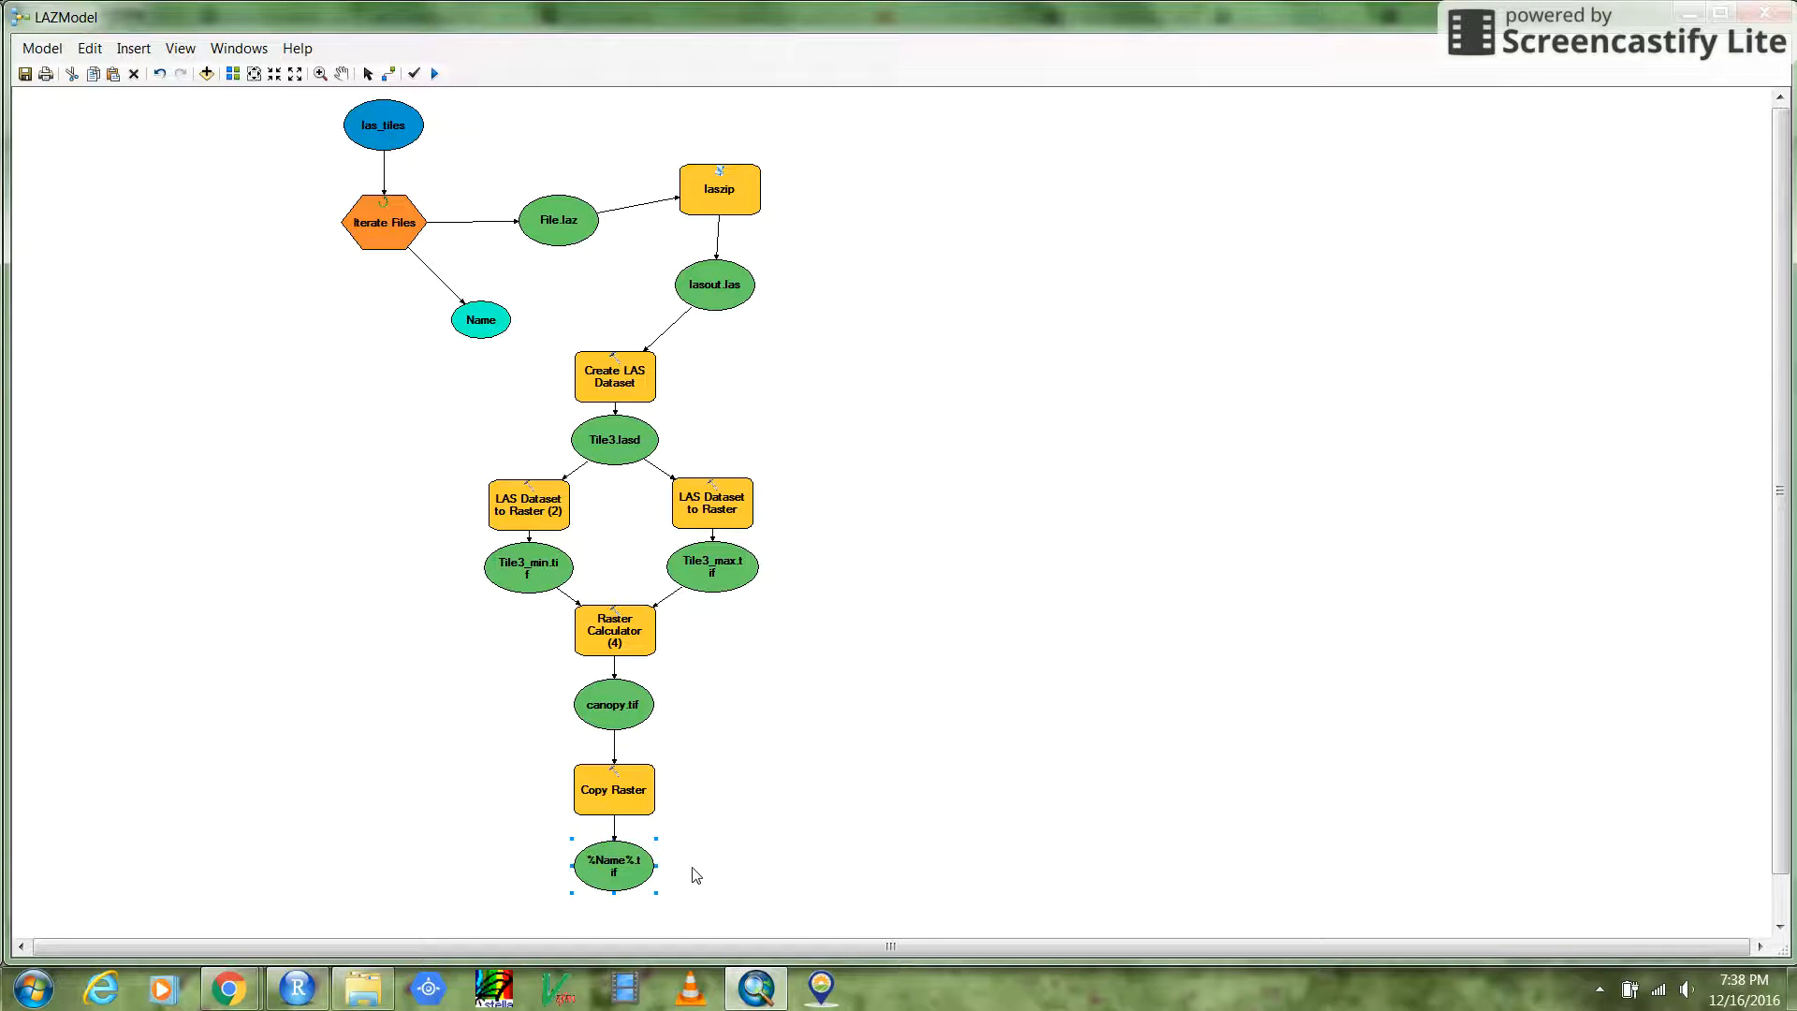
{"action": "left_click", "coordinate": [479, 318]}
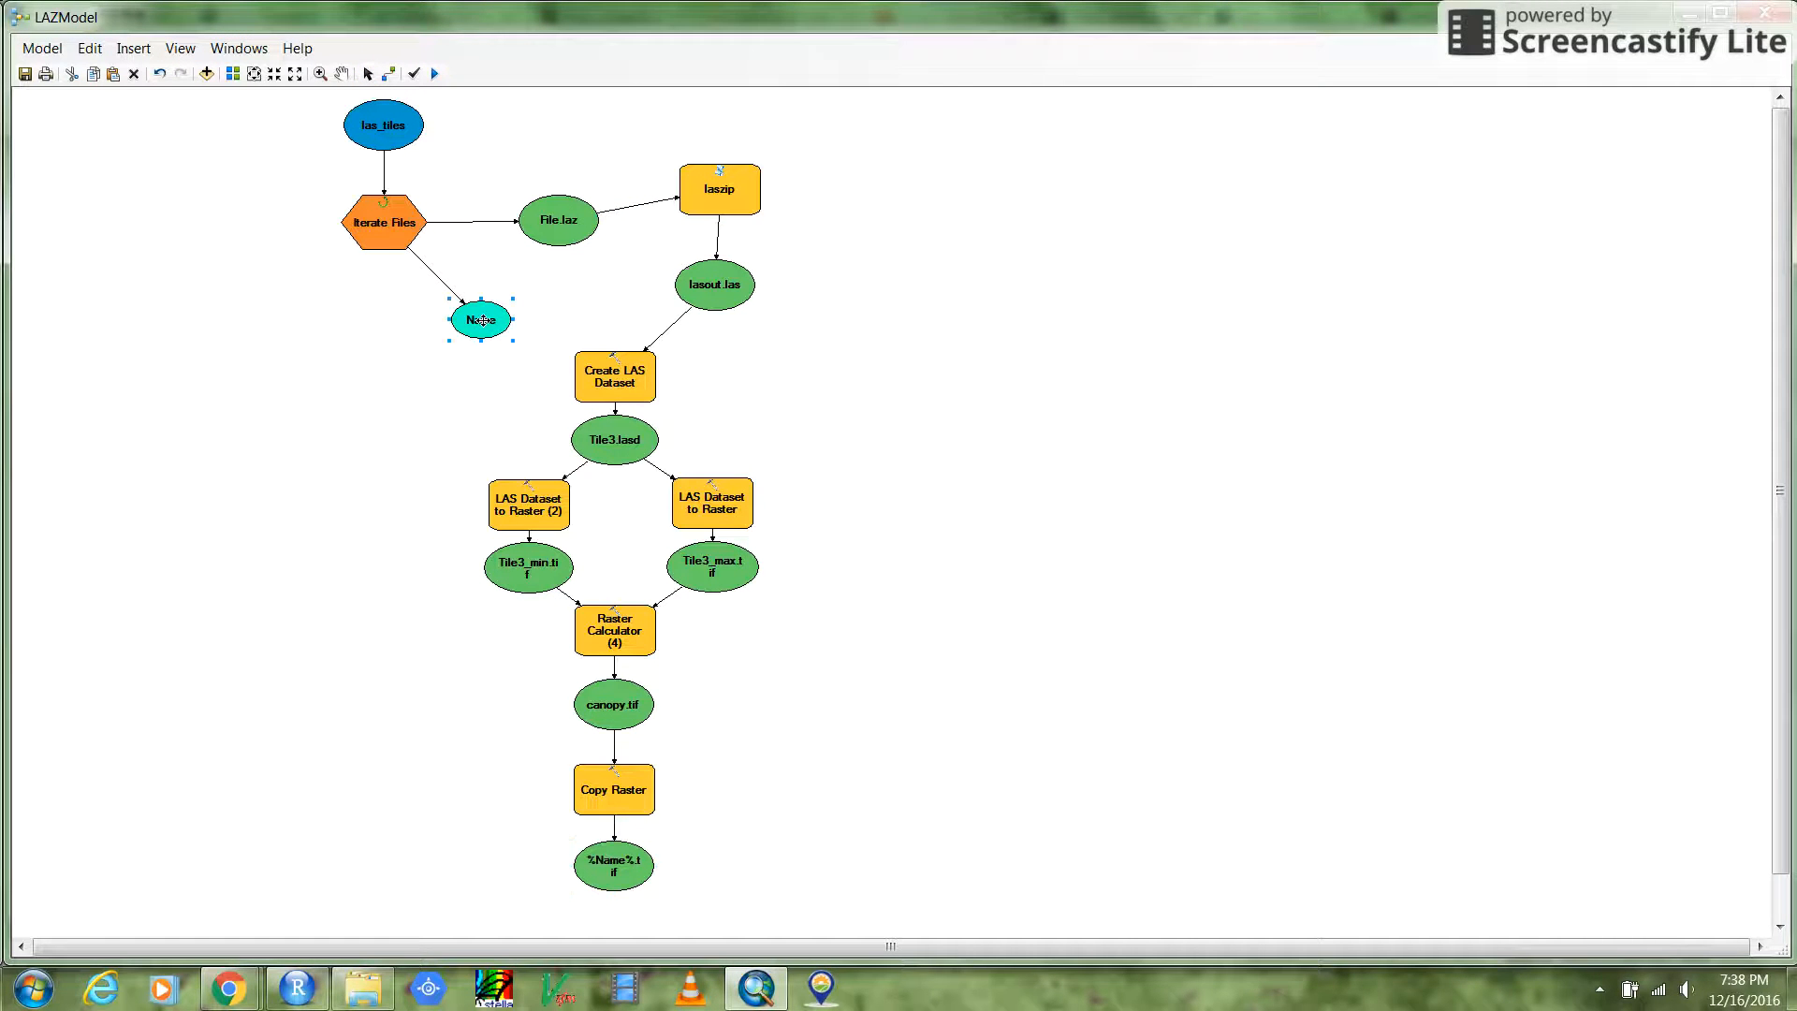
{"action": "left_click", "coordinate": [613, 865]}
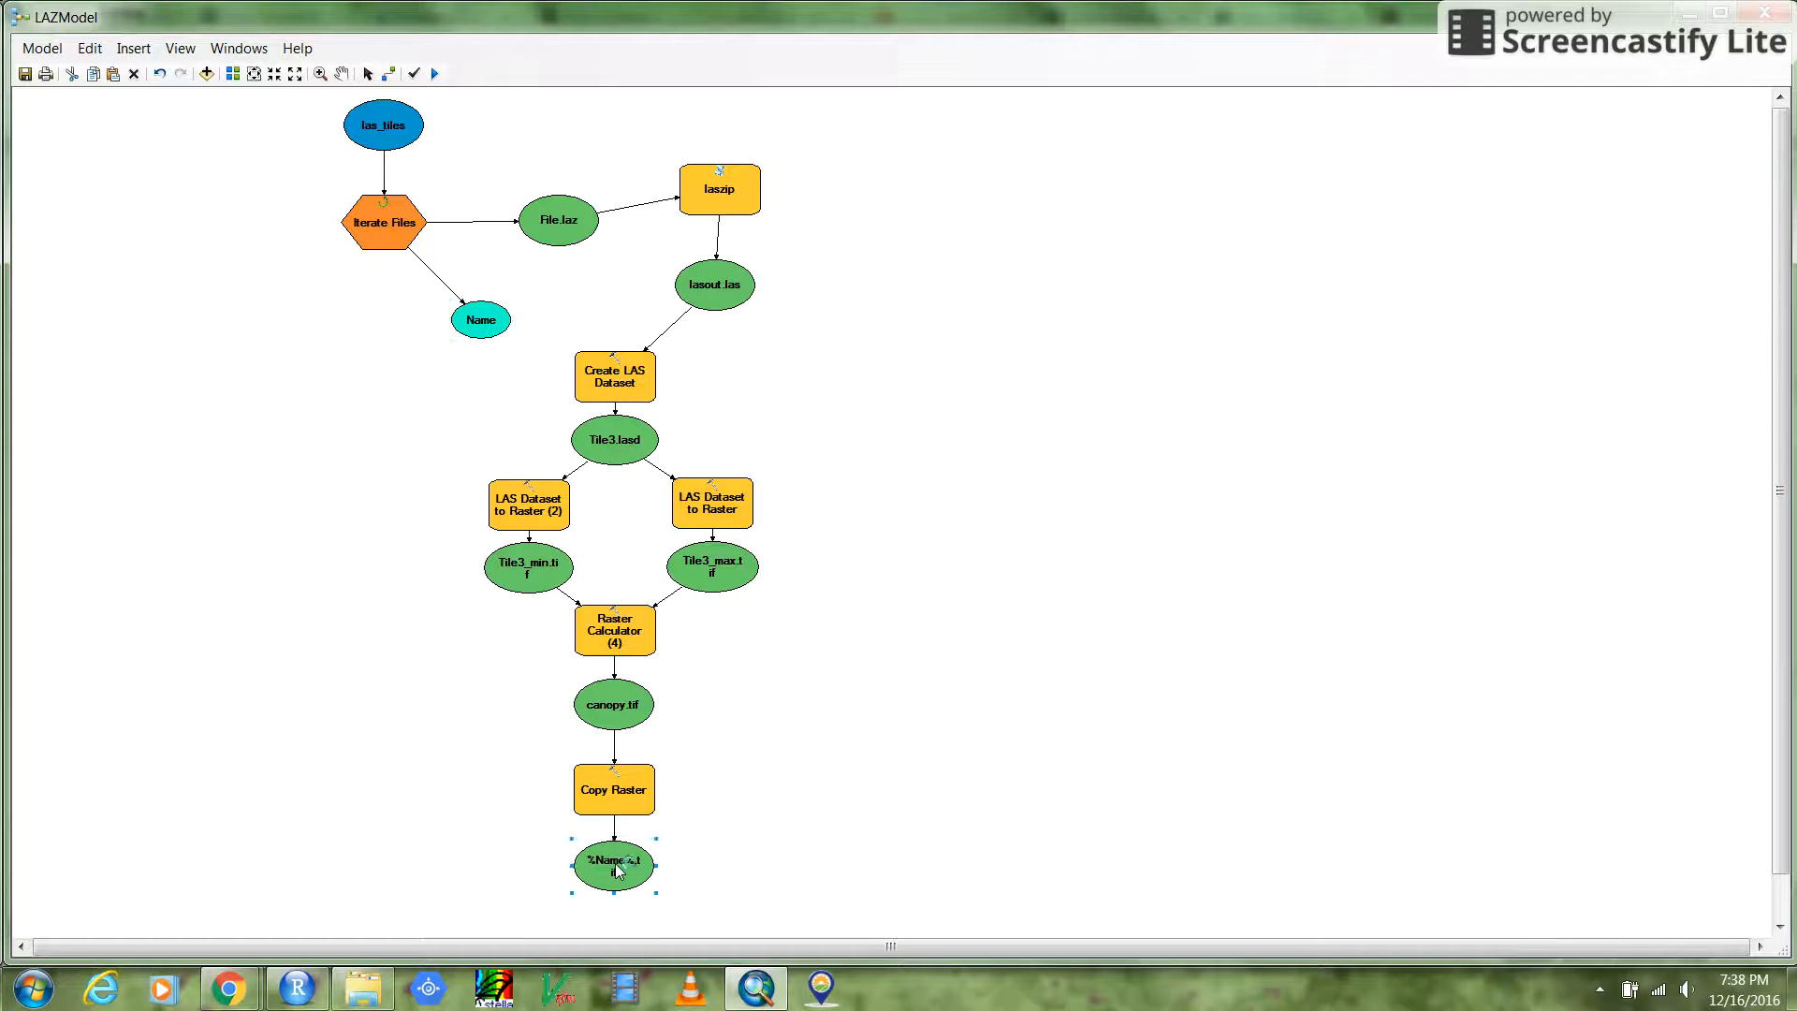
Change the output path extension to .tif in C:\Seven\data\lidar\canopy and confirm.
{"action": "double_click", "coordinate": [614, 865]}
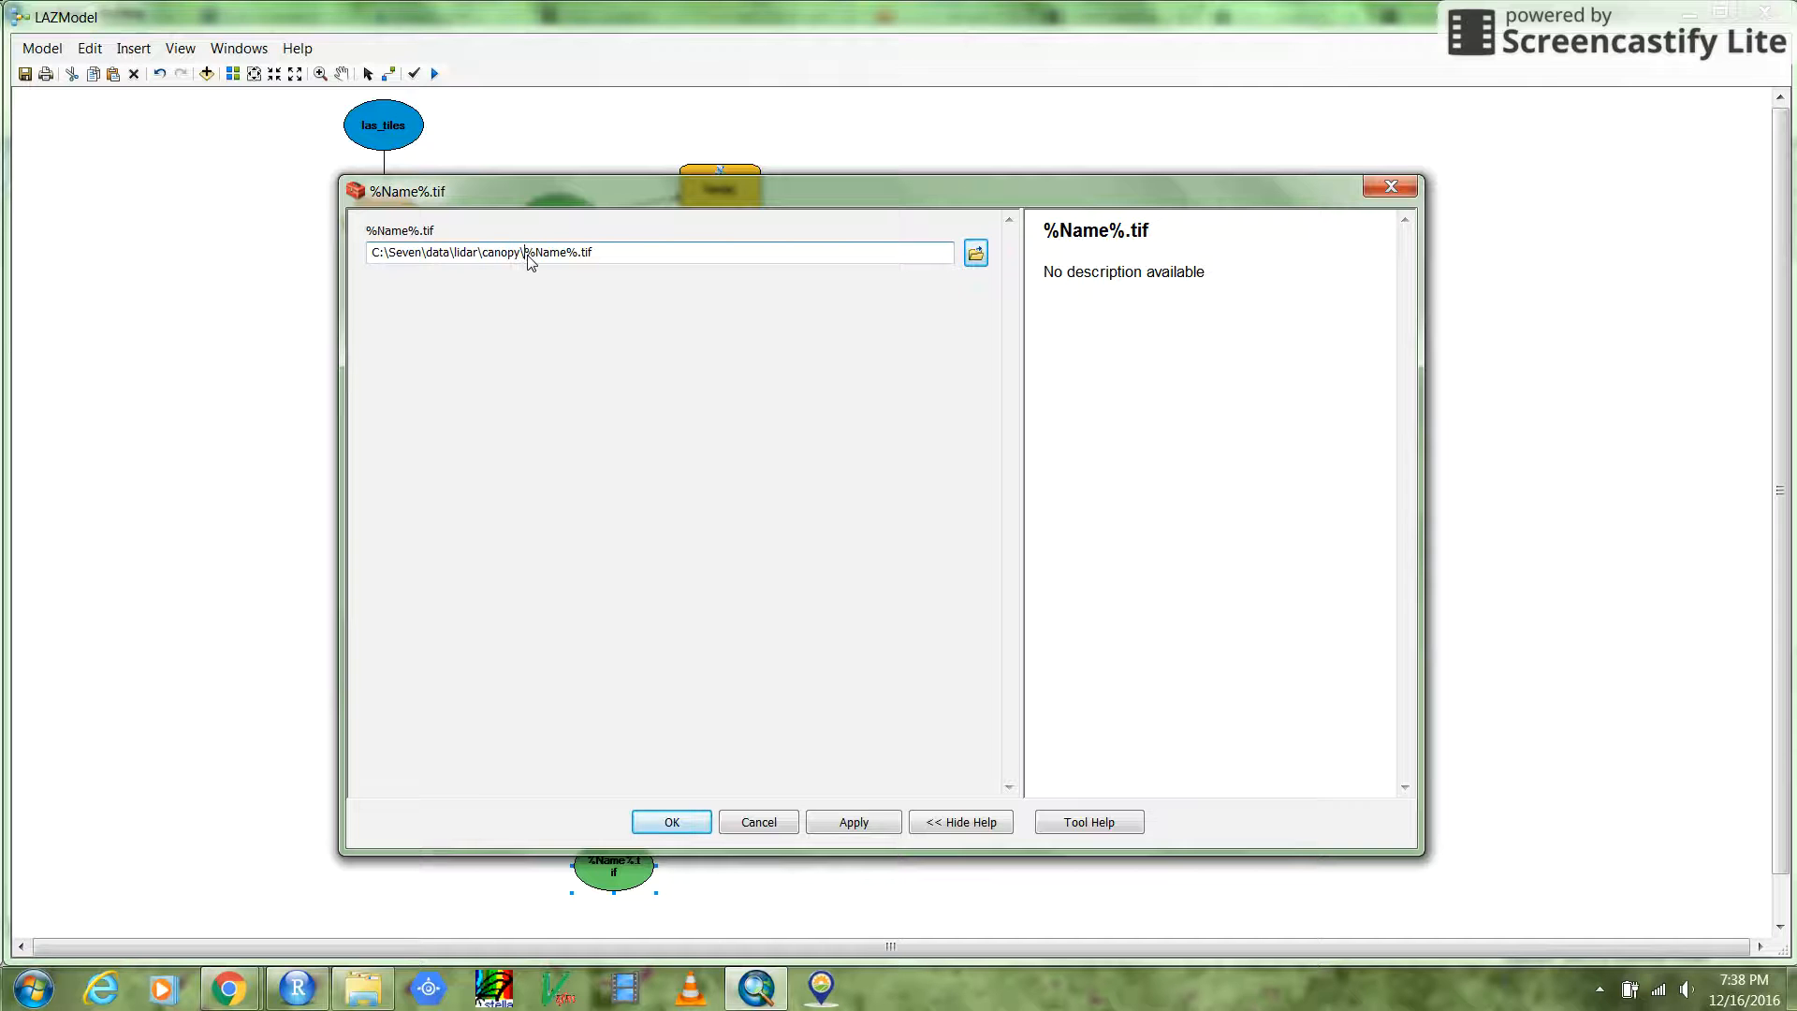
{"action": "double_click", "coordinate": [551, 252]}
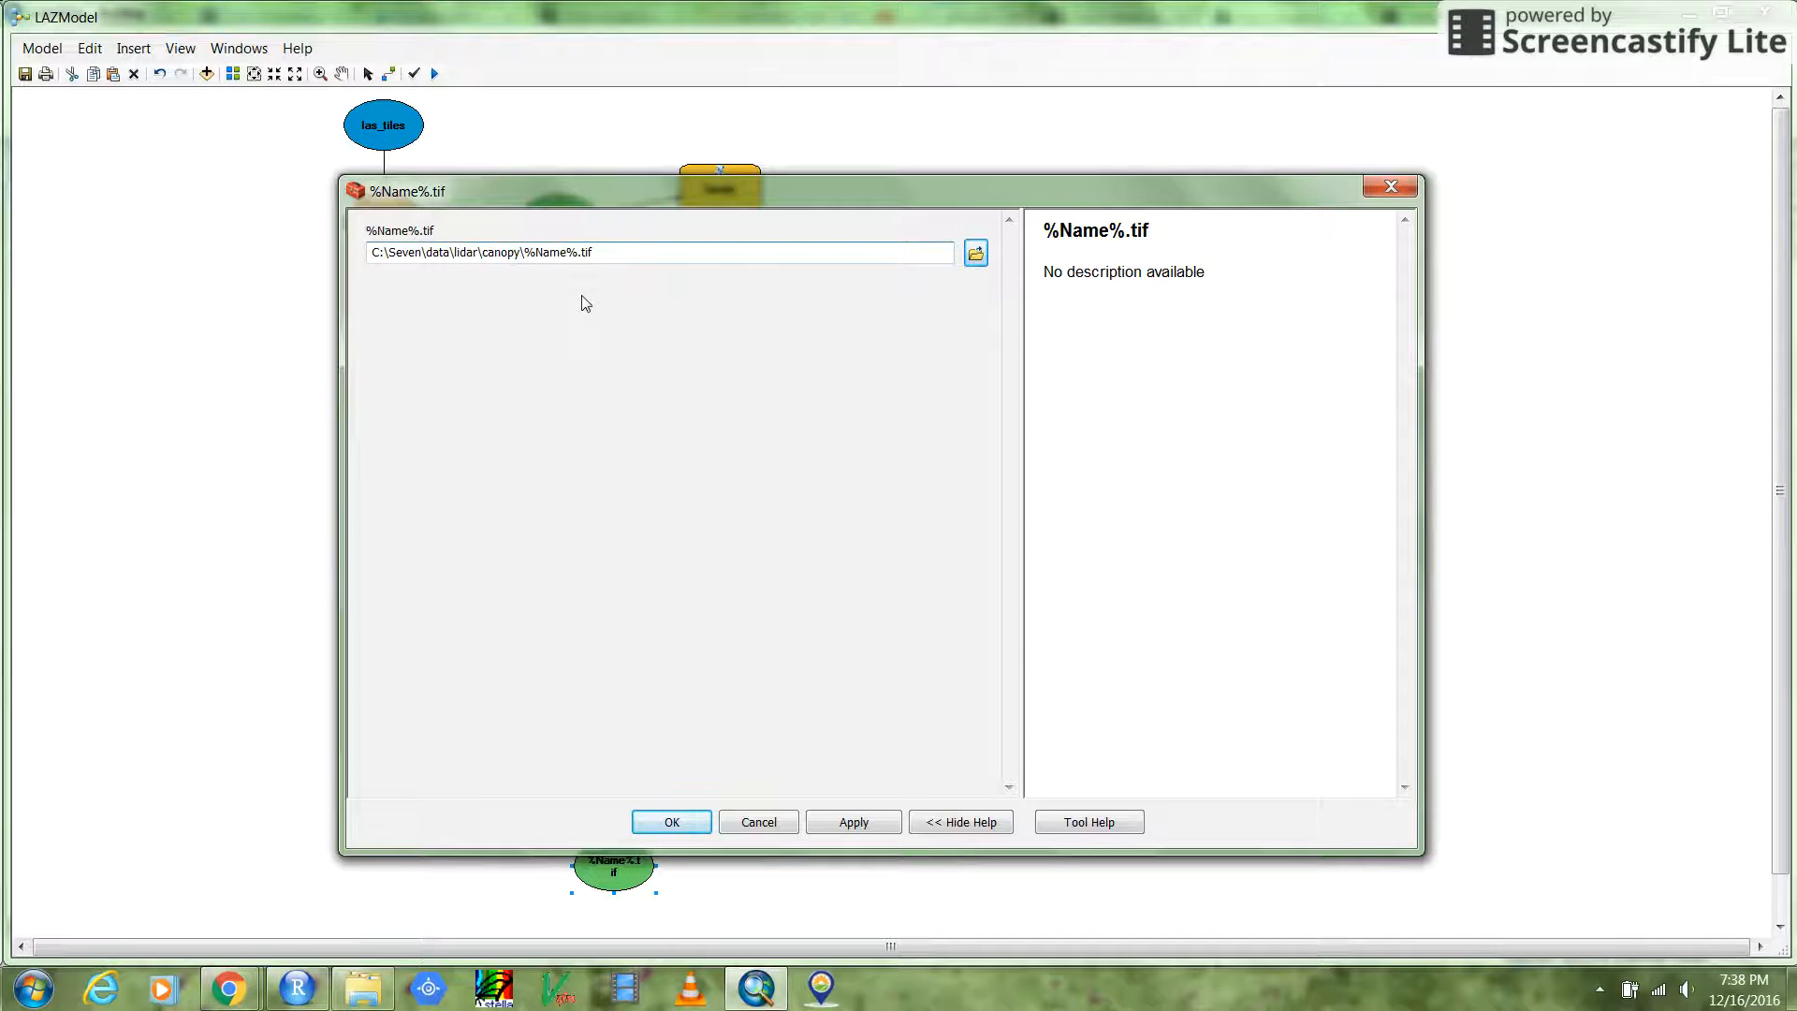
{"action": "left_click", "coordinate": [581, 251]}
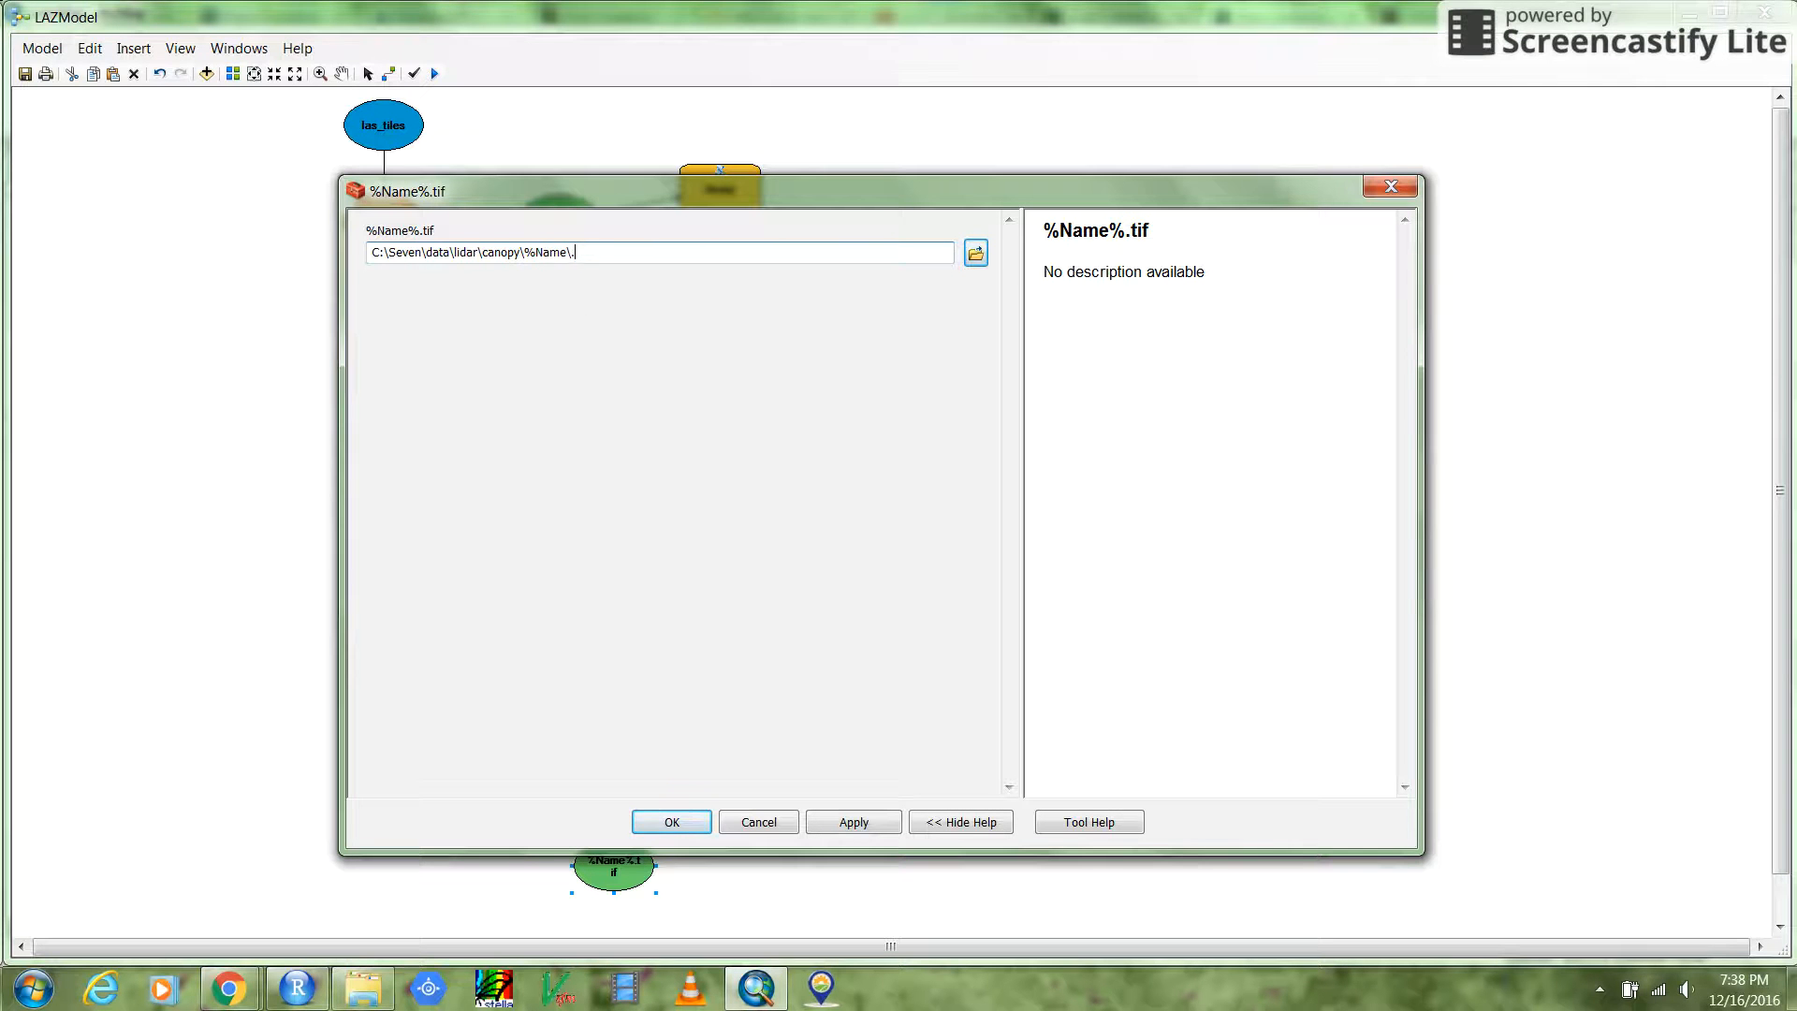
{"action": "key", "text": "Backspace"}
{"action": "type", "text": "%.t"}
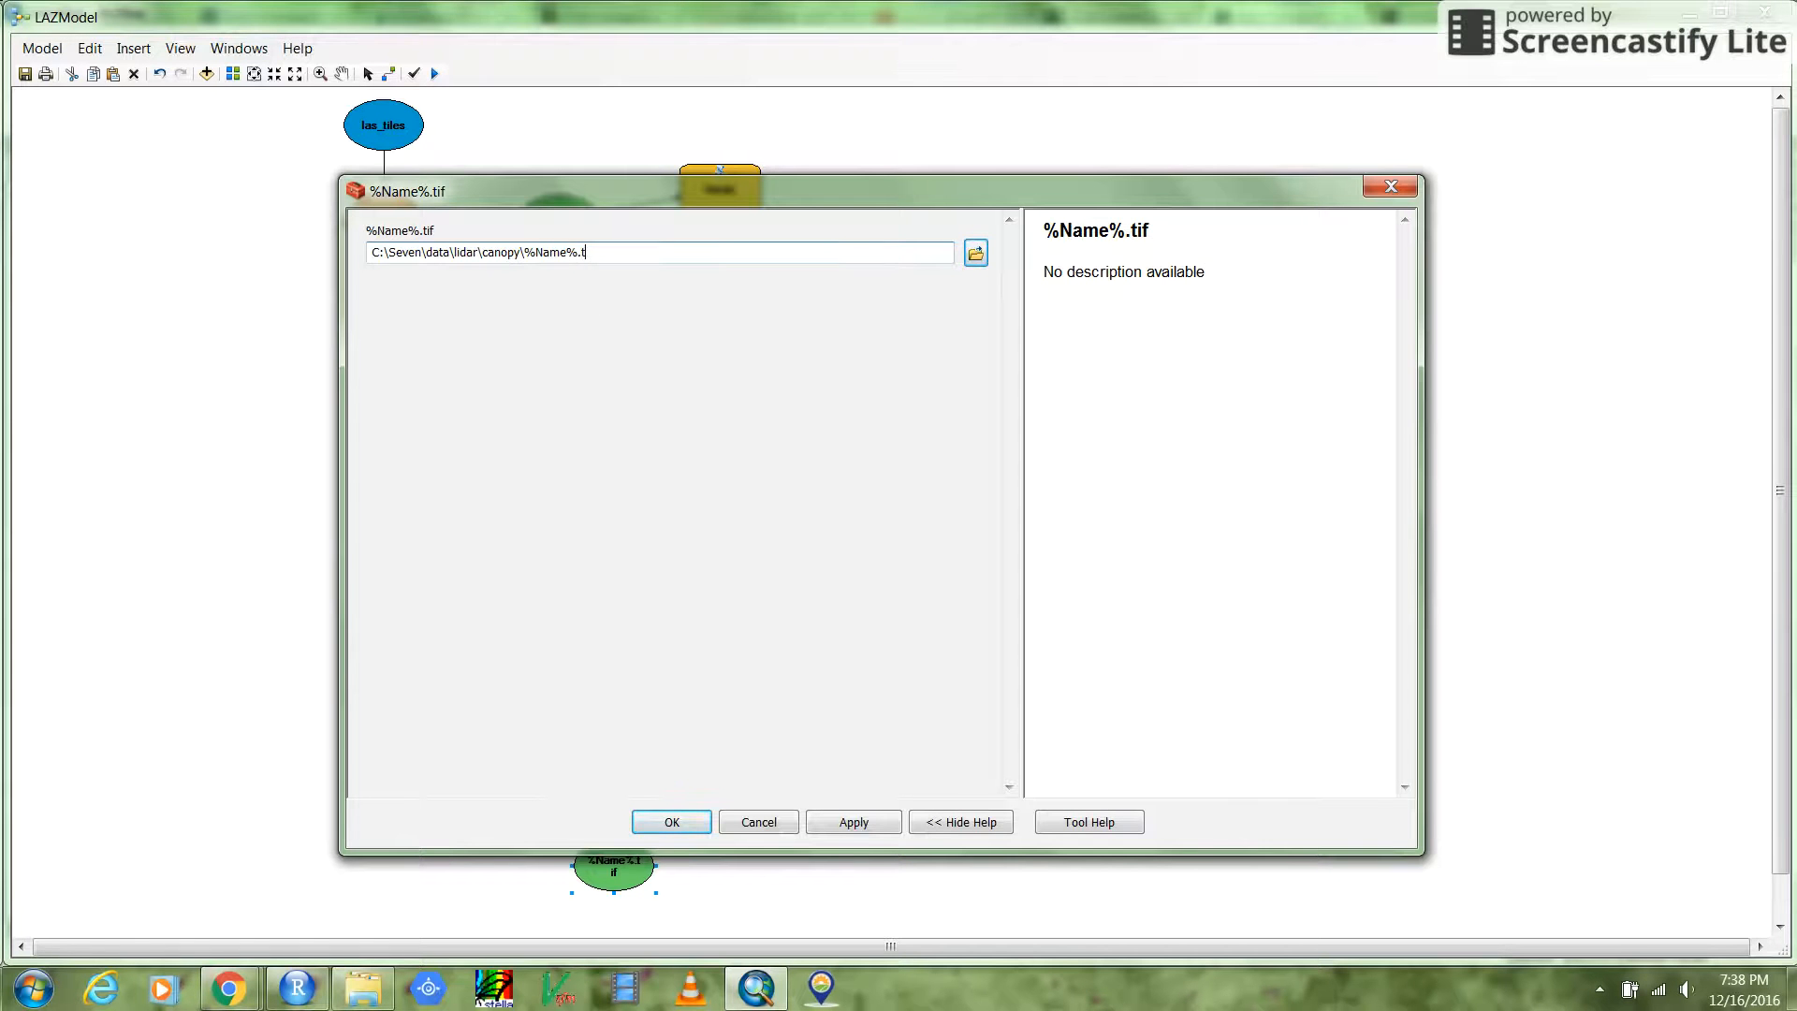
{"action": "type", "text": "if"}
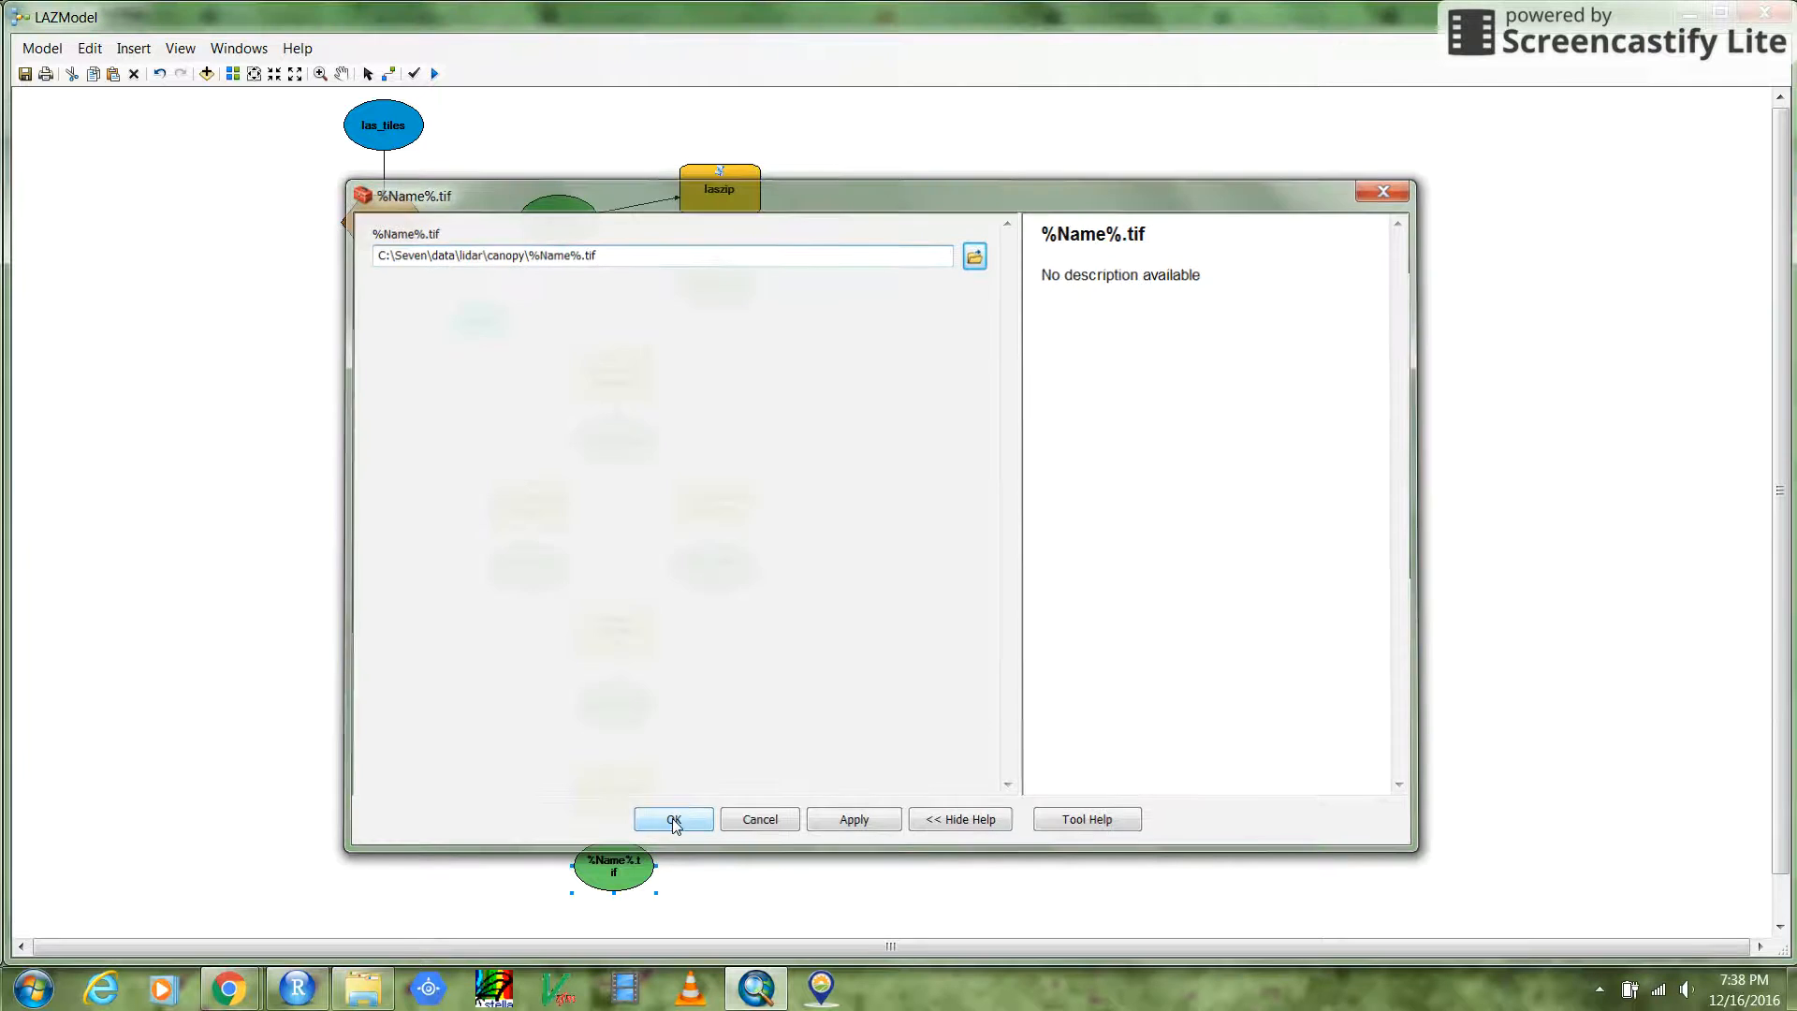
{"action": "left_click", "coordinate": [673, 822]}
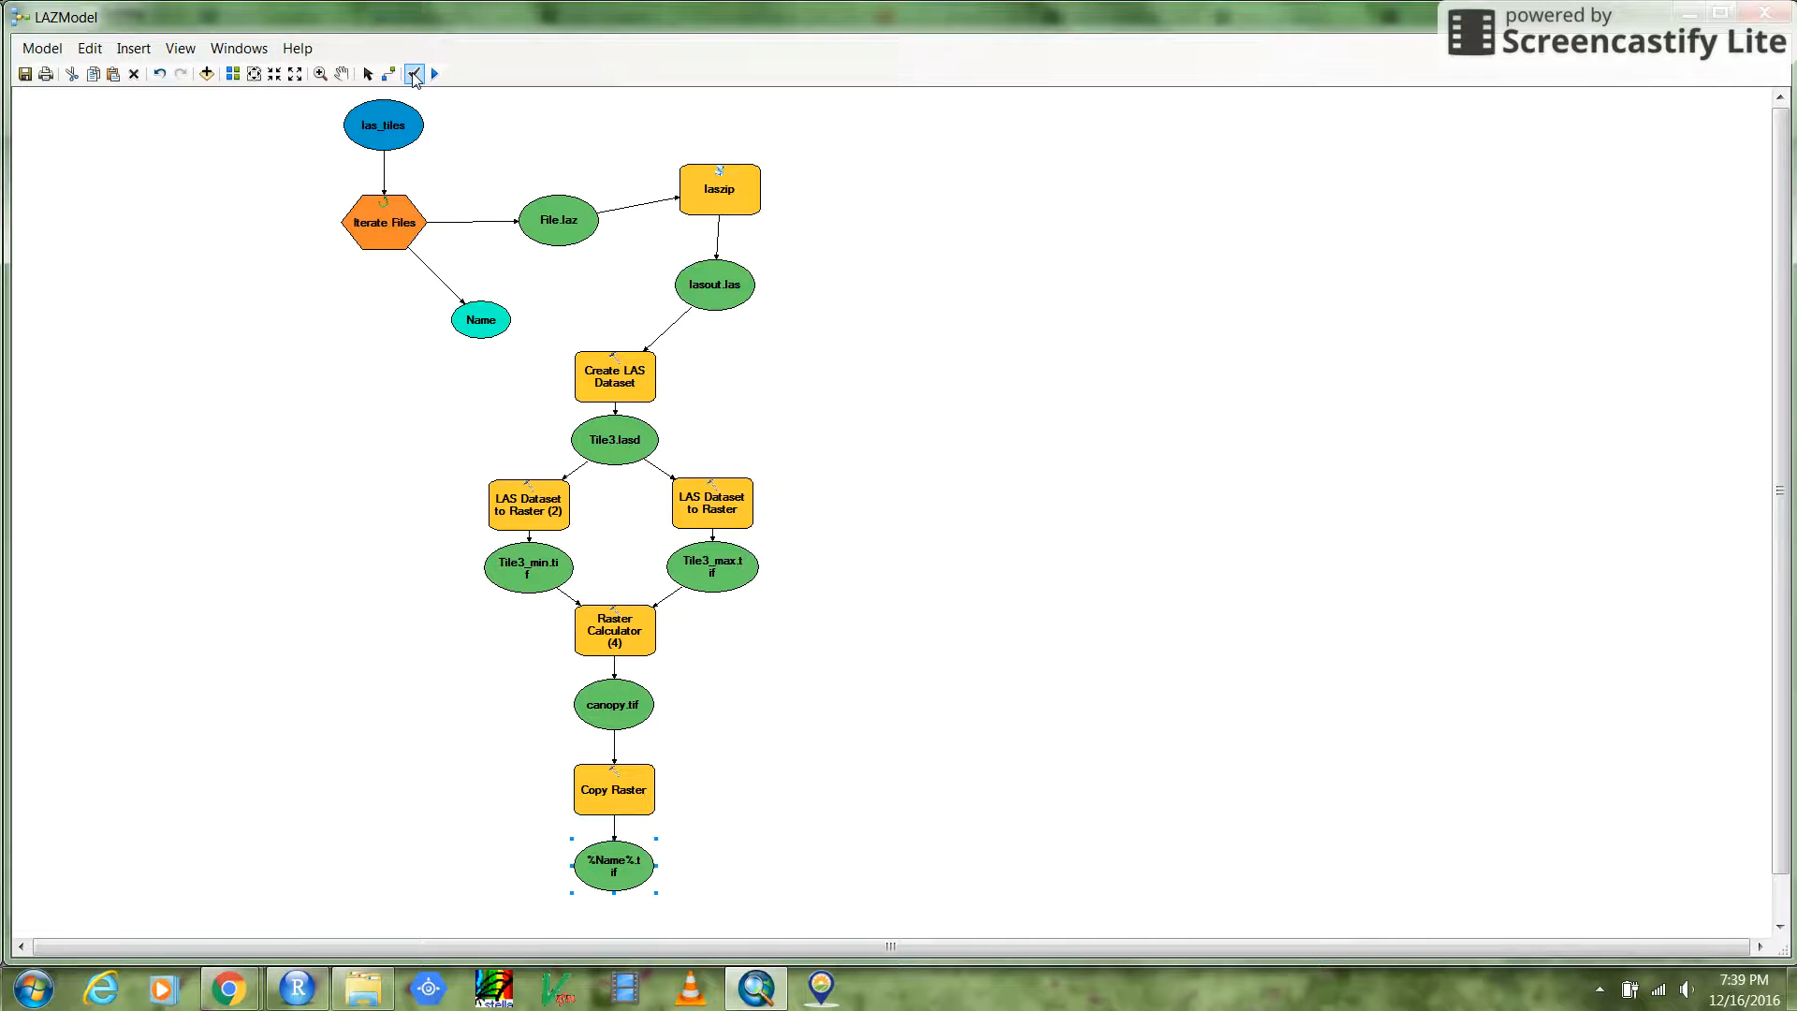
{"action": "mouse_move", "coordinate": [433, 73]}
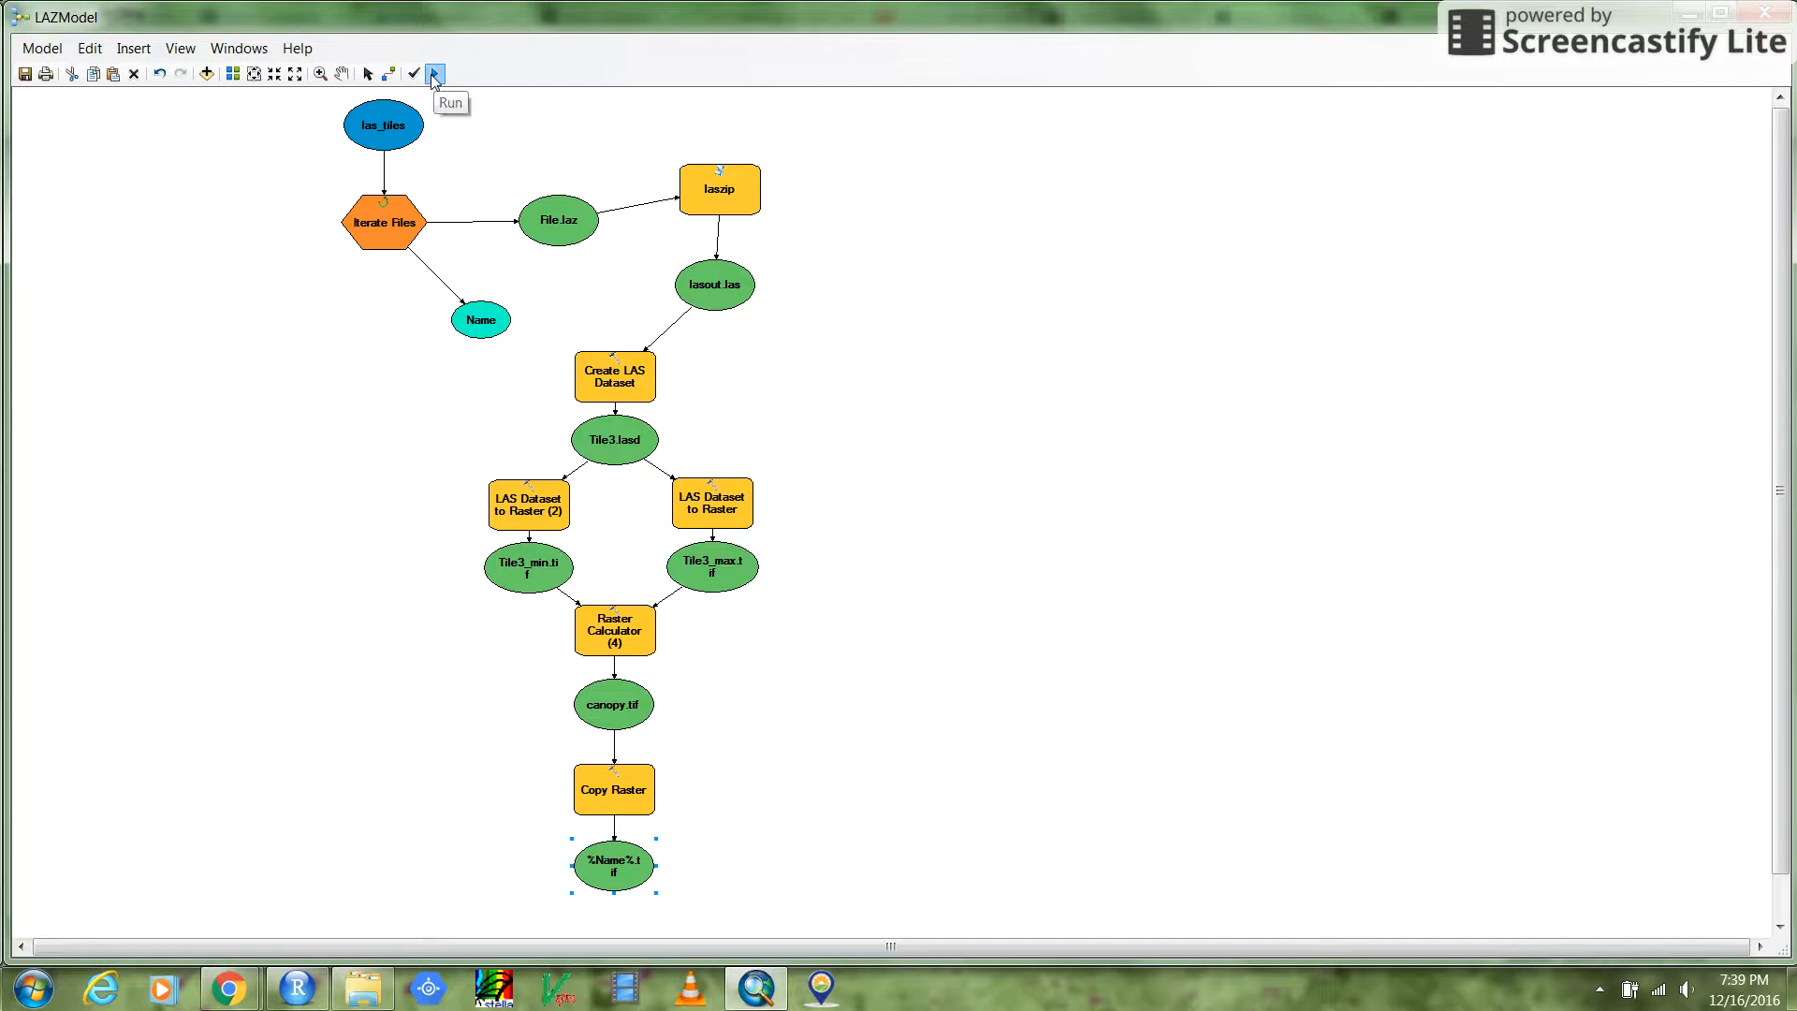
Run the LAZModel from the ModelBuilder toolbar.
{"action": "left_click", "coordinate": [435, 73]}
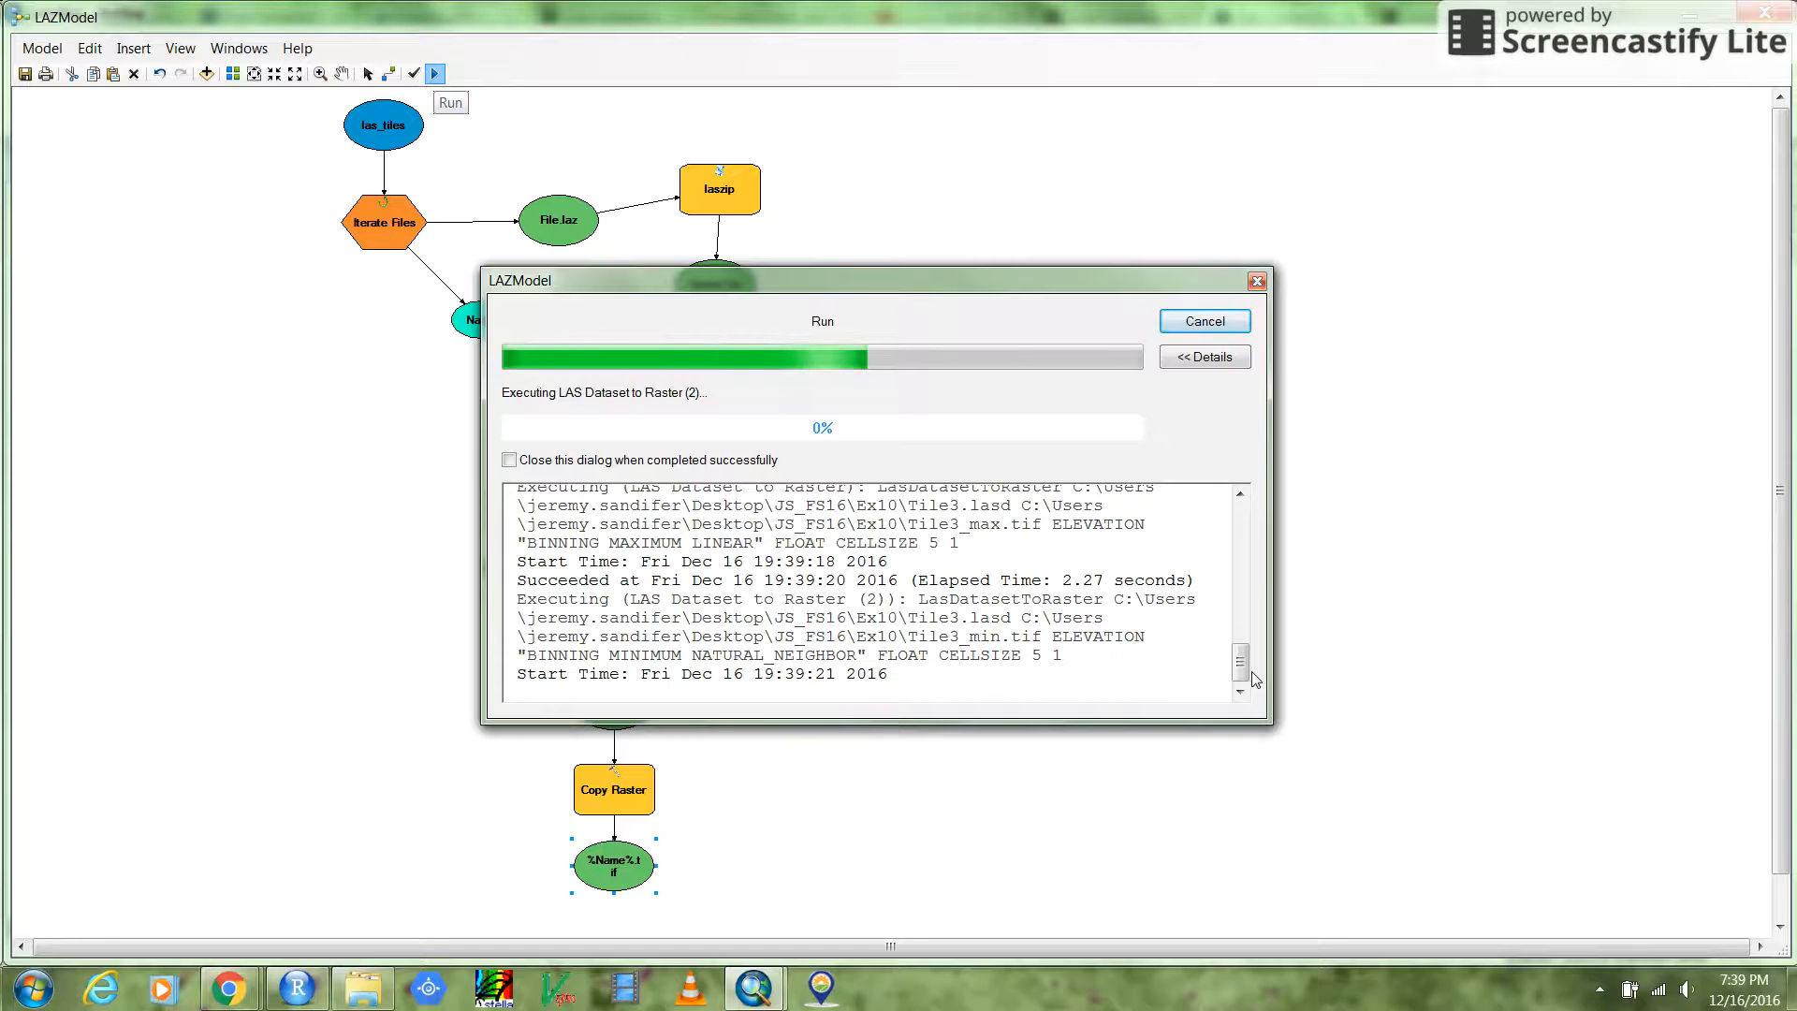
{"action": "mouse_move", "coordinate": [787, 424]}
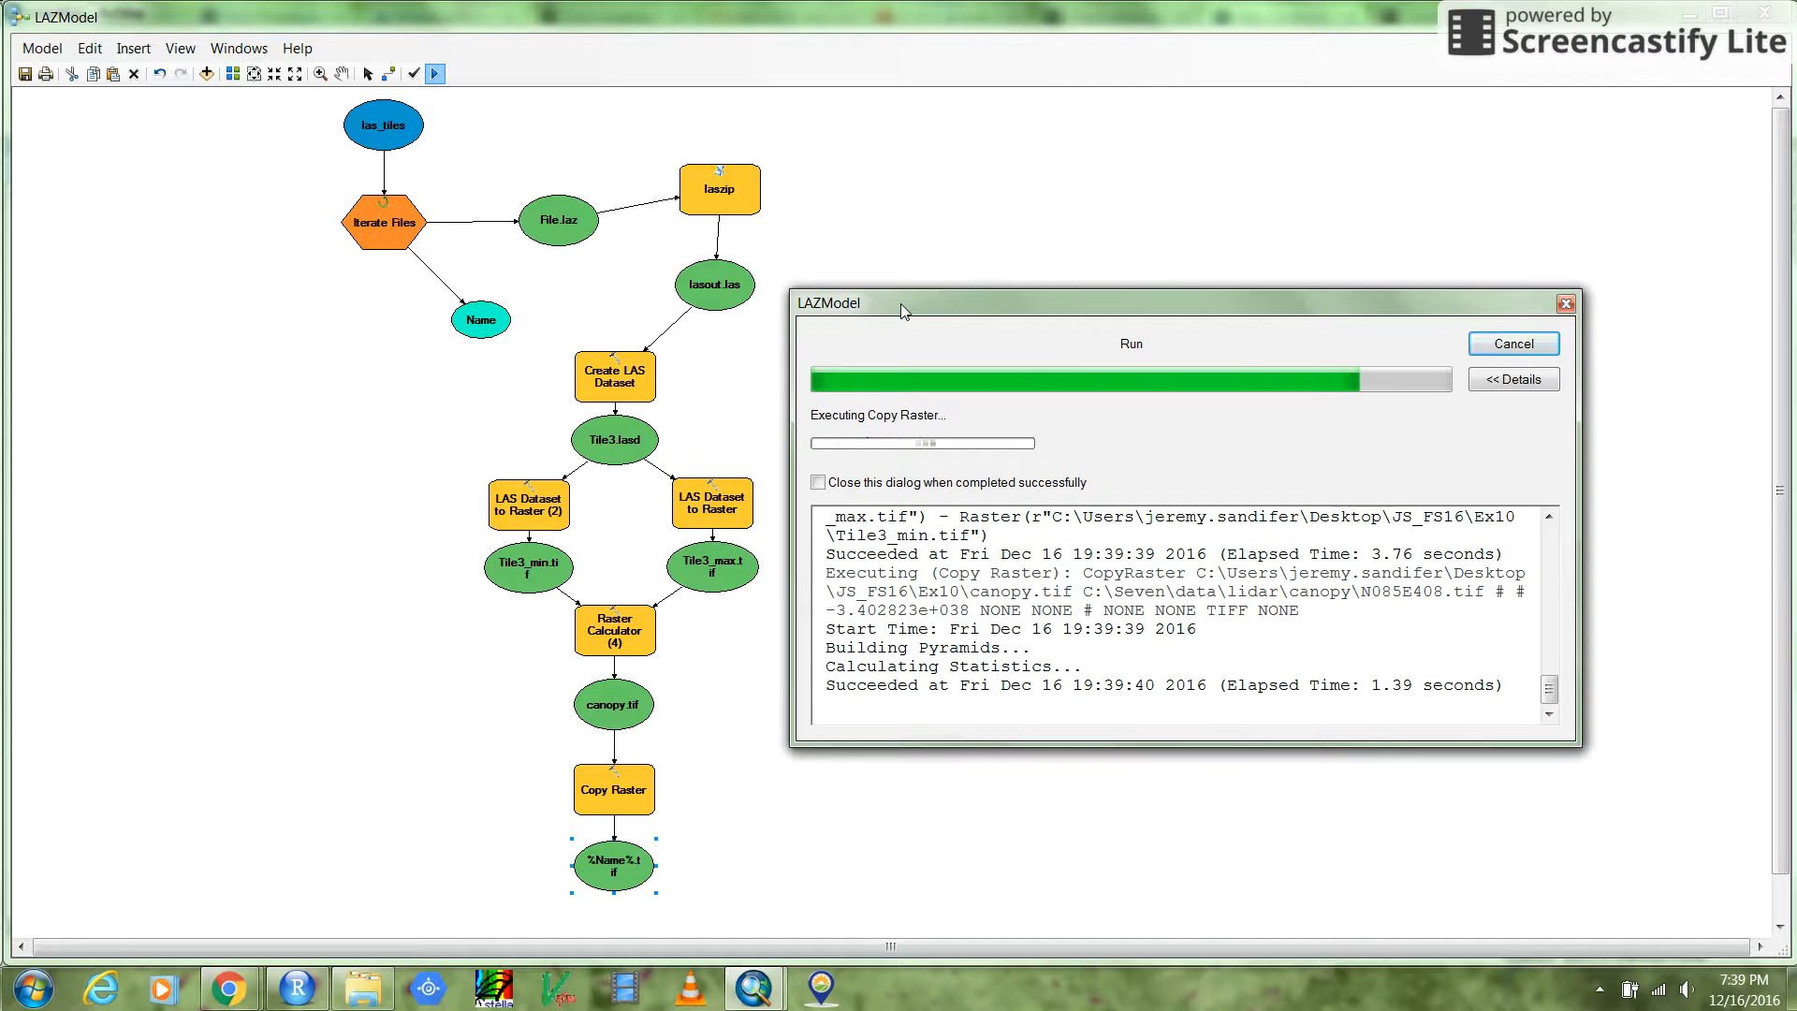
{"action": "mouse_move", "coordinate": [1163, 869]}
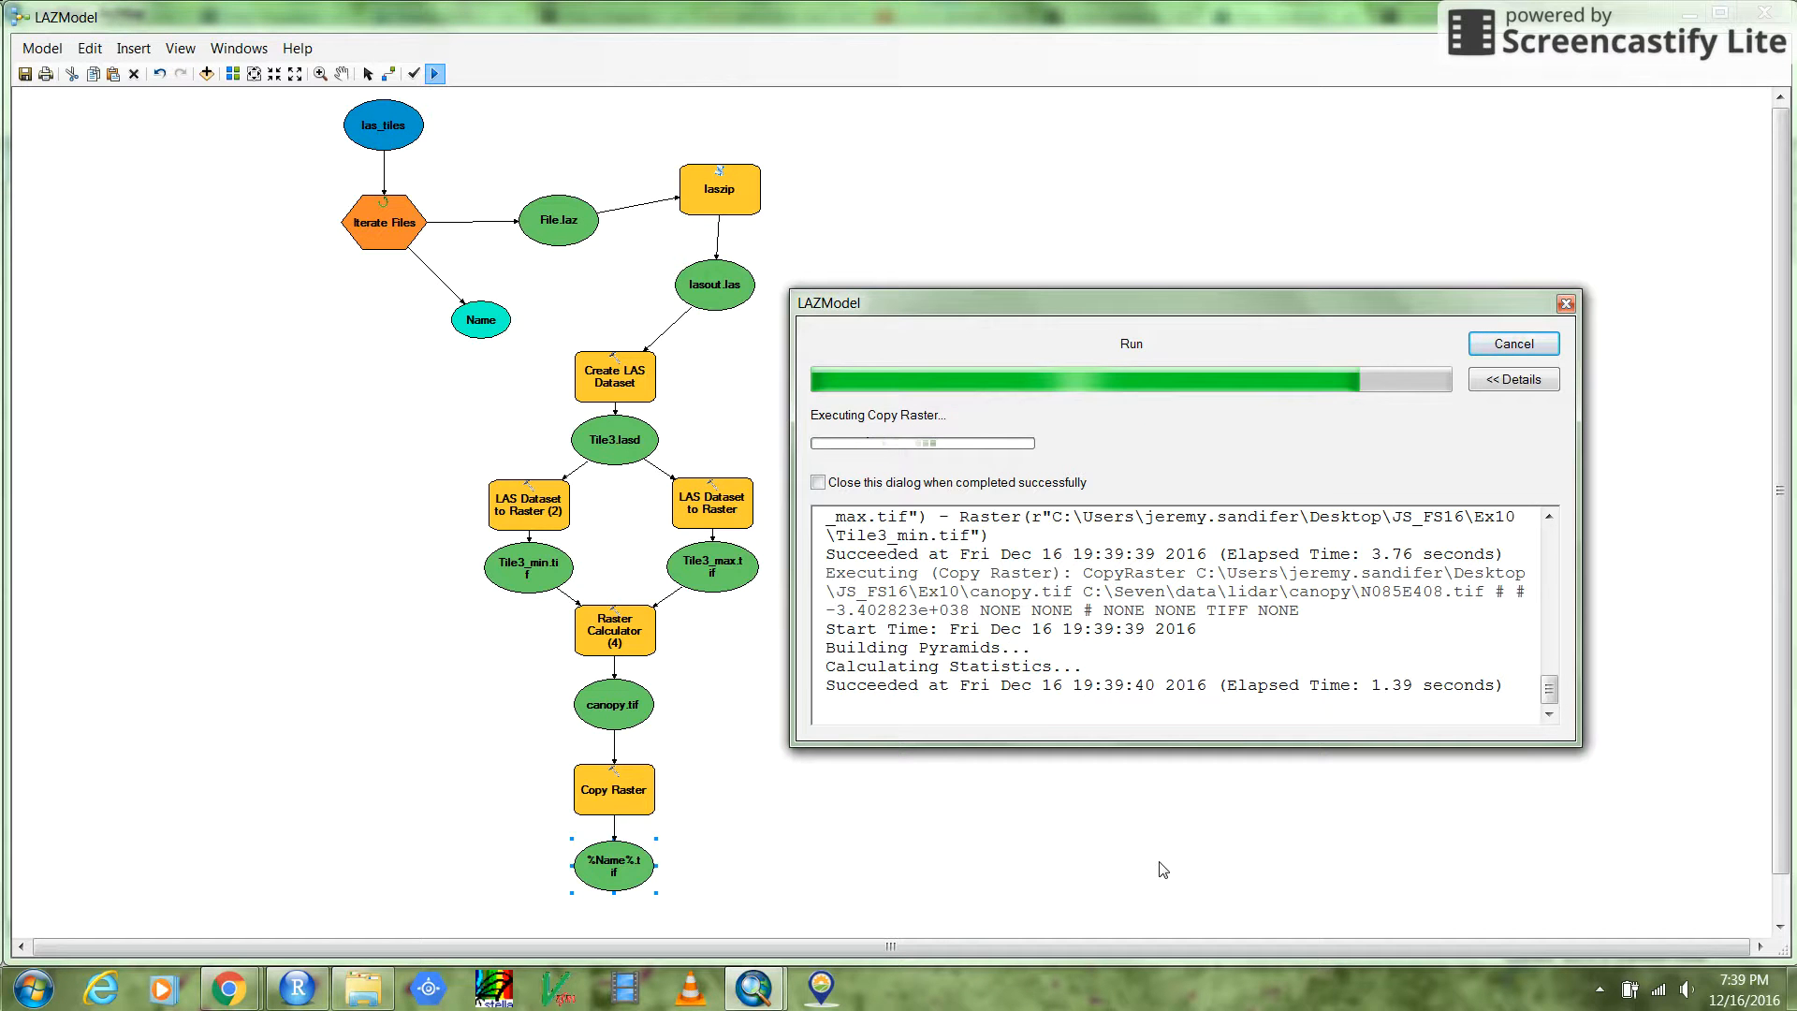